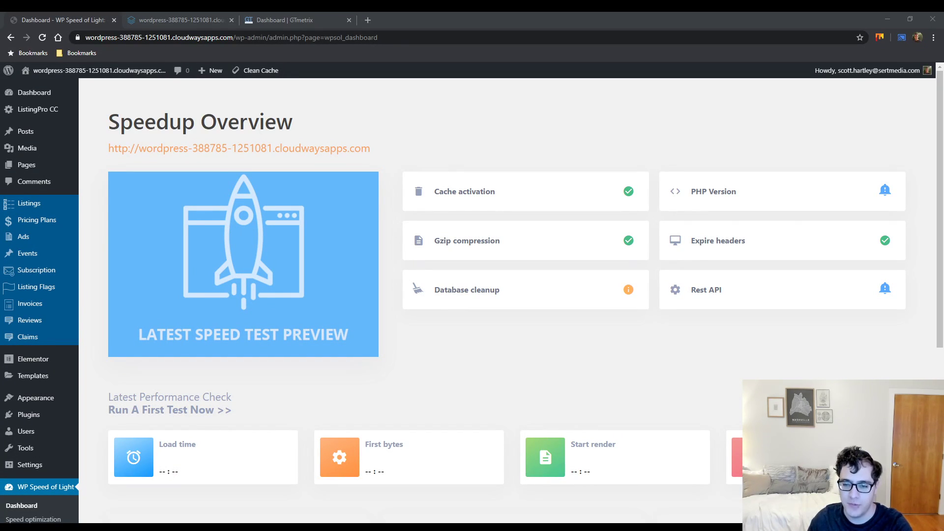
mouse_move(813, 332)
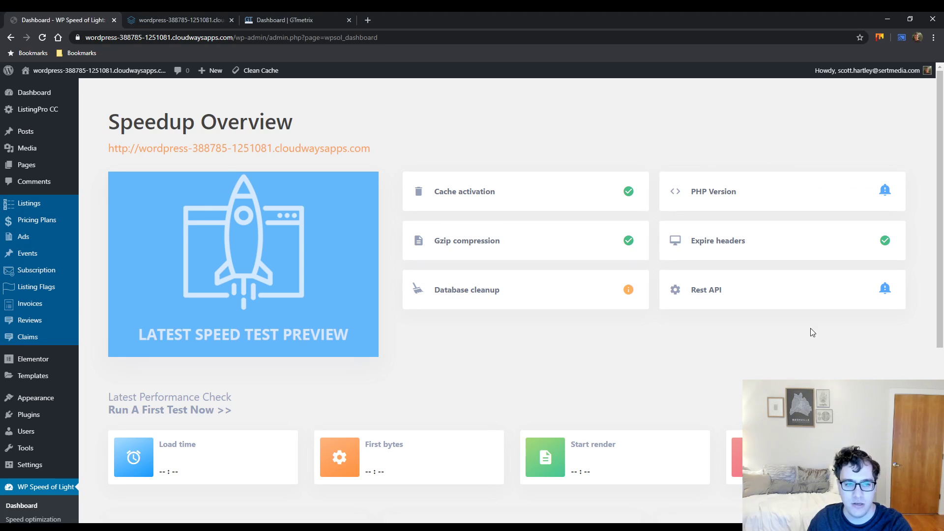
Open WP Speed of Light's Speed analysis page
scroll(down, 3)
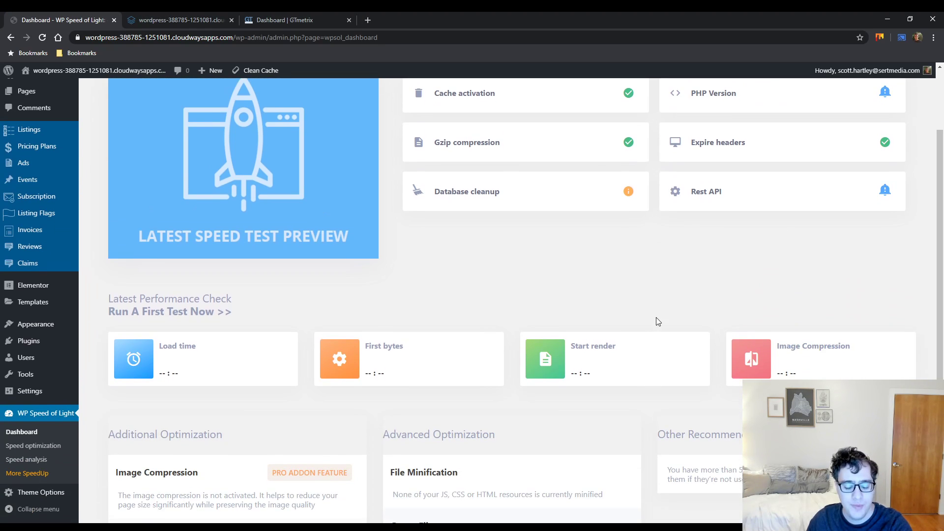
scroll(down, 3)
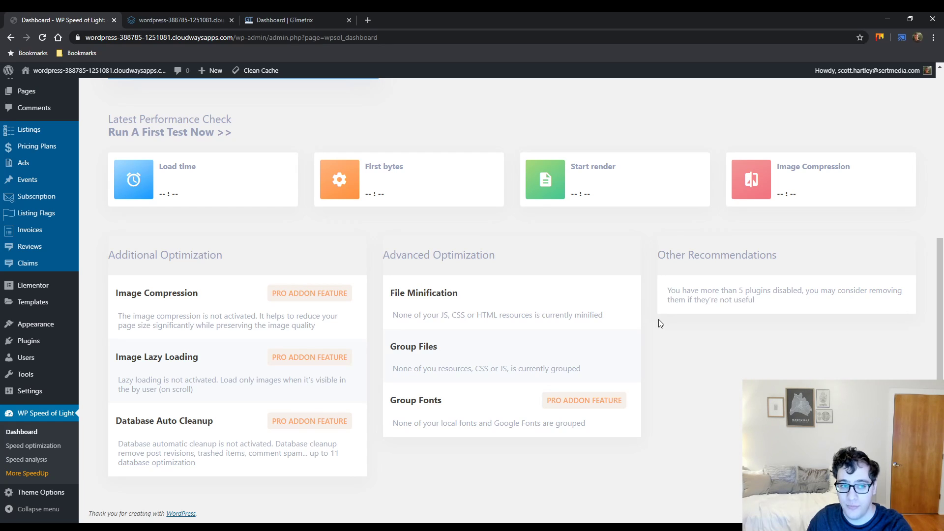
mouse_move(428, 292)
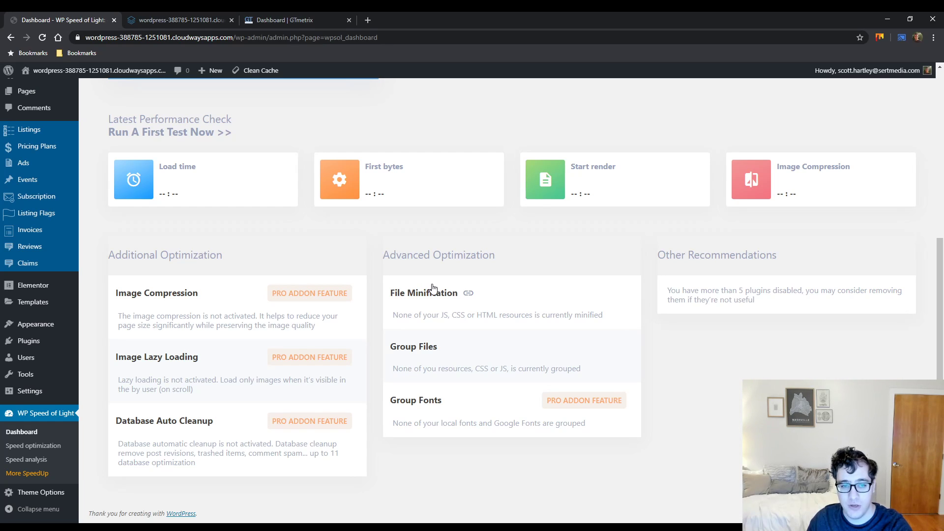
scroll(up, 3)
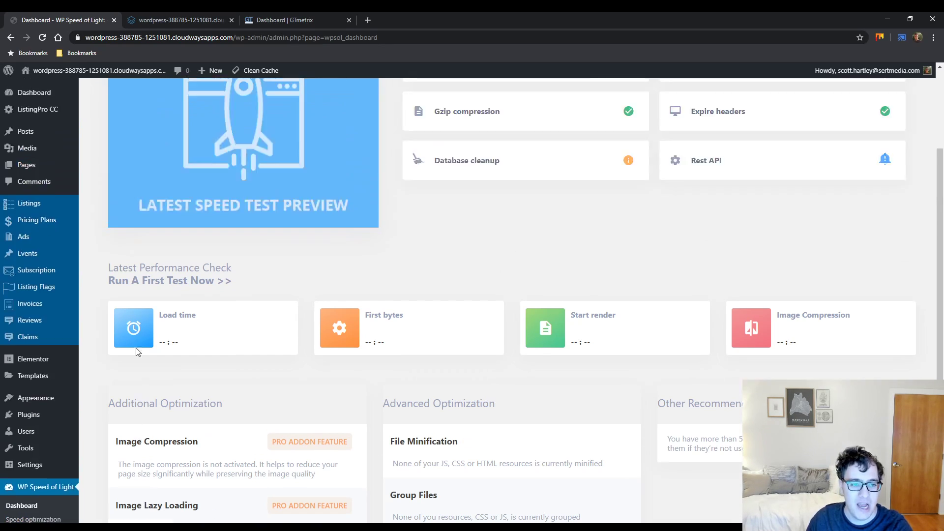
scroll(up, 3)
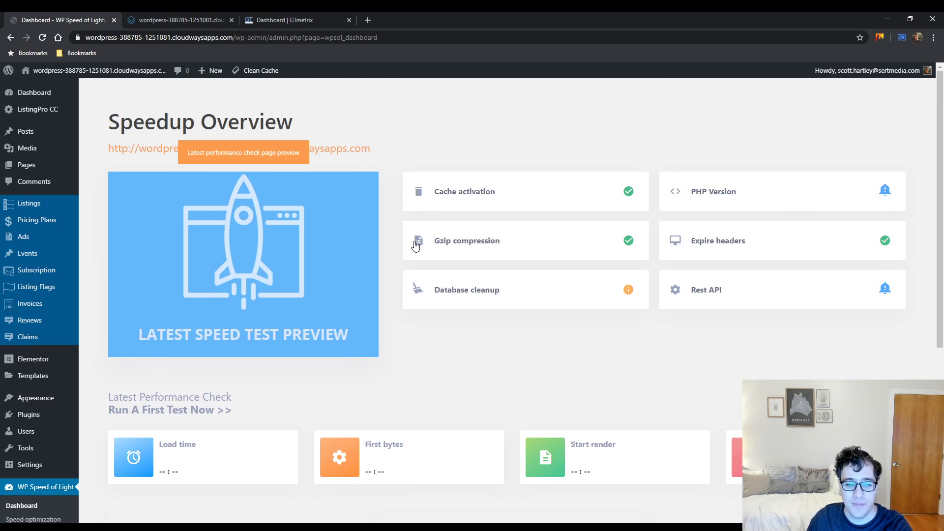
mouse_move(479, 335)
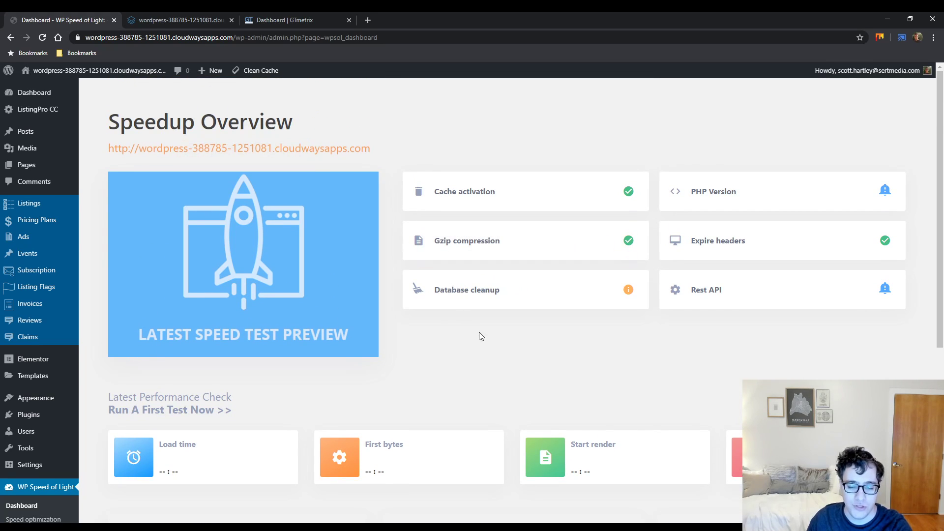
mouse_move(478, 329)
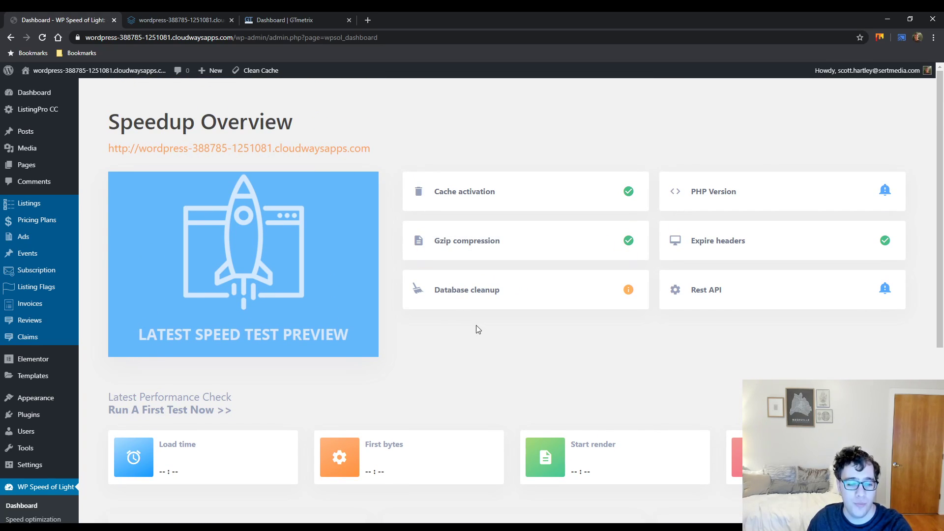
scroll(down, 3)
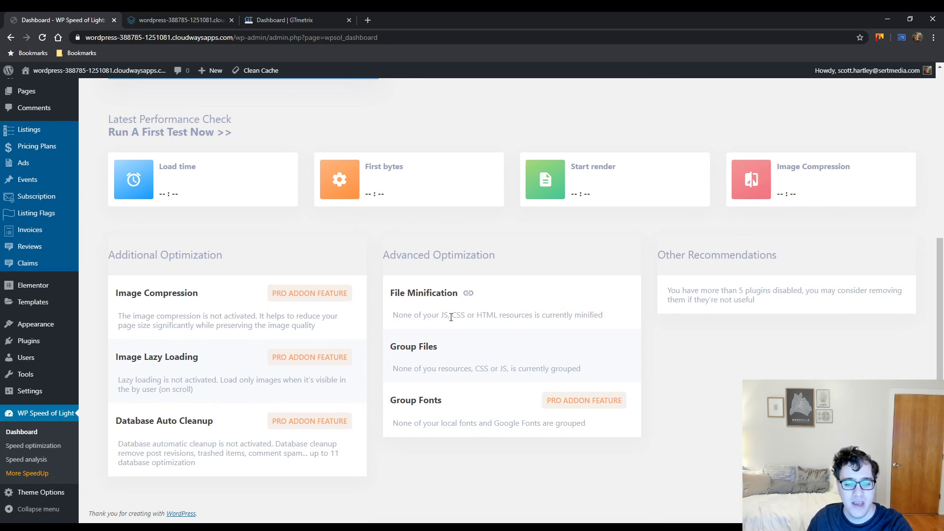
mouse_move(468, 289)
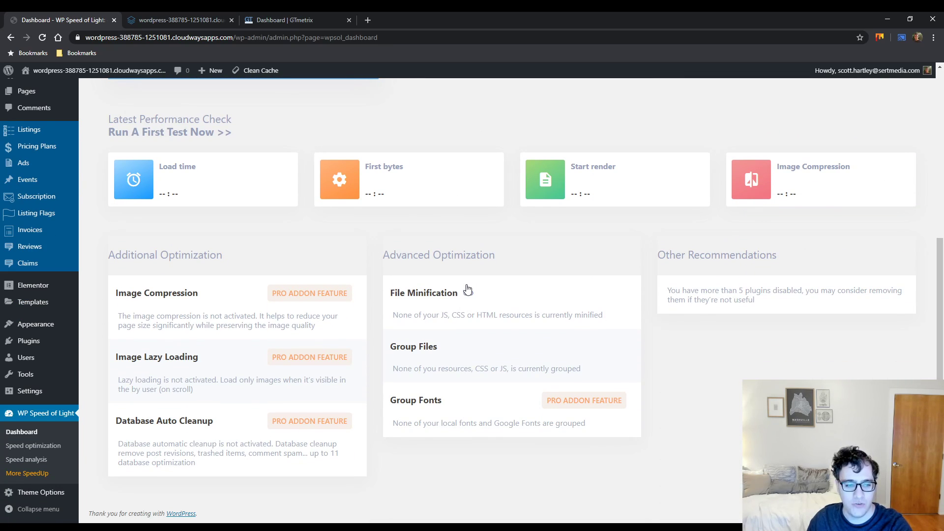
scroll(up, 3)
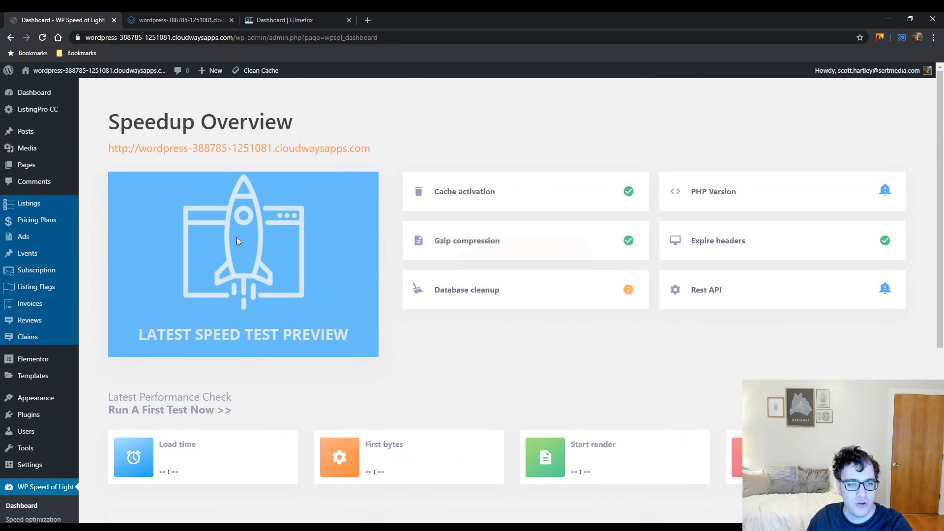
mouse_move(272, 269)
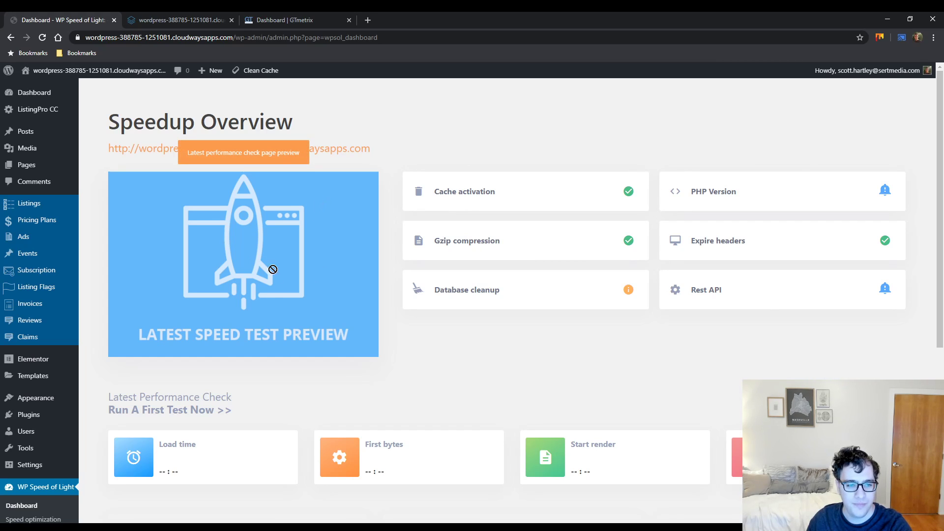
mouse_move(186, 415)
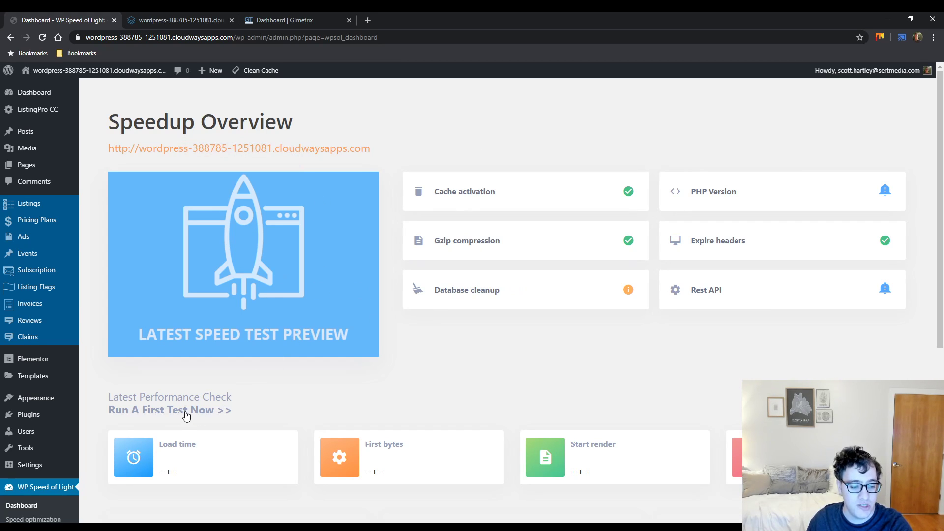
click(170, 410)
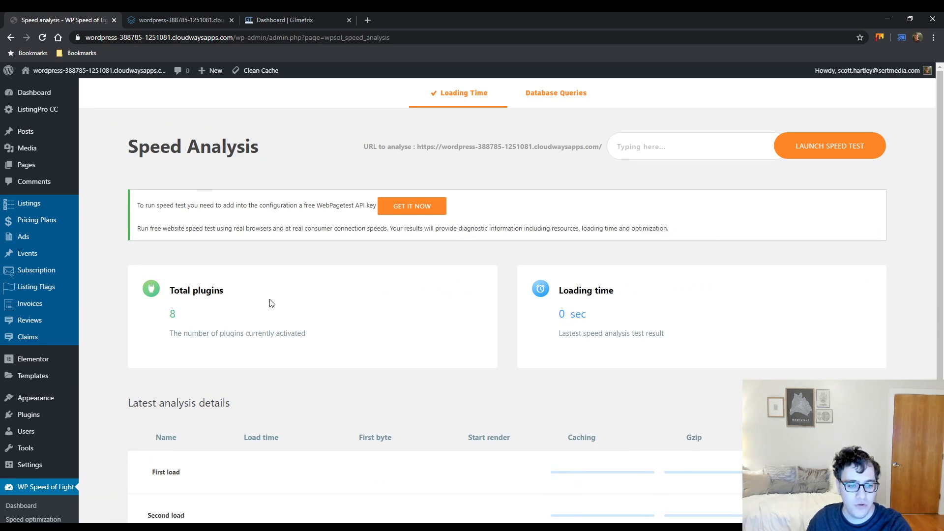
mouse_move(697, 131)
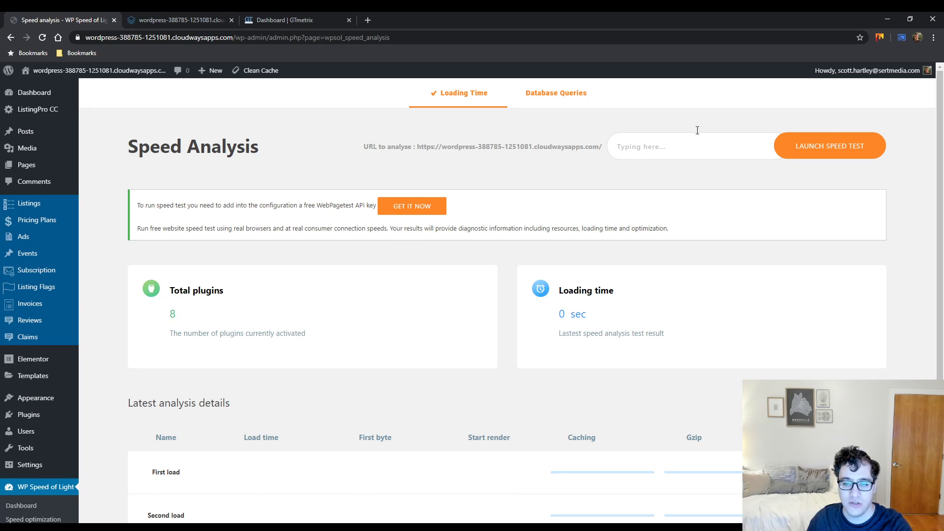
click(829, 145)
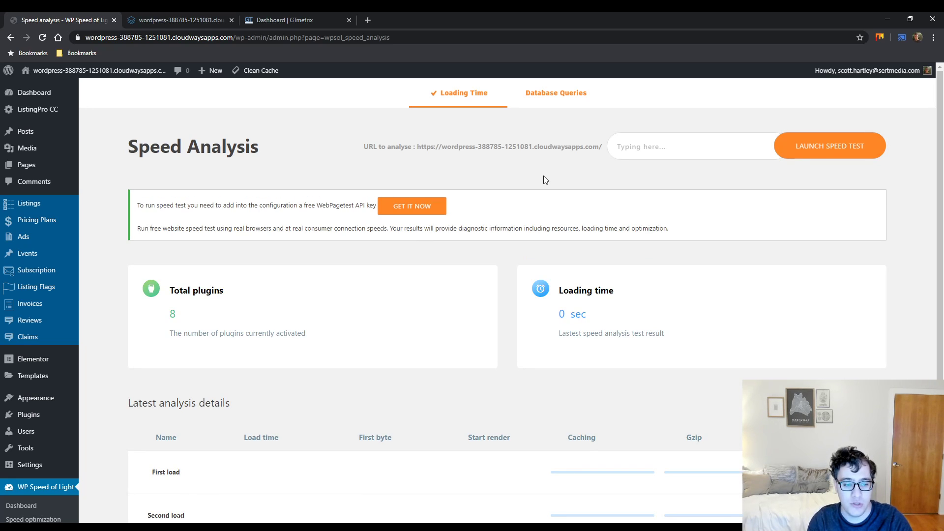
Review the Loading Time results, then view the Database Queries tab for Core and Theme
scroll(down, 3)
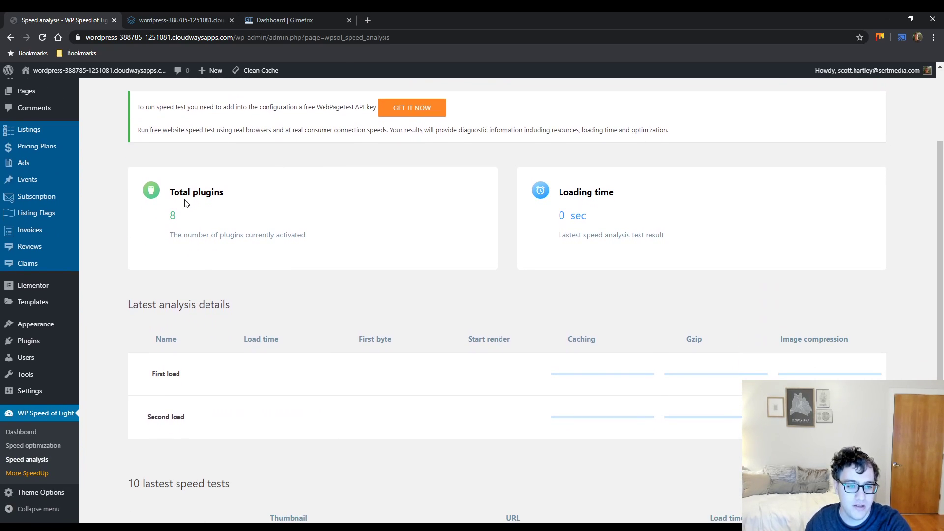
mouse_move(171, 211)
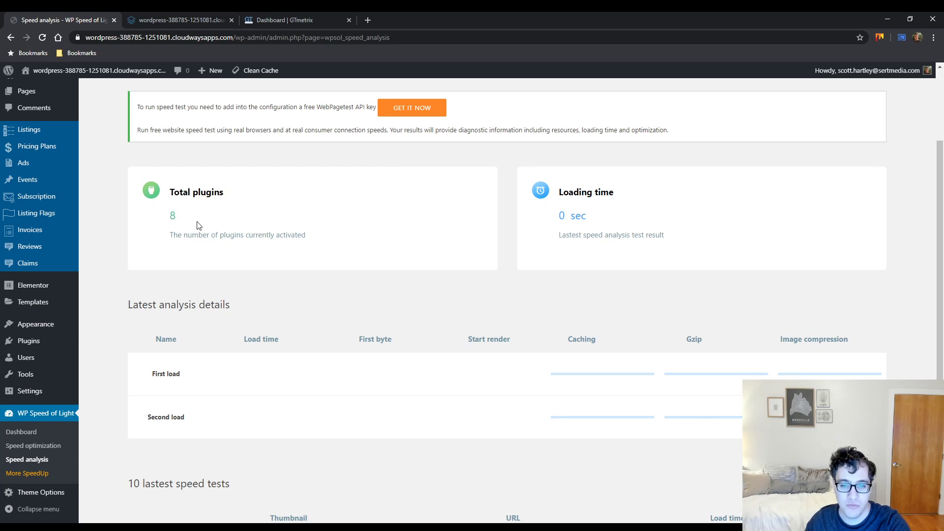
scroll(down, 3)
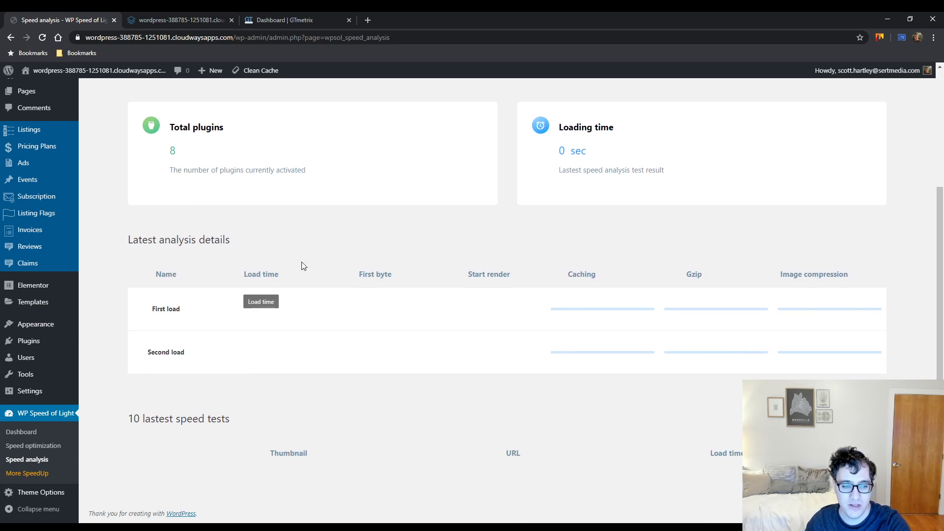
scroll(up, 3)
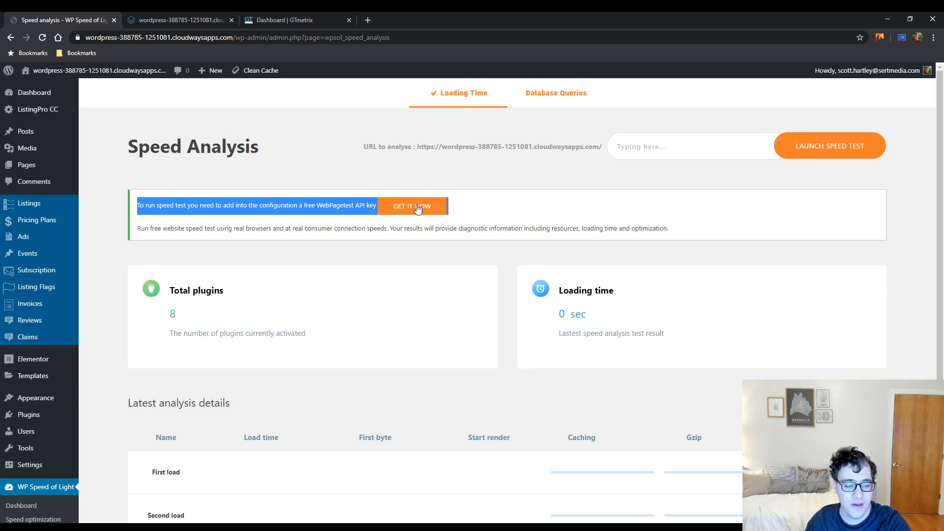
mouse_move(442, 176)
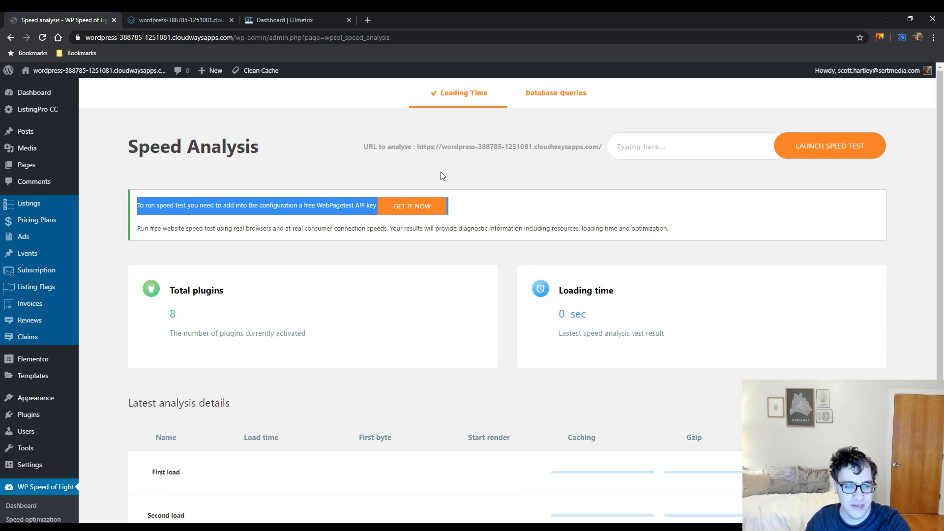
scroll(down, 3)
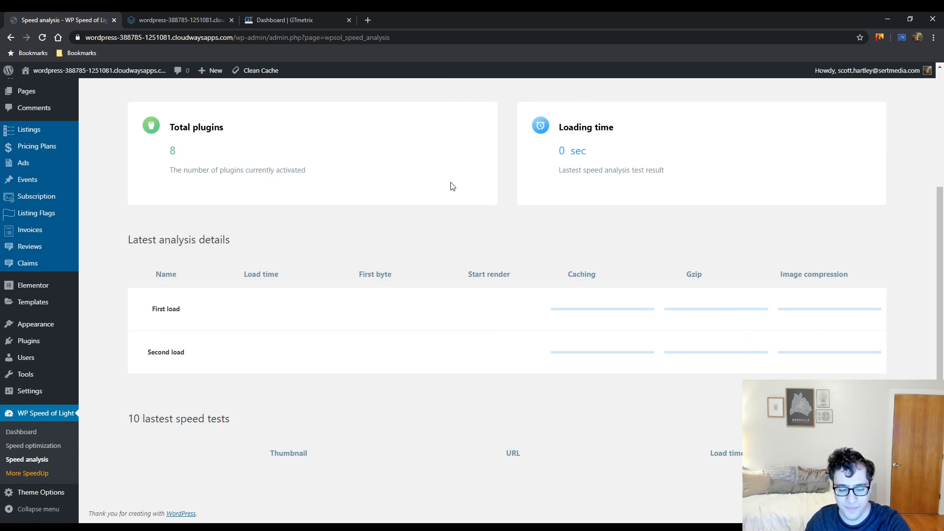
mouse_move(442, 181)
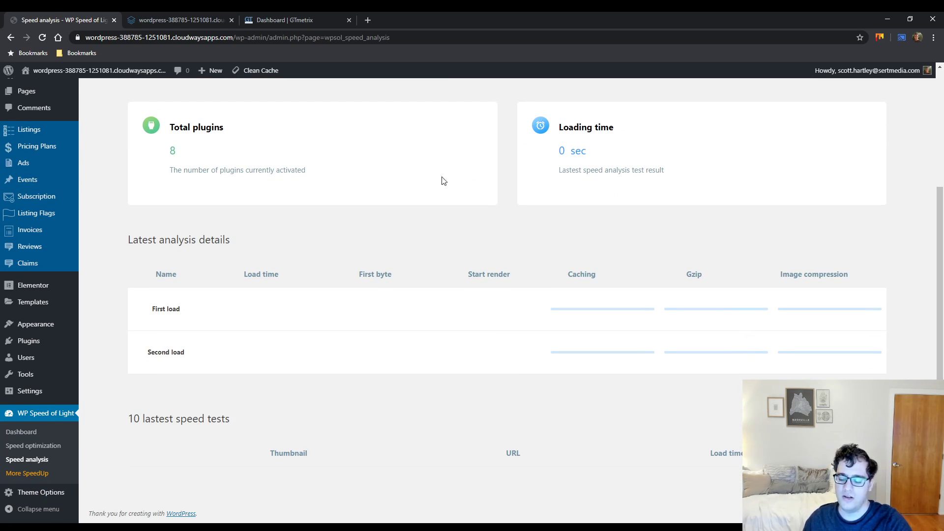
scroll(up, 3)
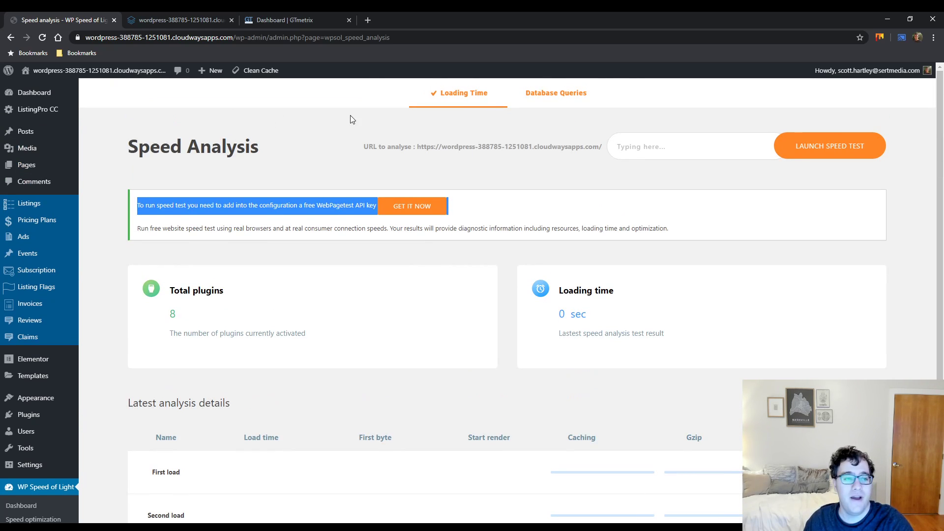
click(179, 20)
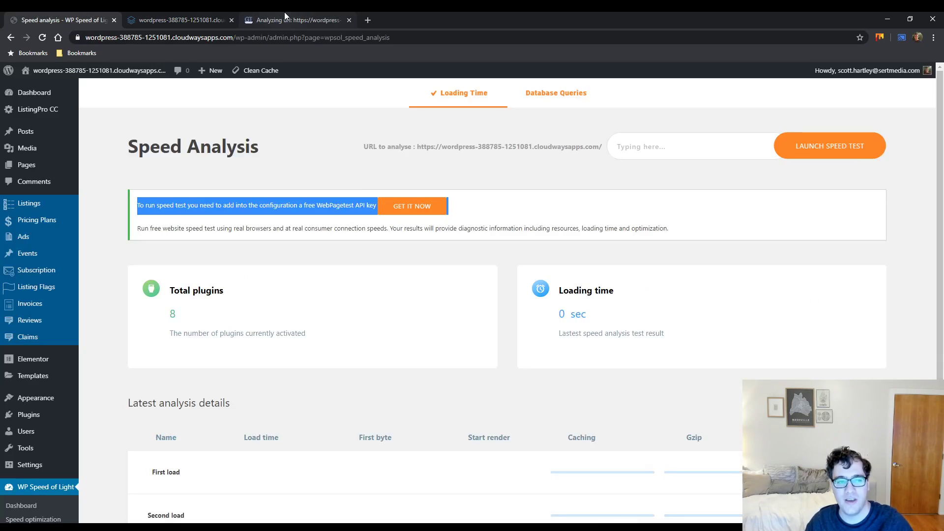
click(556, 93)
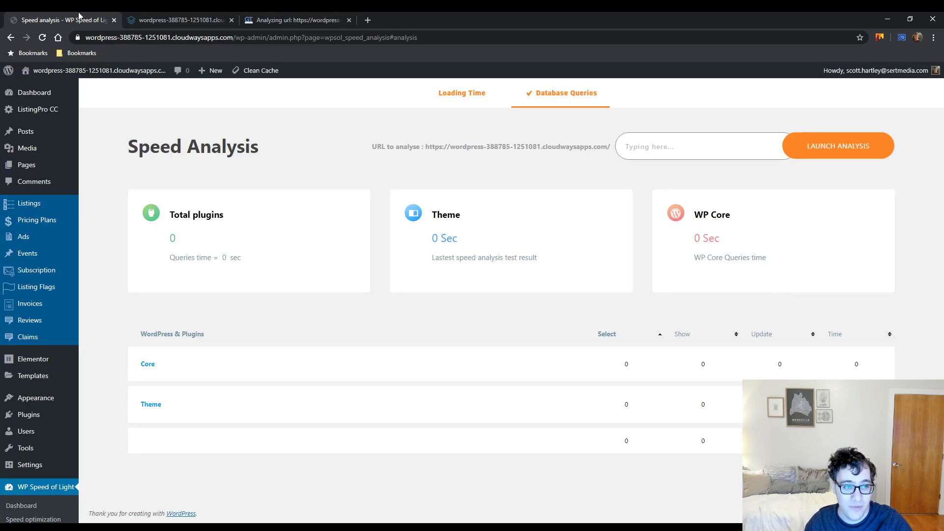
mouse_move(35, 398)
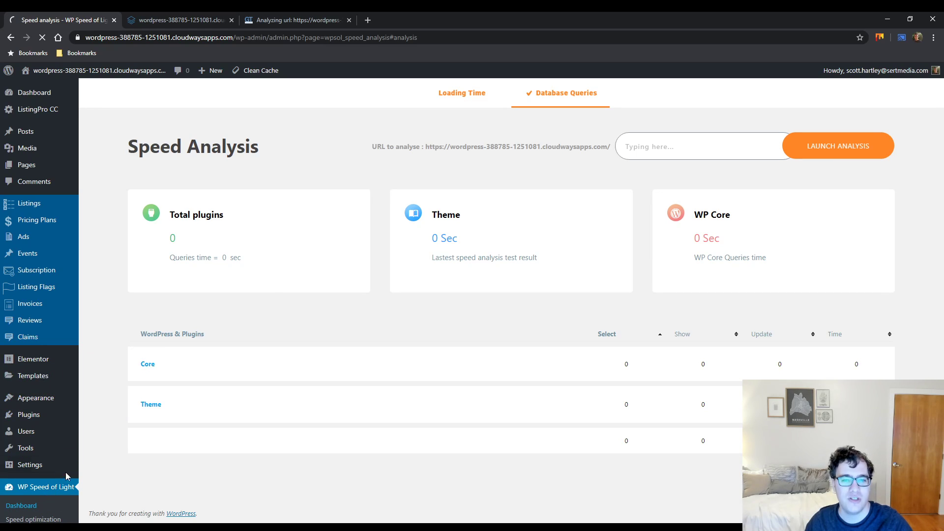
click(21, 505)
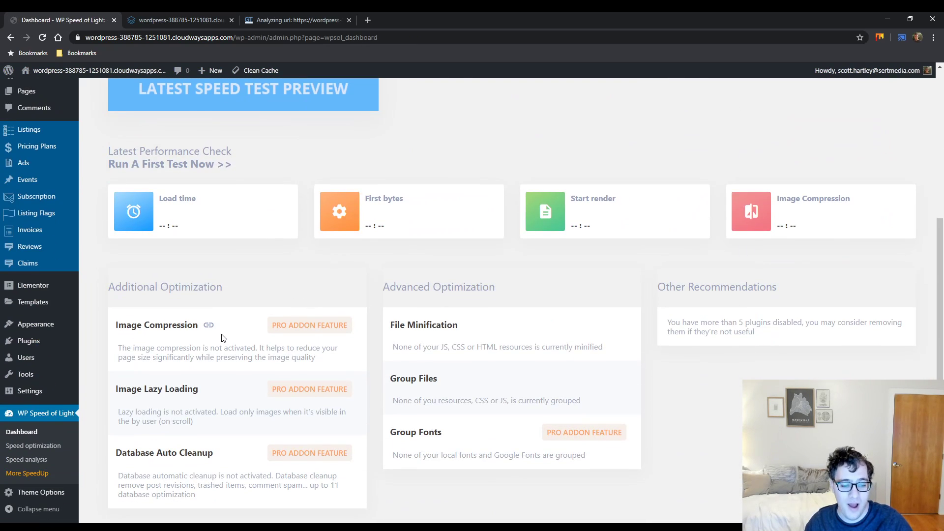
scroll(down, 3)
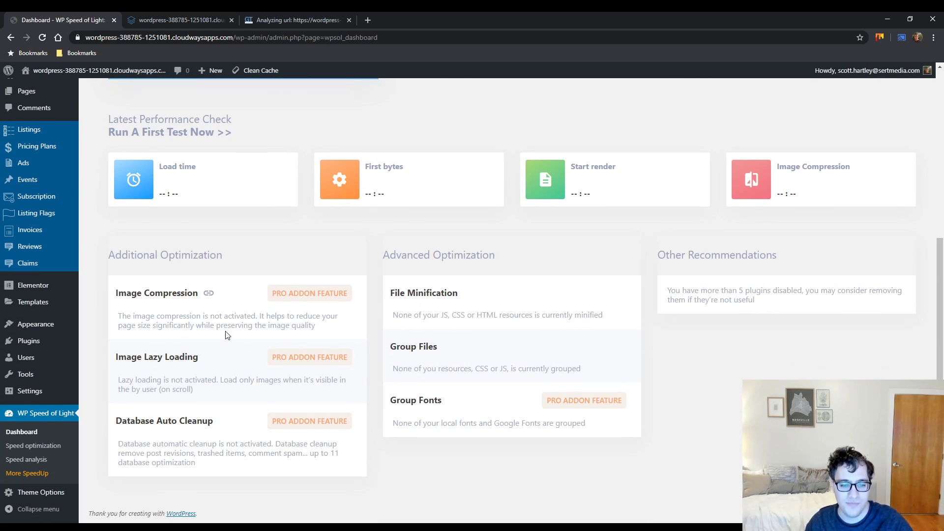
scroll(up, 3)
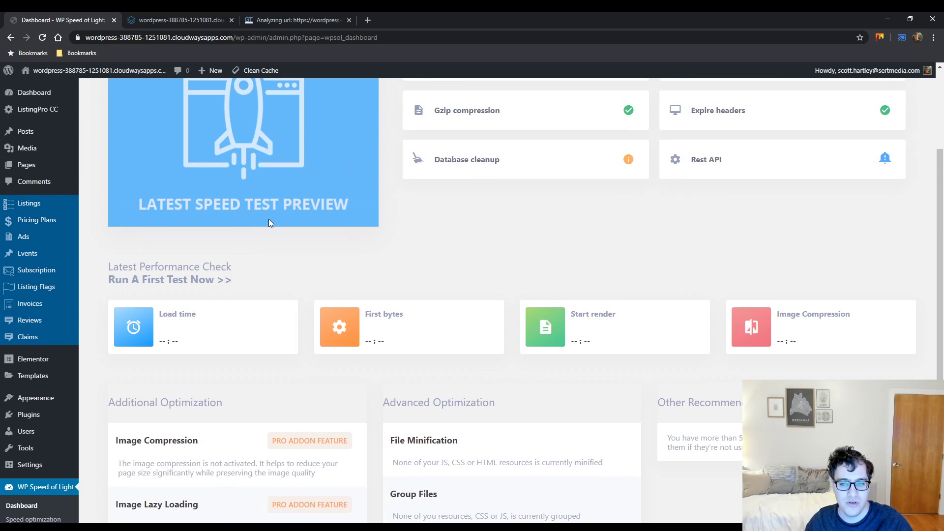
scroll(up, 3)
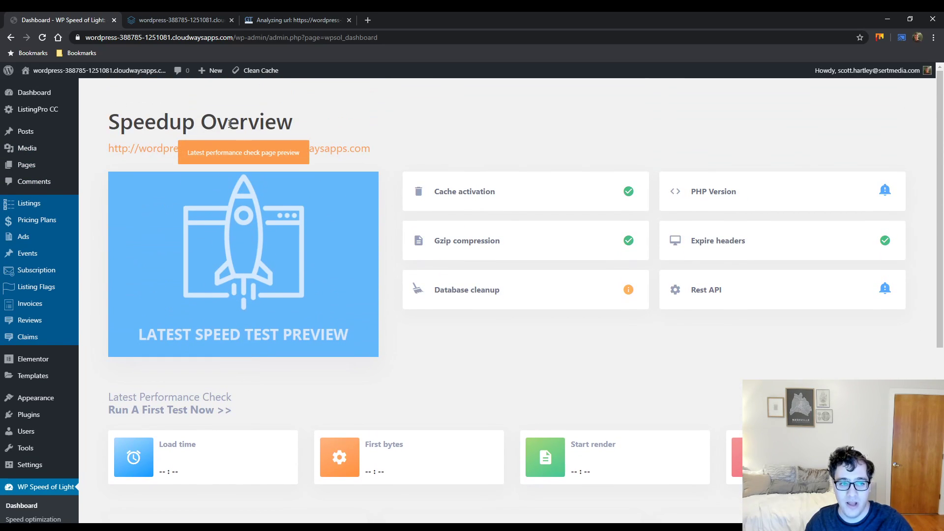
mouse_move(225, 106)
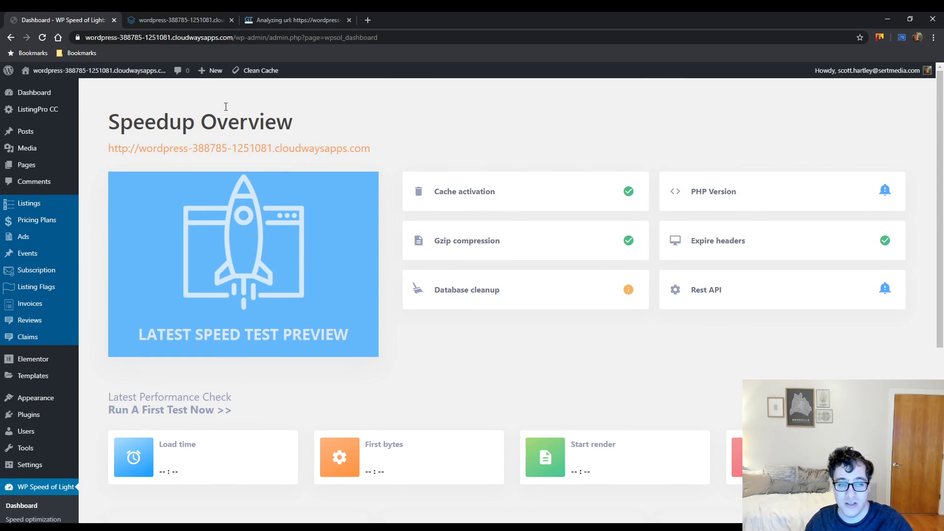
click(295, 20)
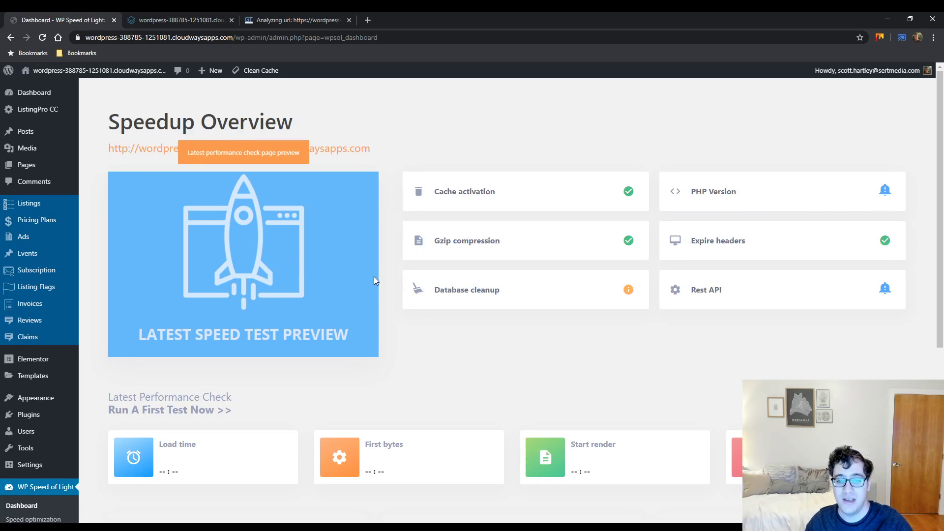
mouse_move(453, 191)
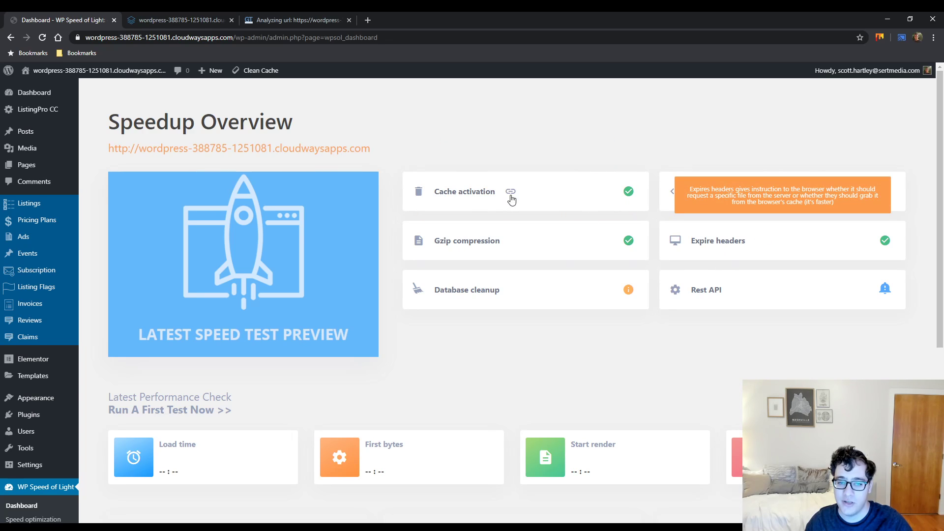
Review the GTmetrix report's Waterfall and PageSpeed views (75% PageSpeed, 64% YSlow, 4.6 s)
click(295, 20)
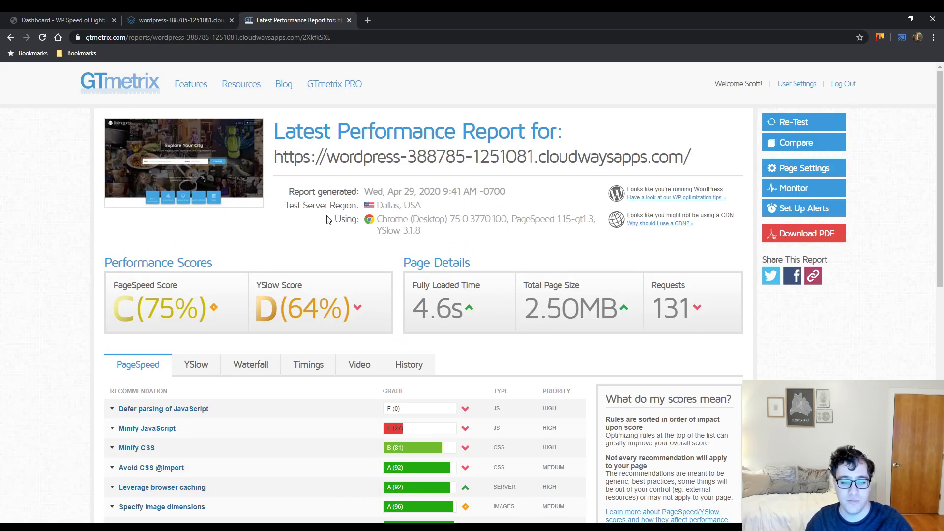
click(250, 365)
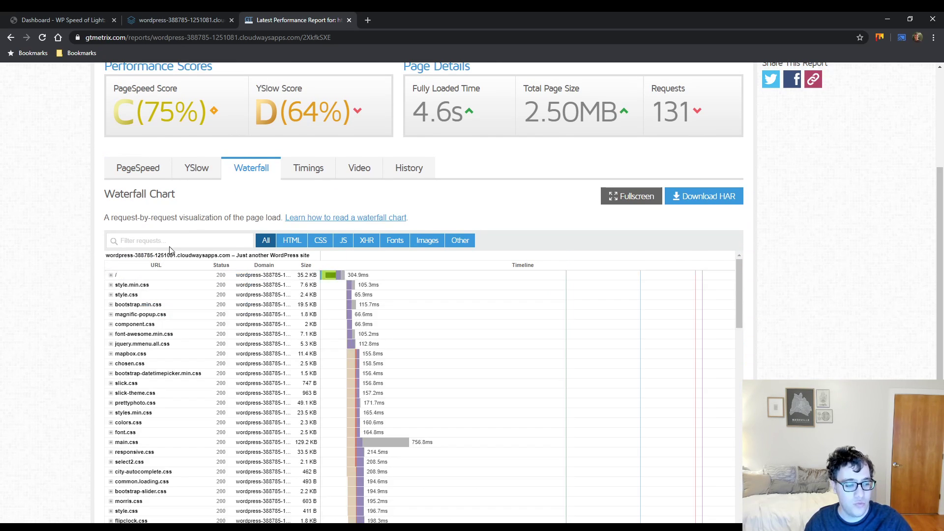
click(137, 167)
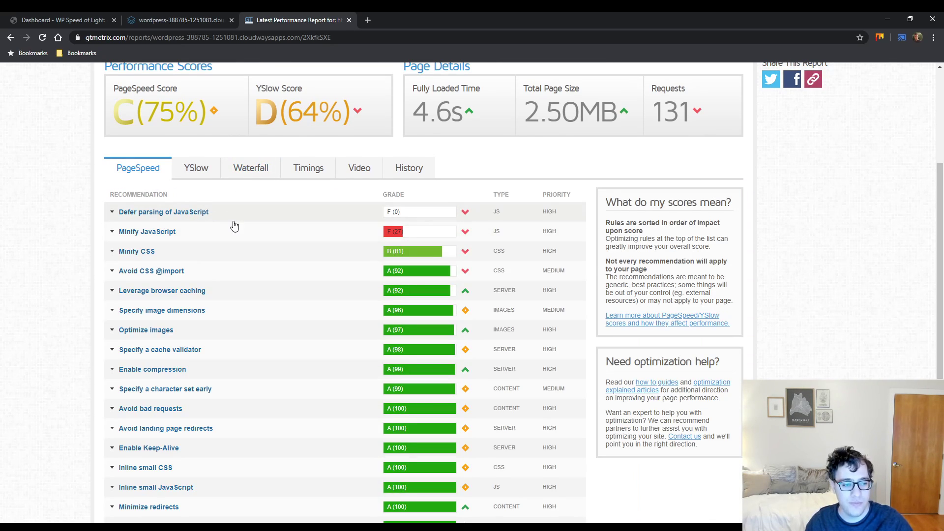
click(251, 168)
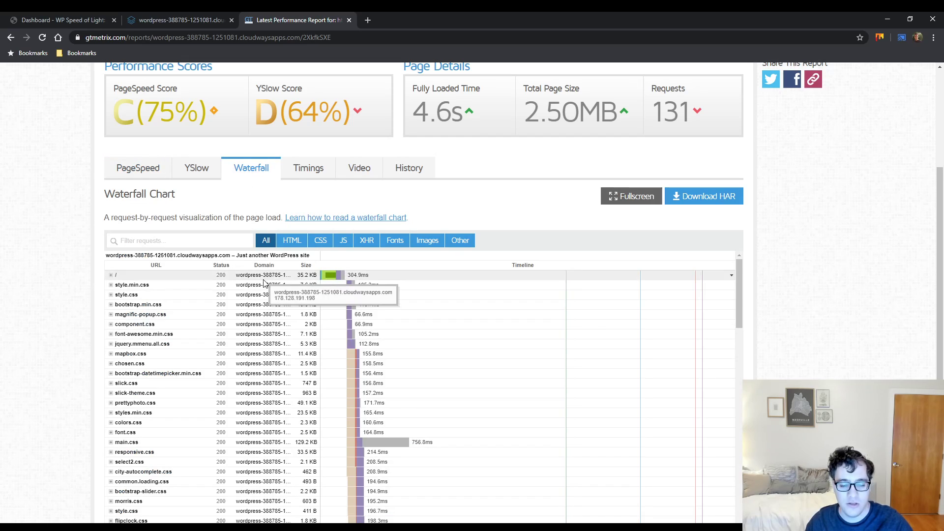
scroll(down, 3)
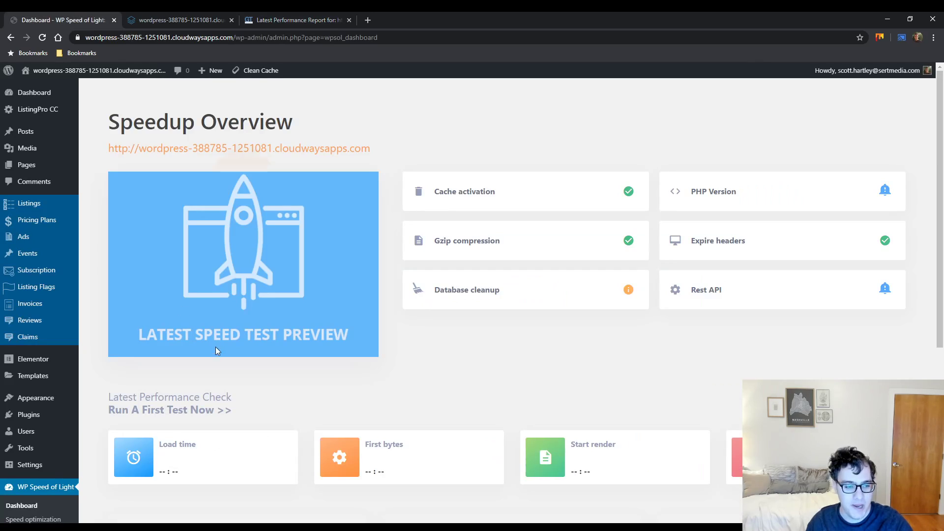
Scroll the dashboard down to Additional and Advanced Optimization, where image compression and lazy loading are pro add-ons
scroll(down, 3)
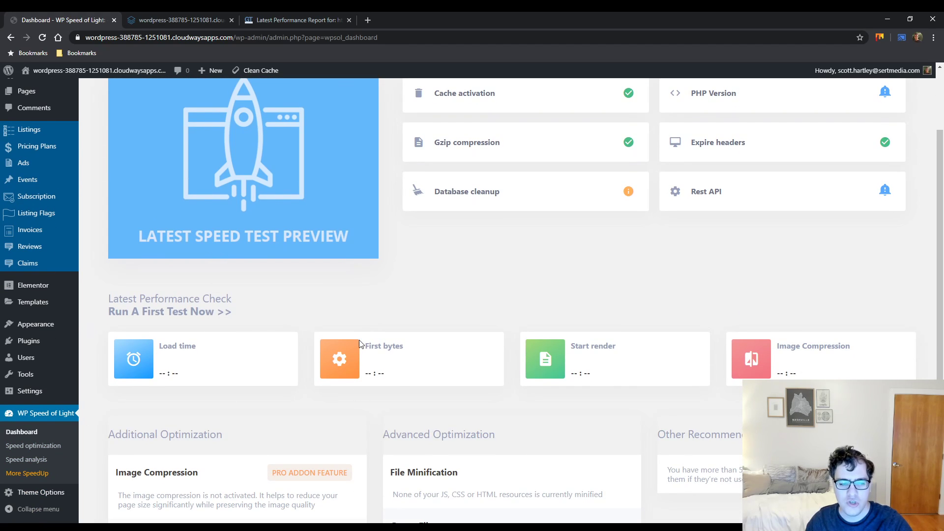
scroll(down, 3)
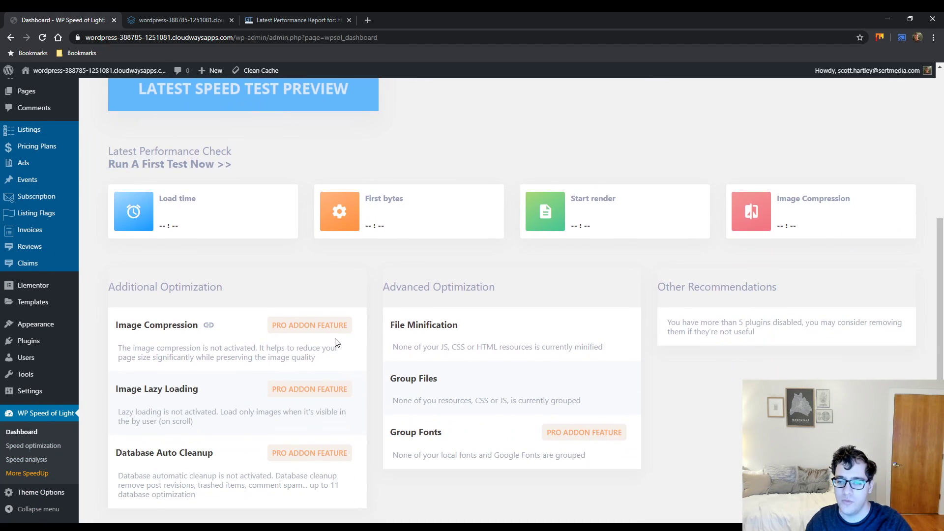
scroll(up, 3)
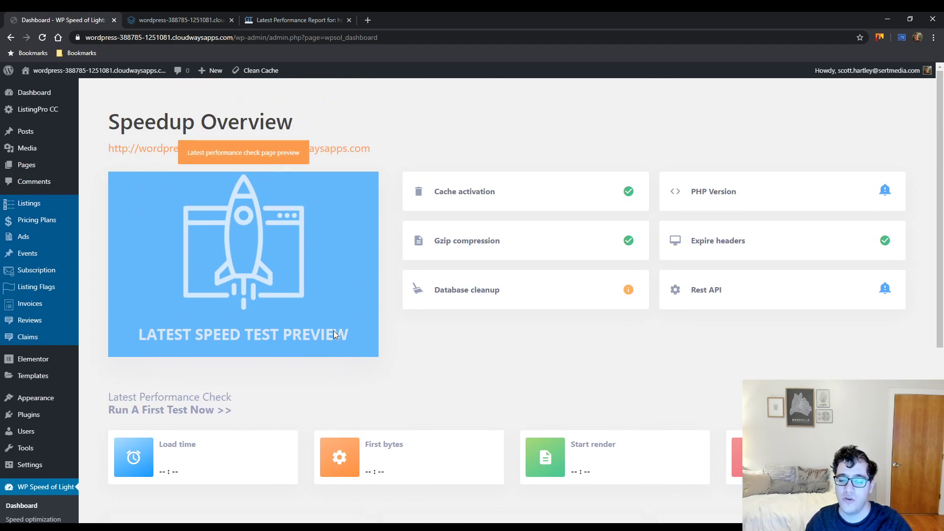
scroll(down, 3)
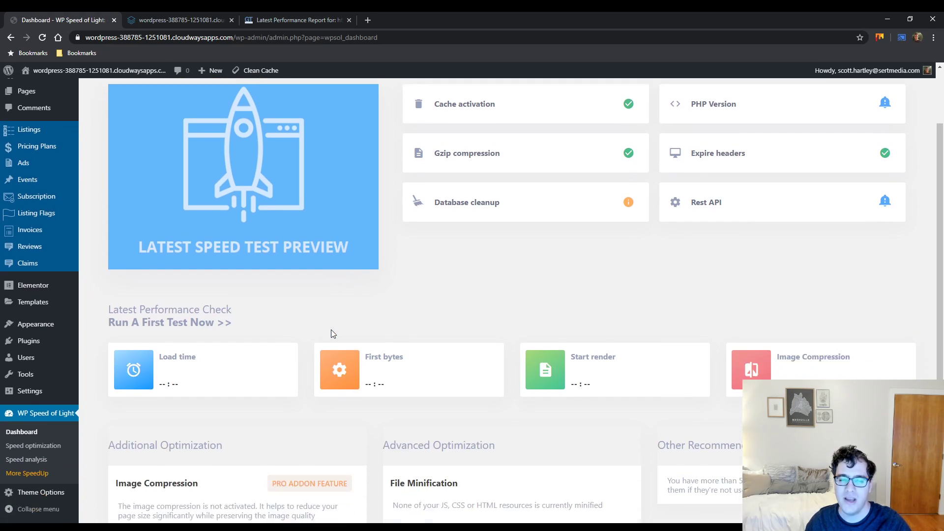
scroll(down, 3)
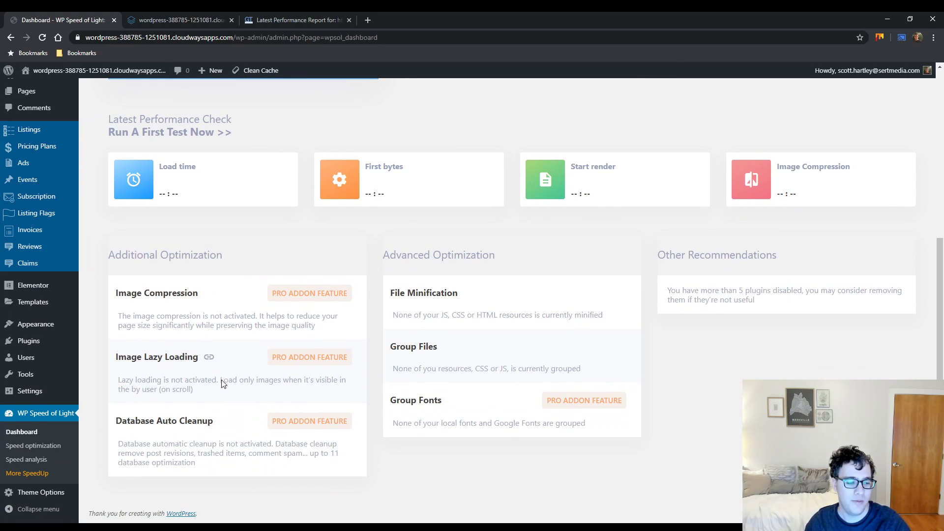
mouse_move(30, 473)
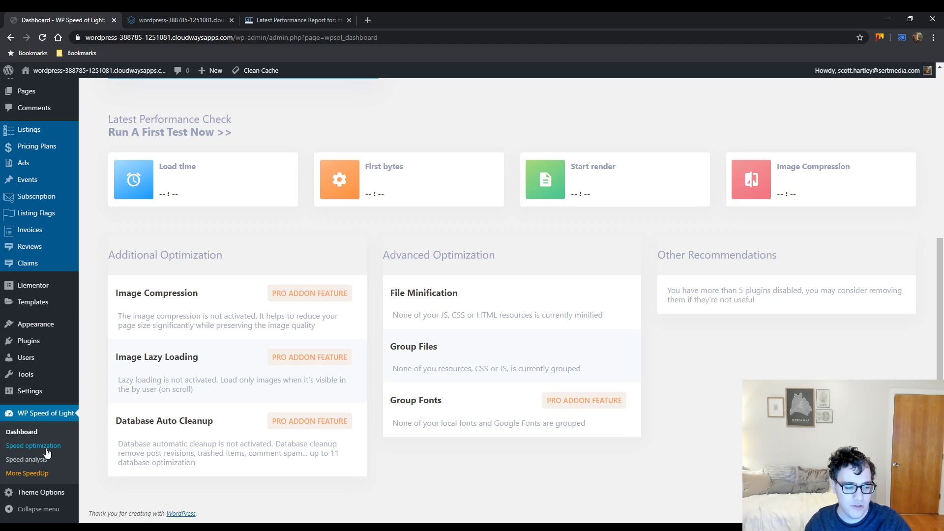
Open Speed optimization and review the Speedup settings: caching on, cleaning every 40 minutes
click(33, 445)
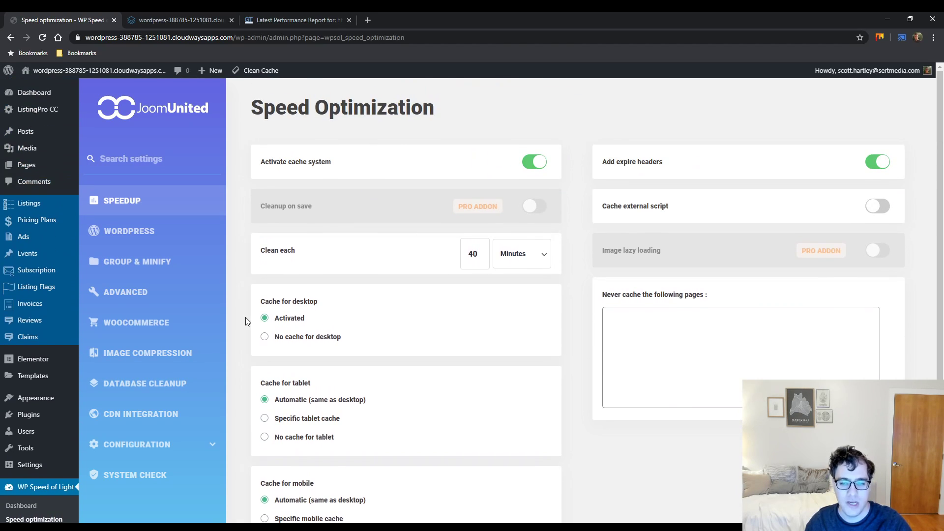
mouse_move(241, 319)
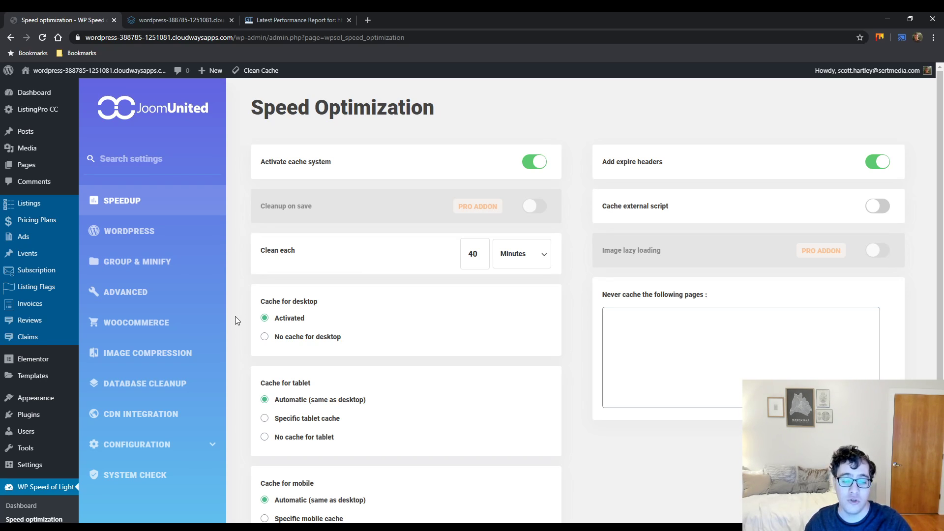
mouse_move(230, 320)
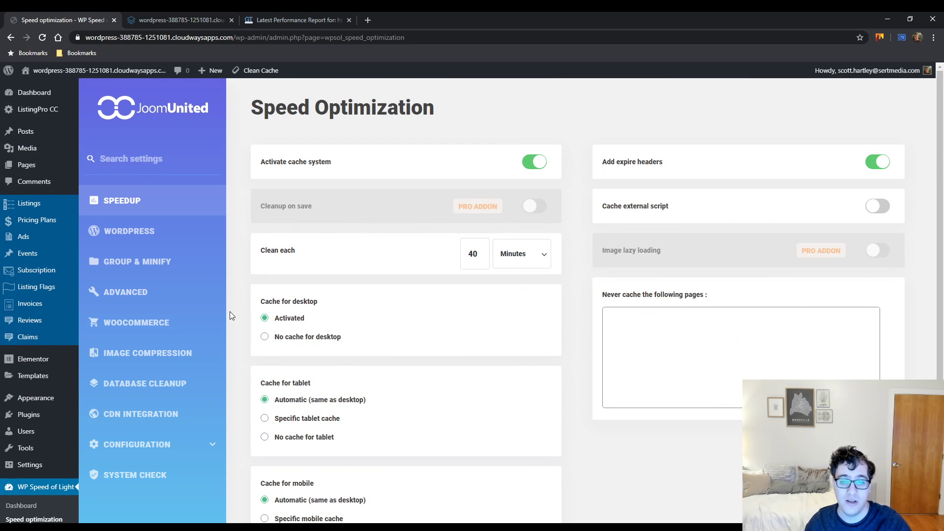
mouse_move(224, 313)
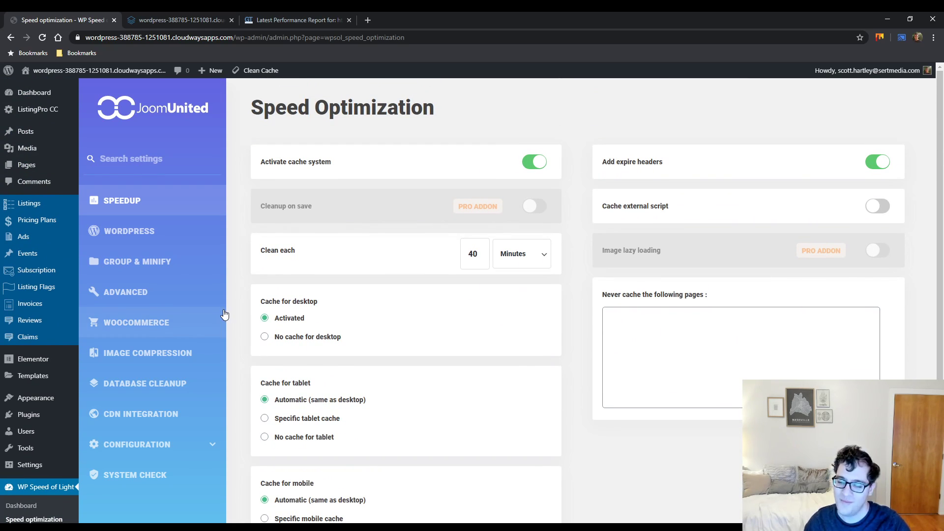
mouse_move(211, 319)
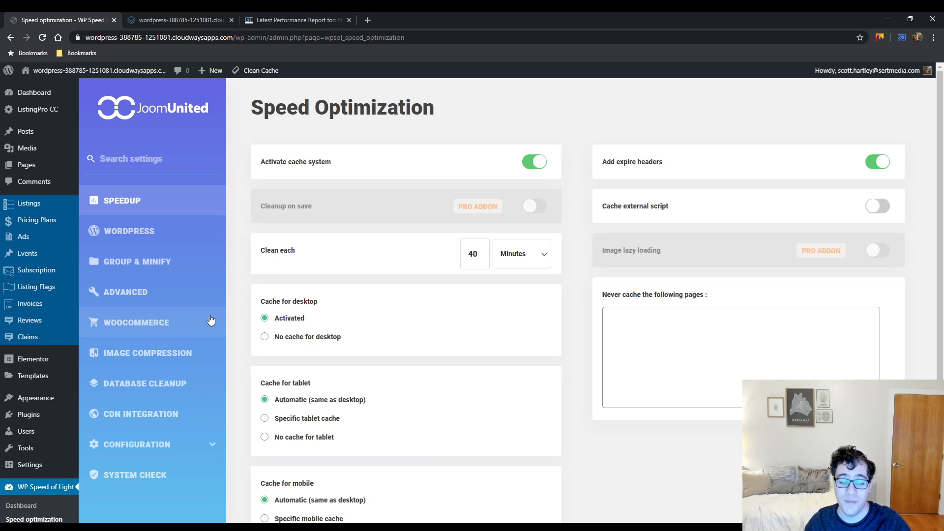
mouse_move(419, 173)
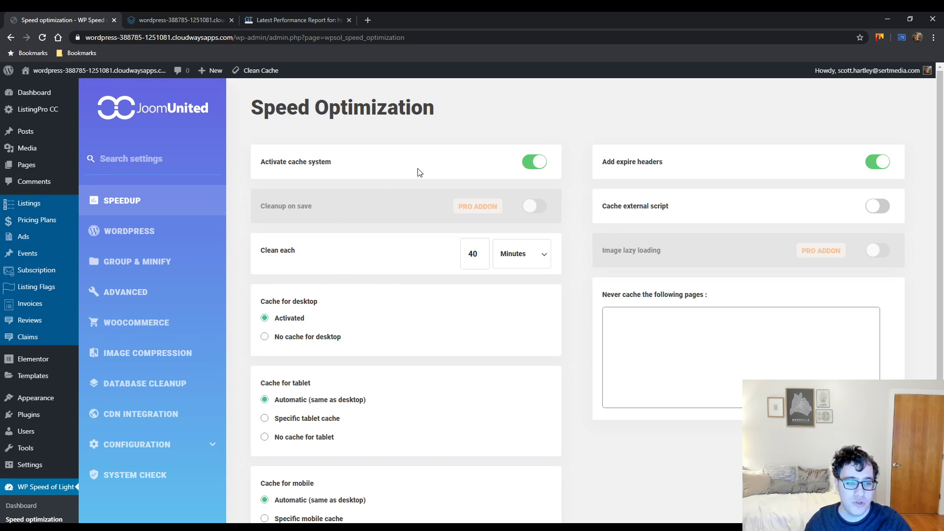
scroll(down, 3)
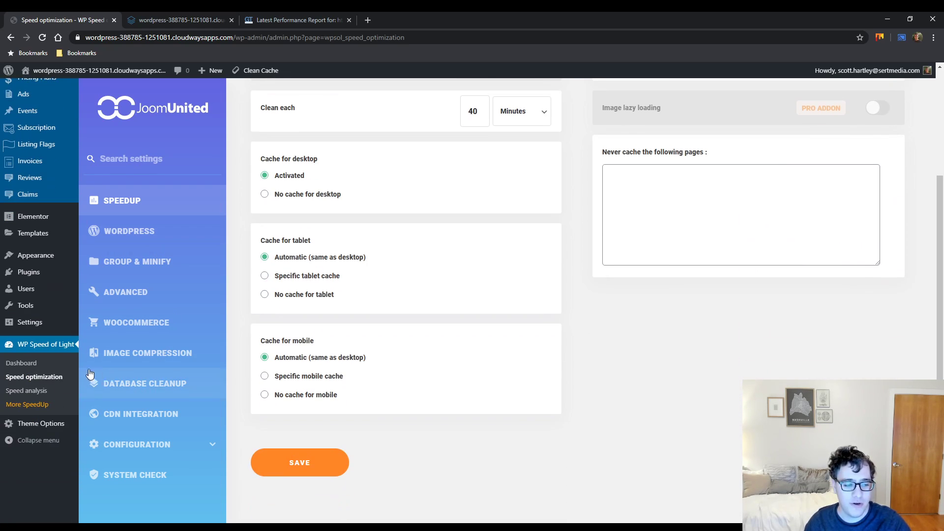
scroll(up, 3)
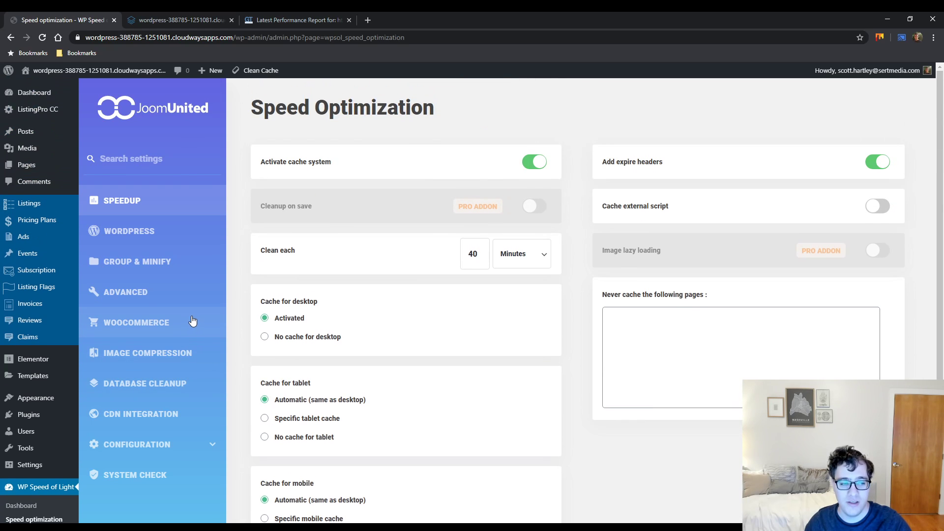
mouse_move(203, 284)
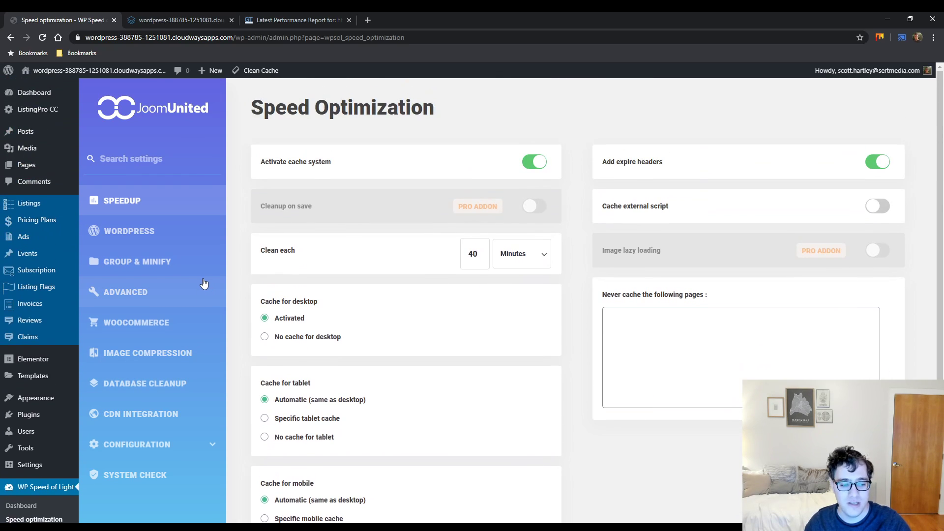
mouse_move(195, 301)
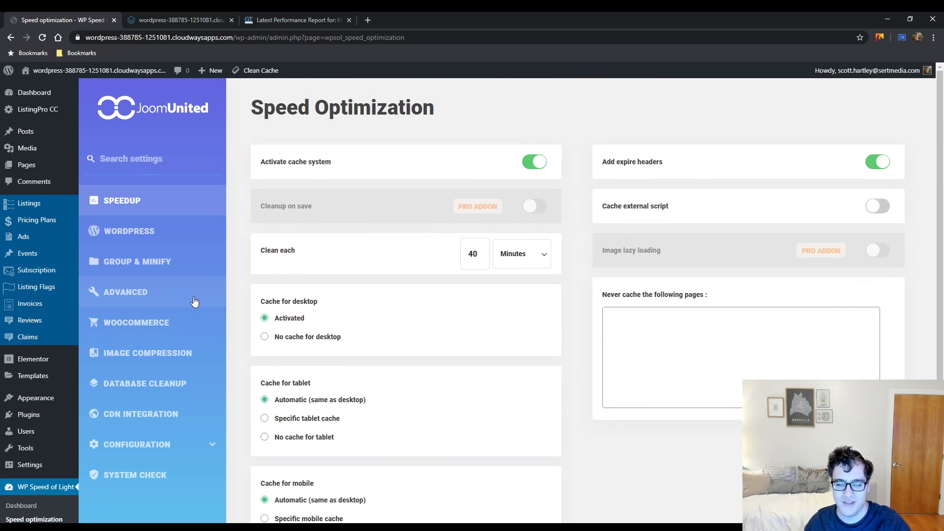
mouse_move(377, 191)
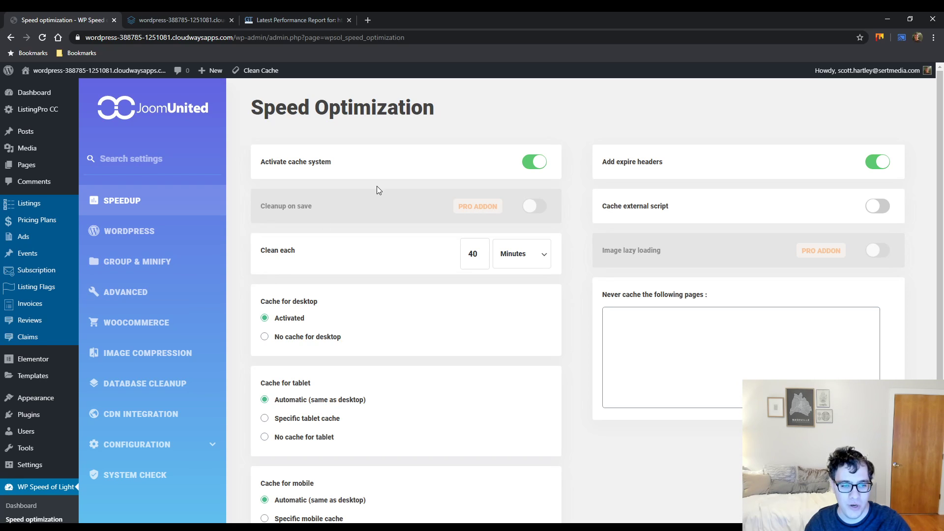
mouse_move(355, 162)
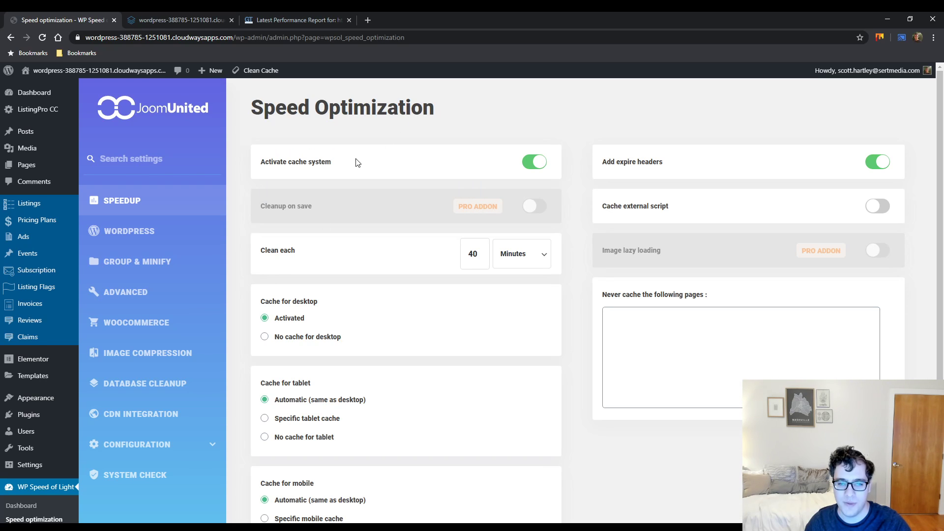
mouse_move(666, 160)
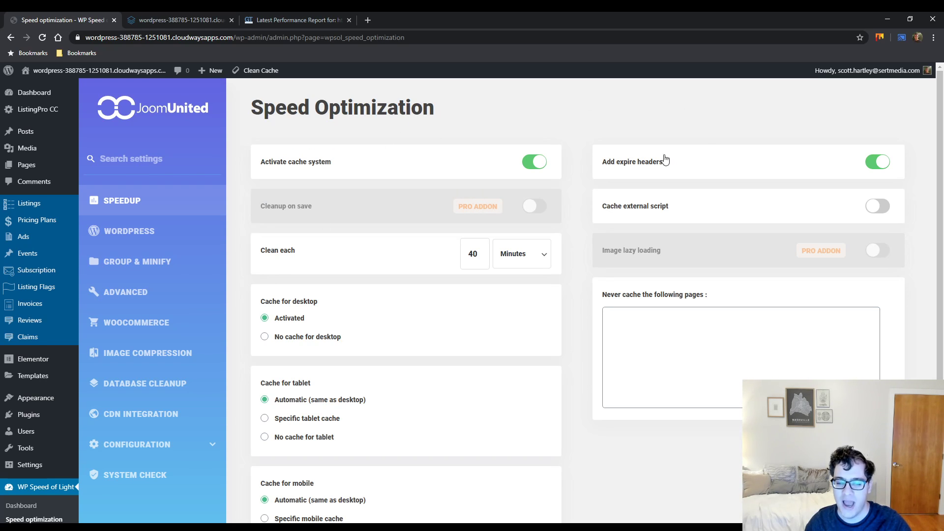
mouse_move(656, 210)
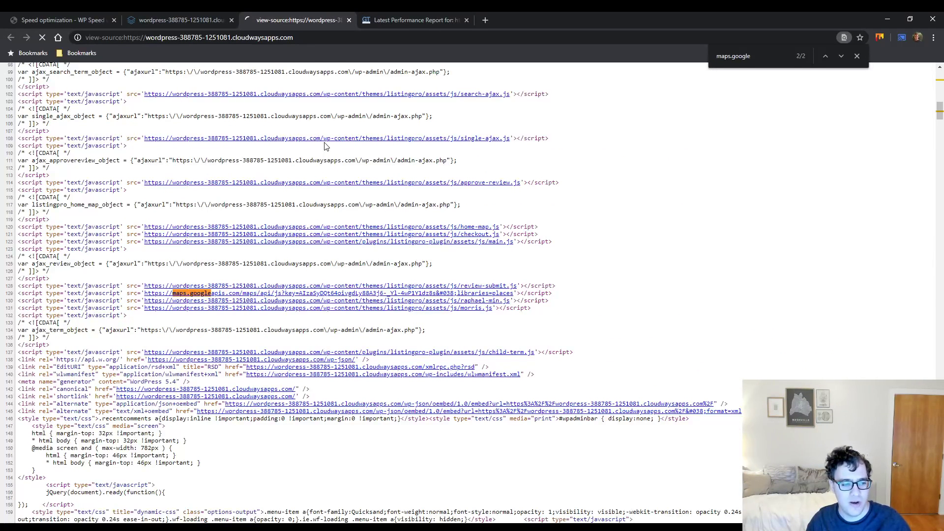
Search the homepage source for 'maps.google' to find the Google Maps API script
click(856, 56)
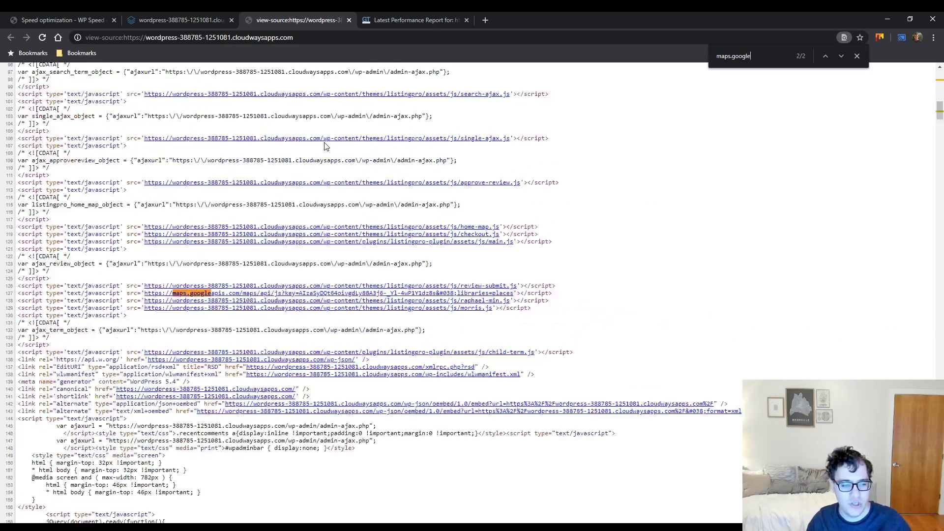
Set Speedup's Clean each interval to 10 Hours and save
click(57, 19)
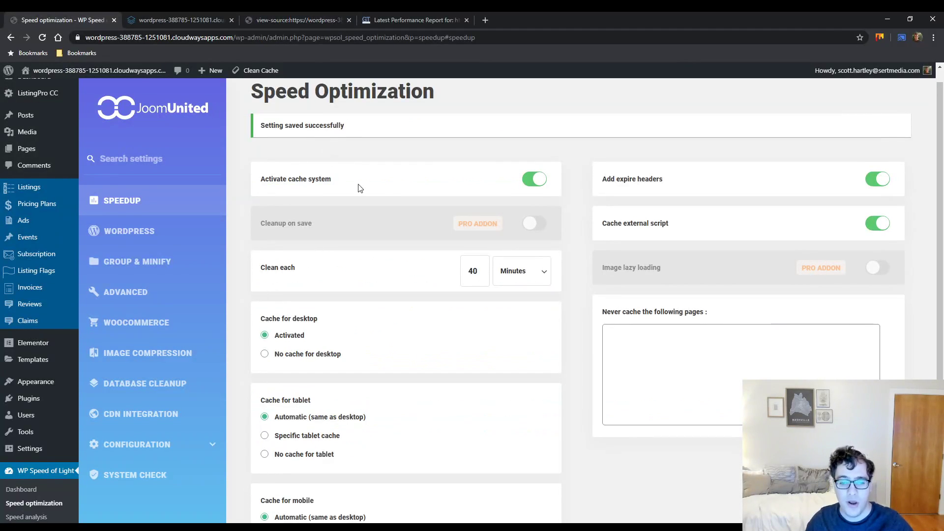
mouse_move(311, 325)
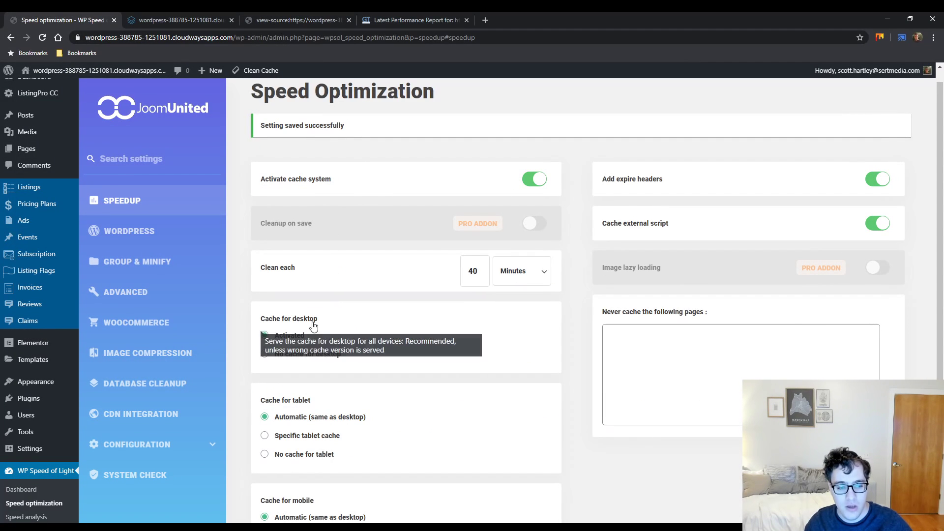
mouse_move(315, 266)
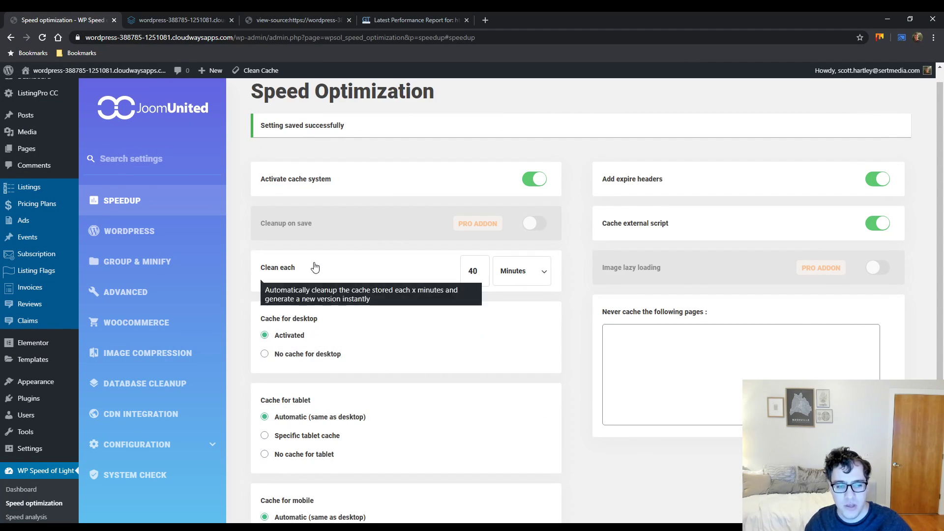
mouse_move(280, 266)
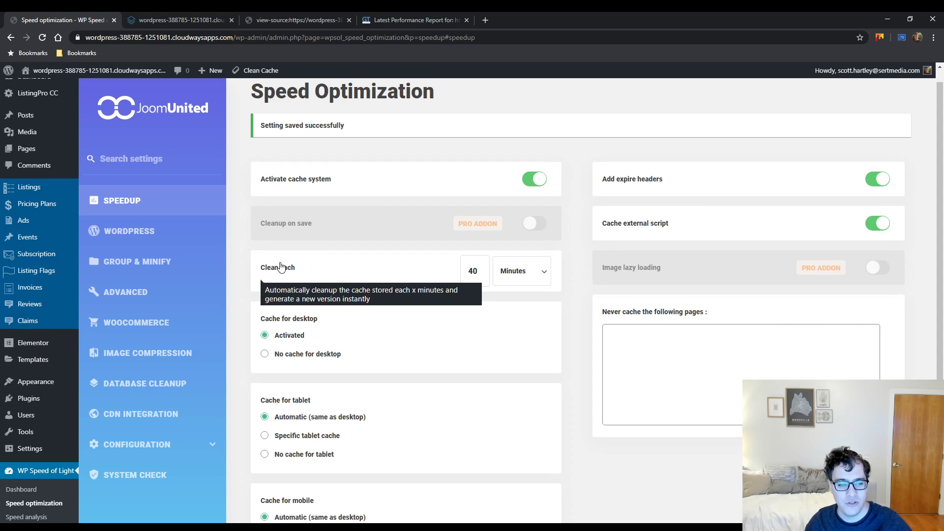
mouse_move(523, 303)
text(10)
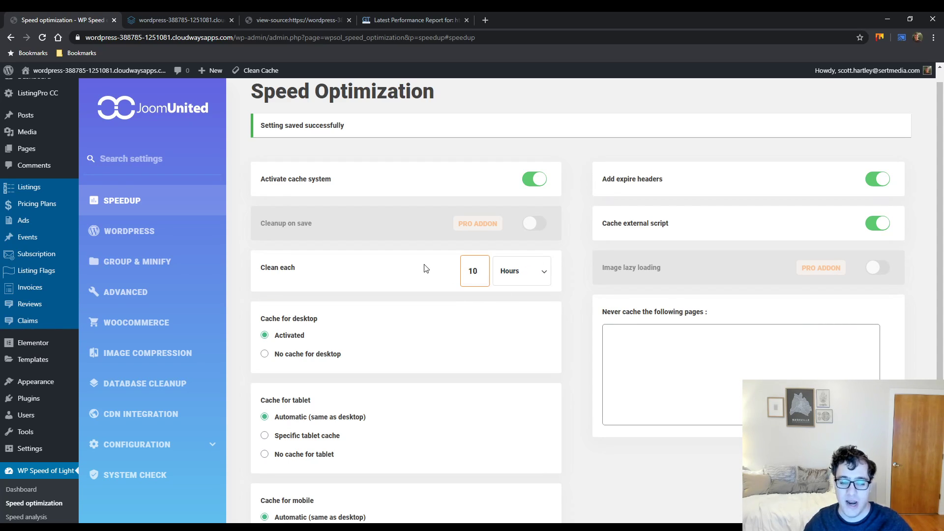
mouse_move(582, 300)
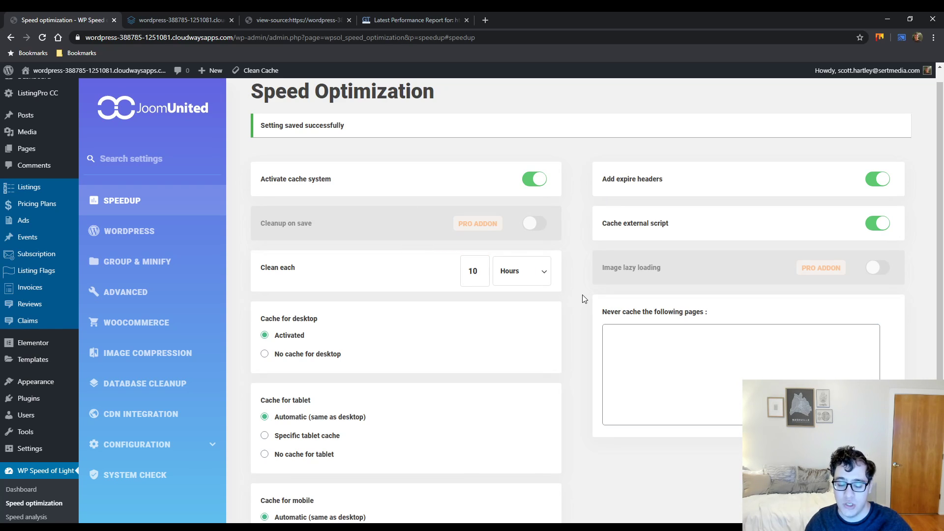
scroll(down, 3)
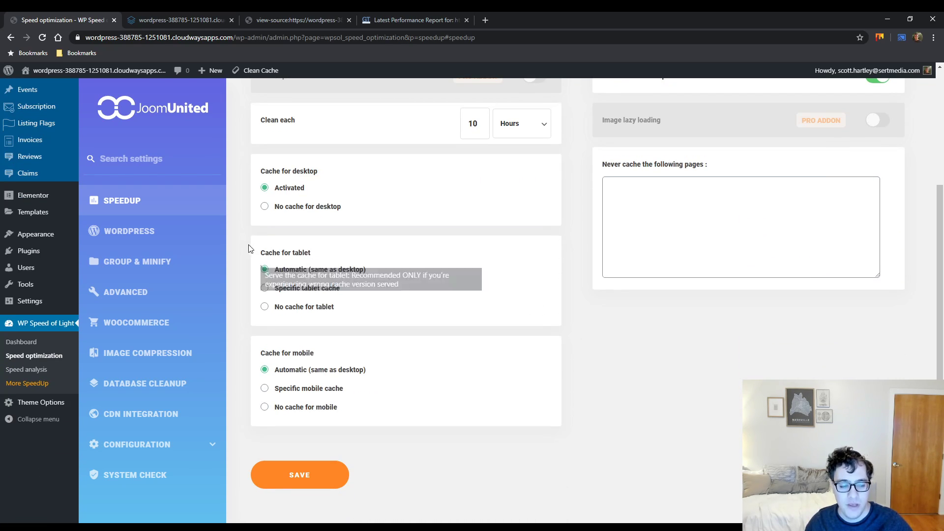
mouse_move(386, 365)
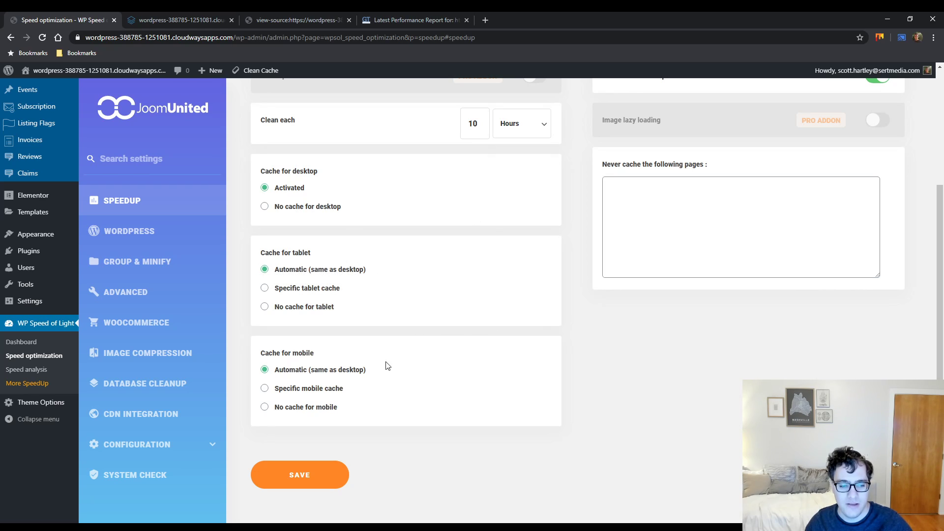
mouse_move(427, 304)
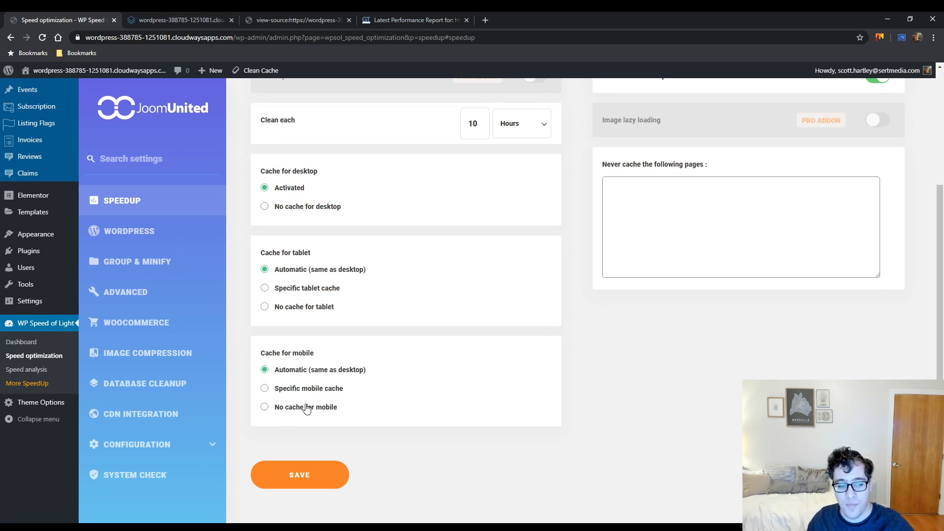
mouse_move(319, 361)
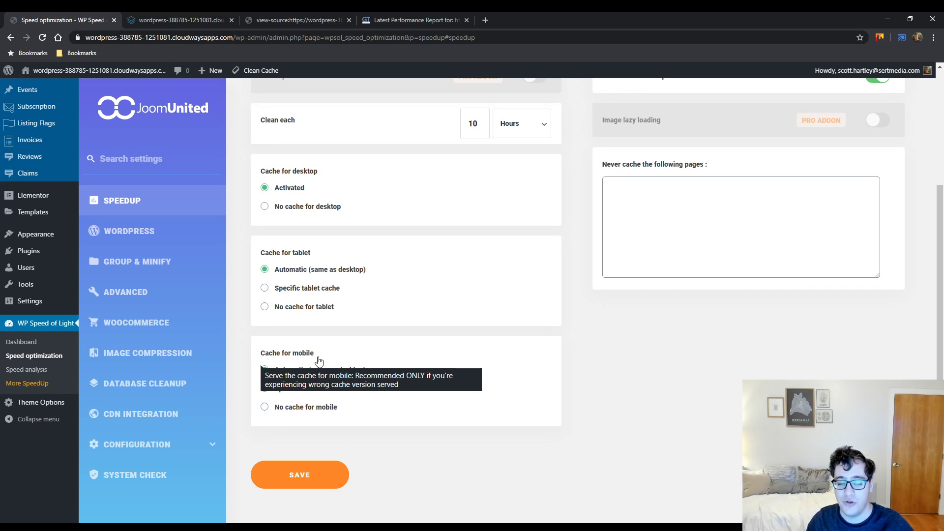
mouse_move(313, 357)
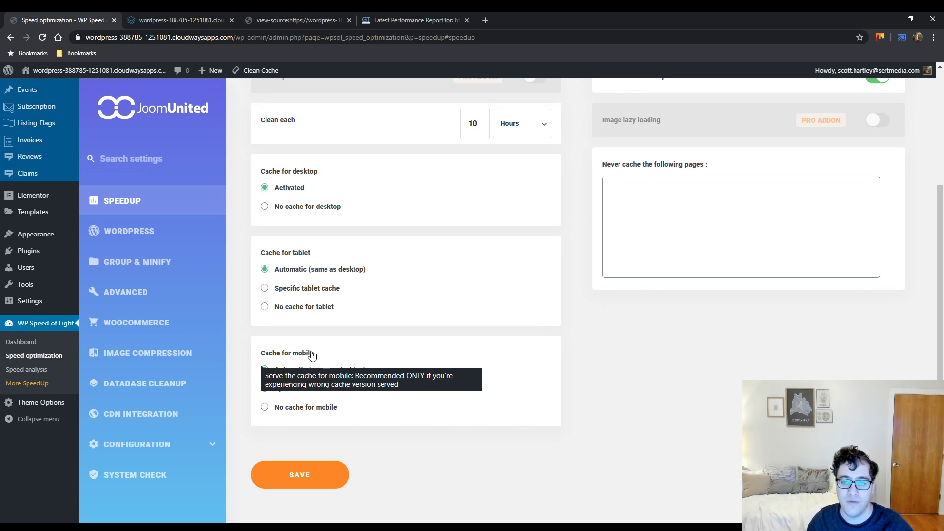
click(299, 474)
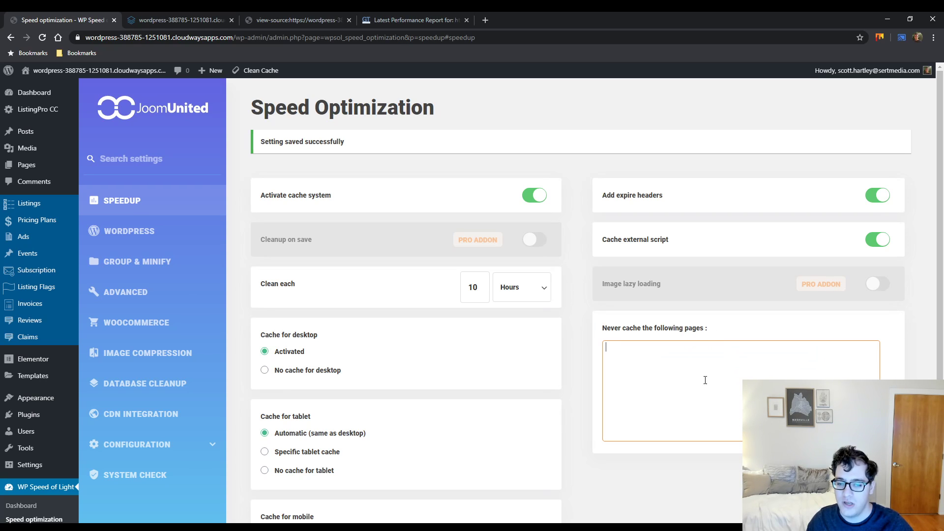
mouse_move(618, 378)
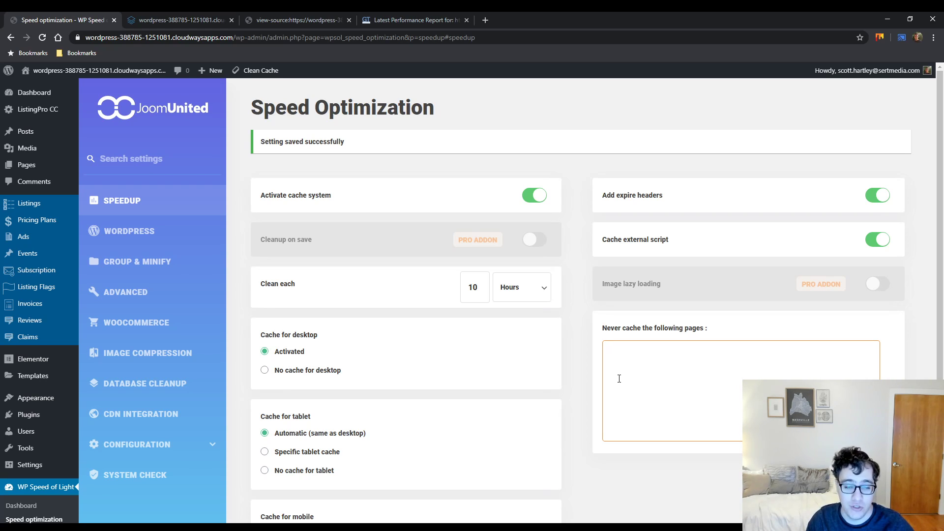
mouse_move(96, 246)
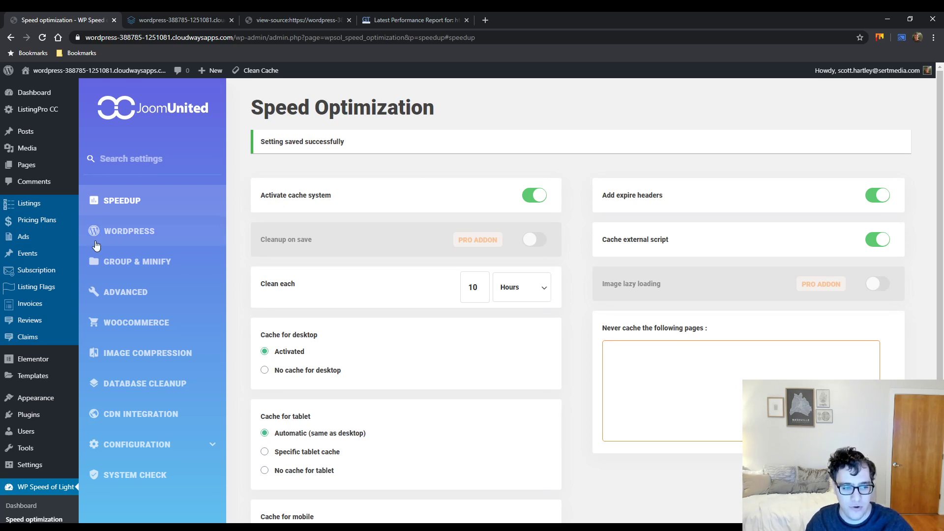
Enable Remove query strings, Disable REST API and Disable RSS feed, then save
click(130, 231)
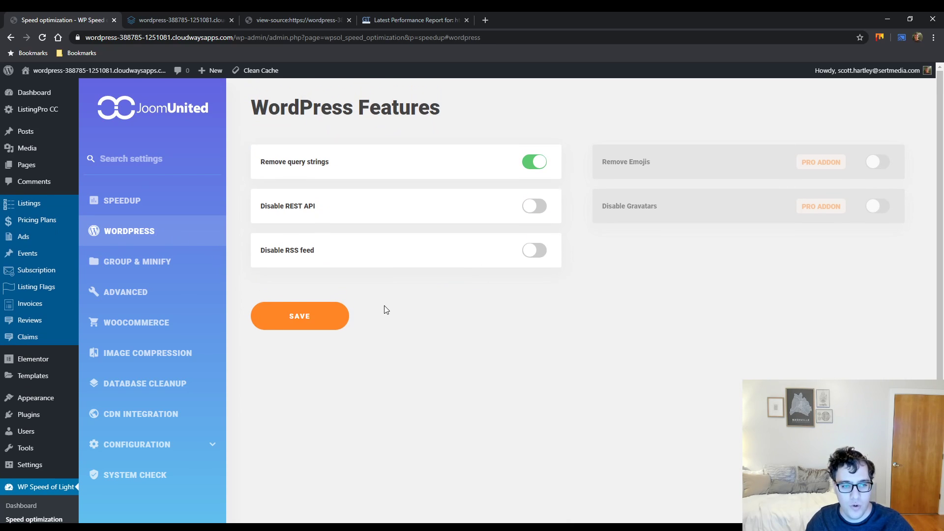
mouse_move(505, 199)
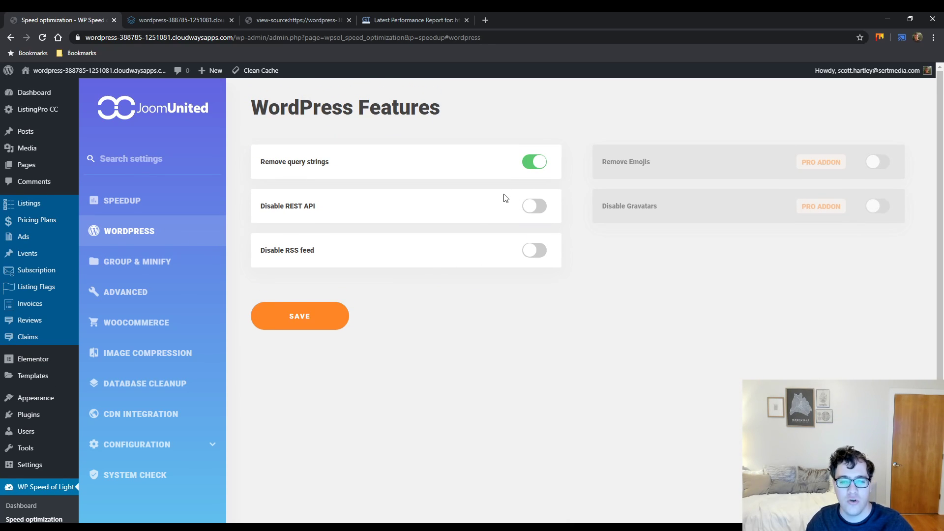
mouse_move(453, 188)
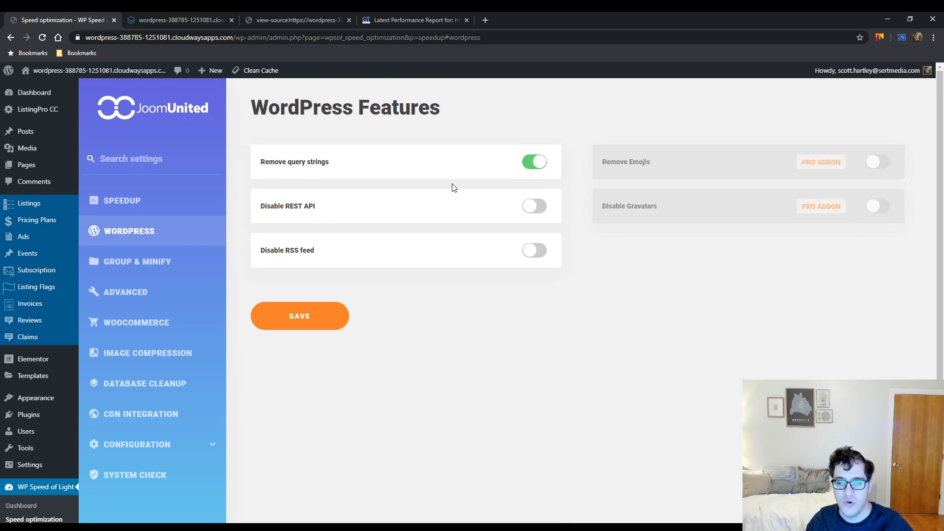
mouse_move(642, 195)
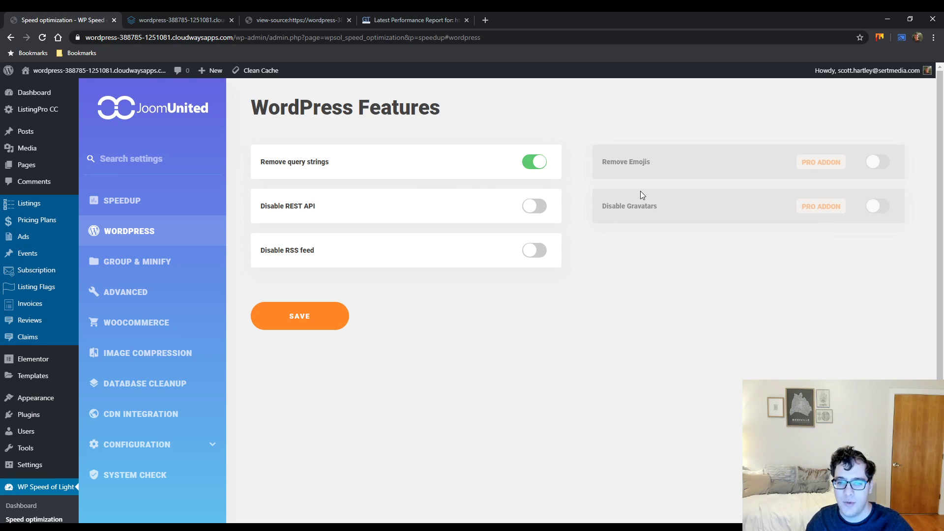
mouse_move(637, 170)
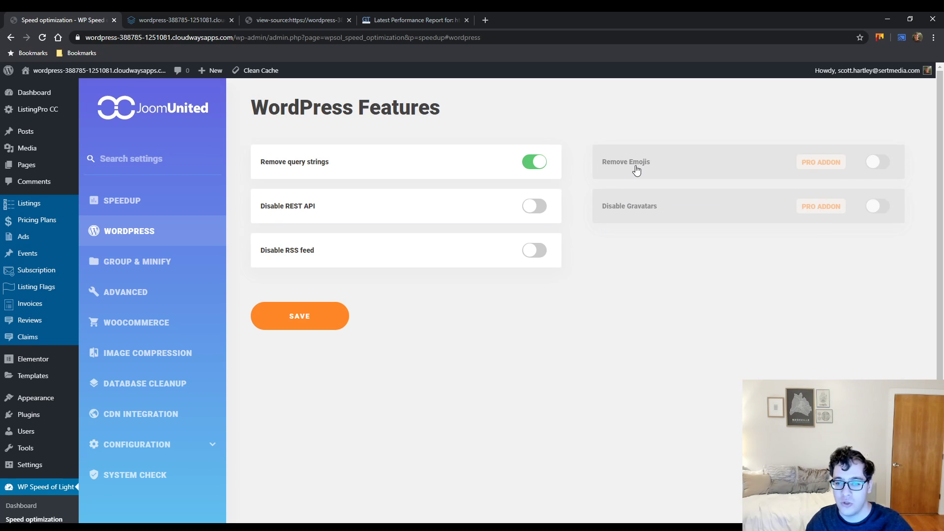
mouse_move(630, 170)
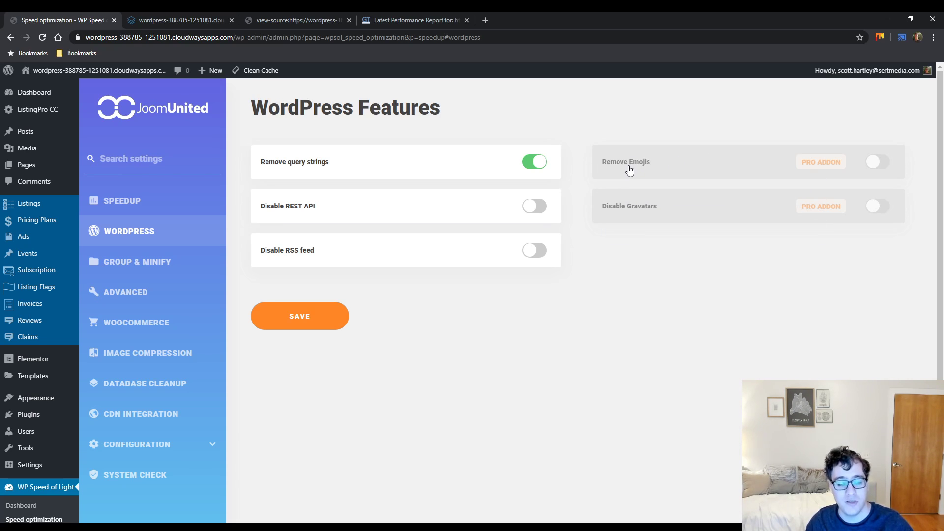
mouse_move(454, 182)
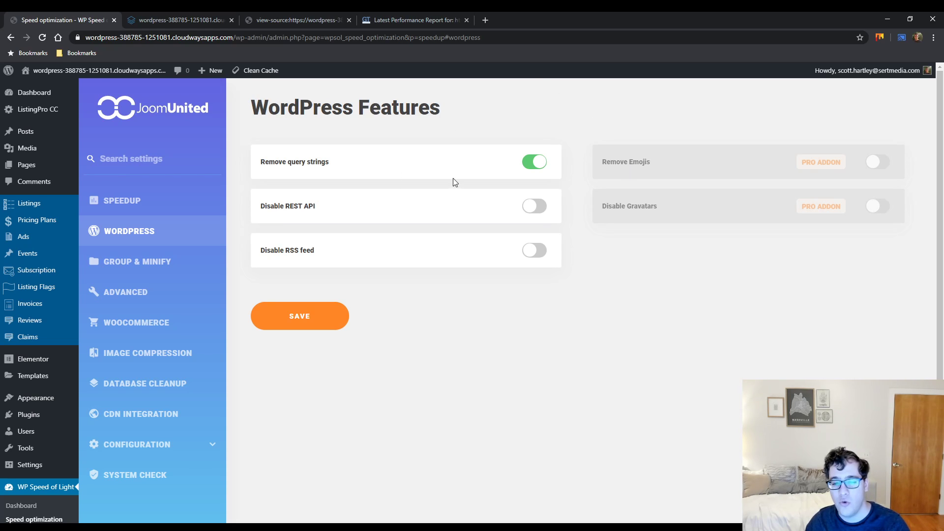
mouse_move(292, 252)
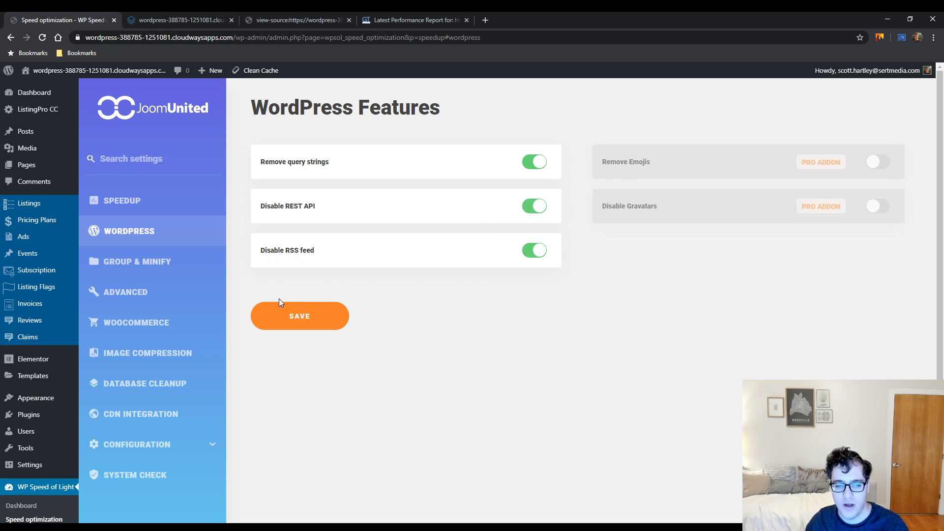
click(295, 19)
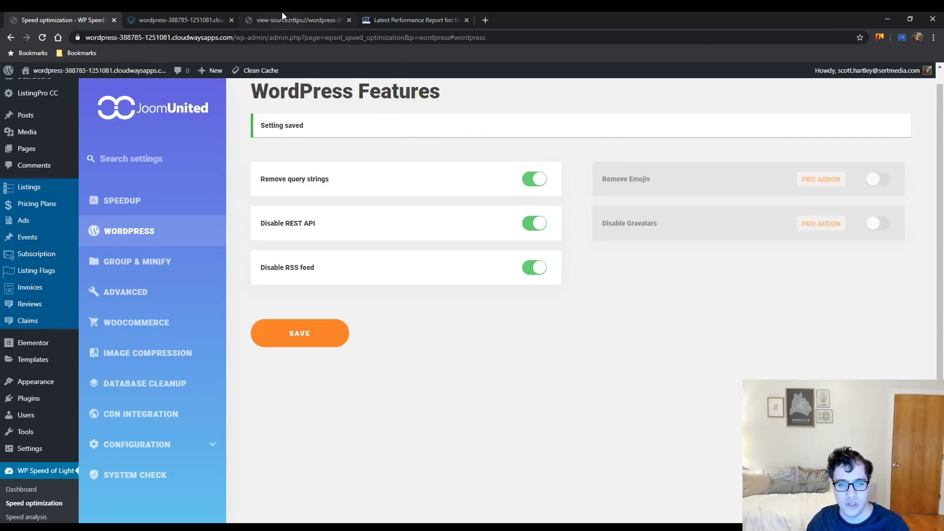
click(295, 20)
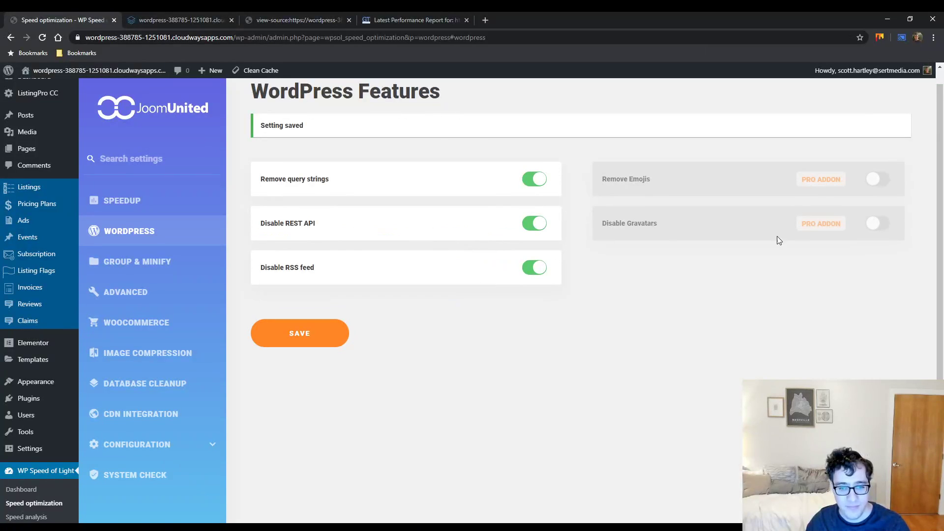
mouse_move(647, 180)
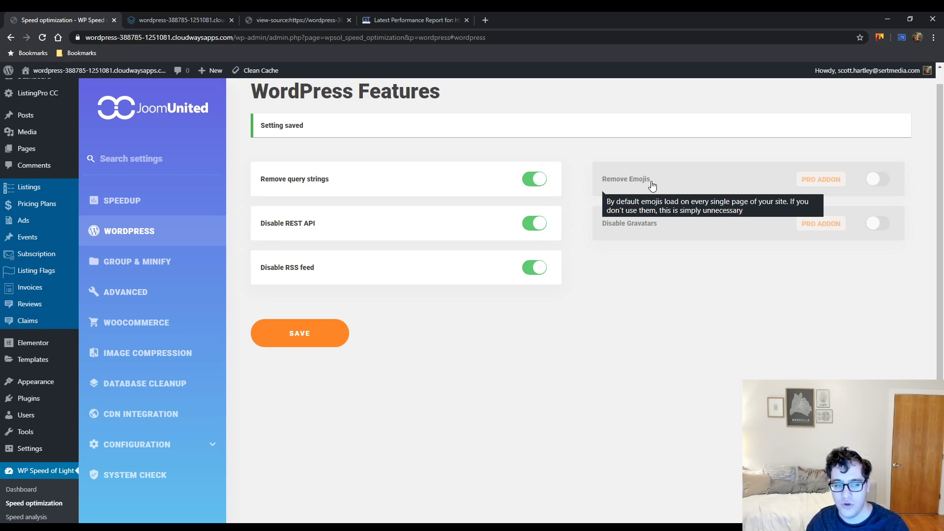
mouse_move(591, 190)
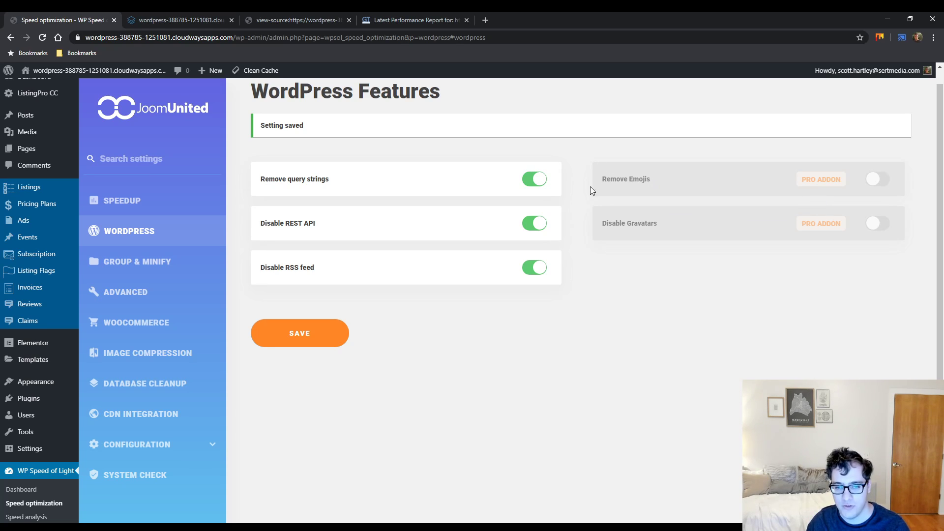
mouse_move(654, 228)
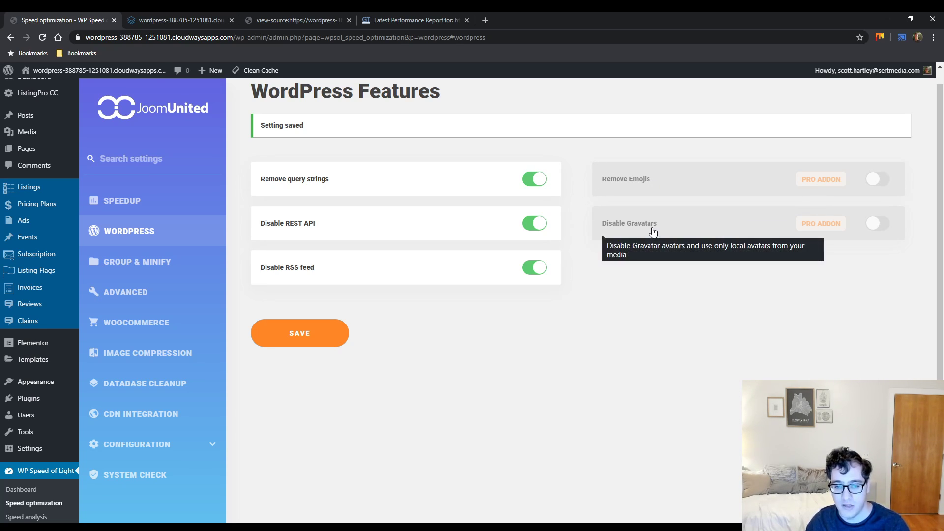
mouse_move(649, 229)
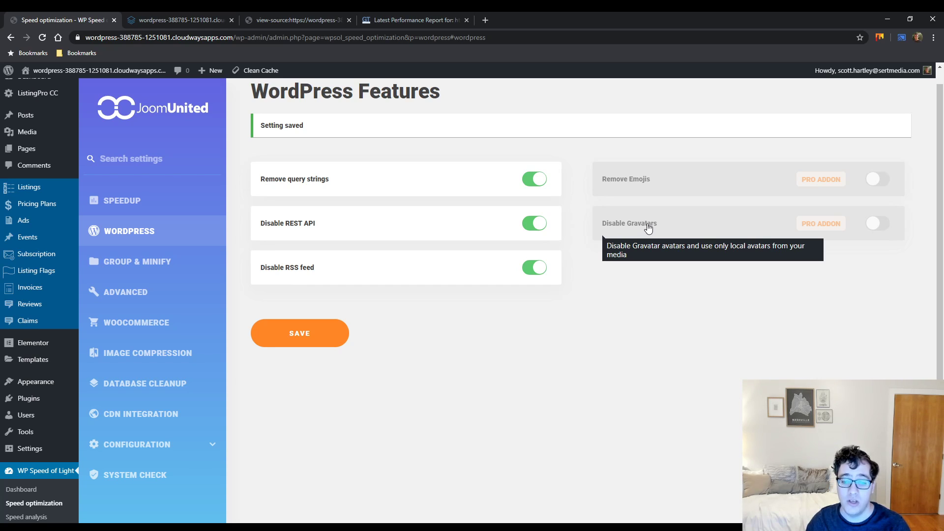
mouse_move(652, 225)
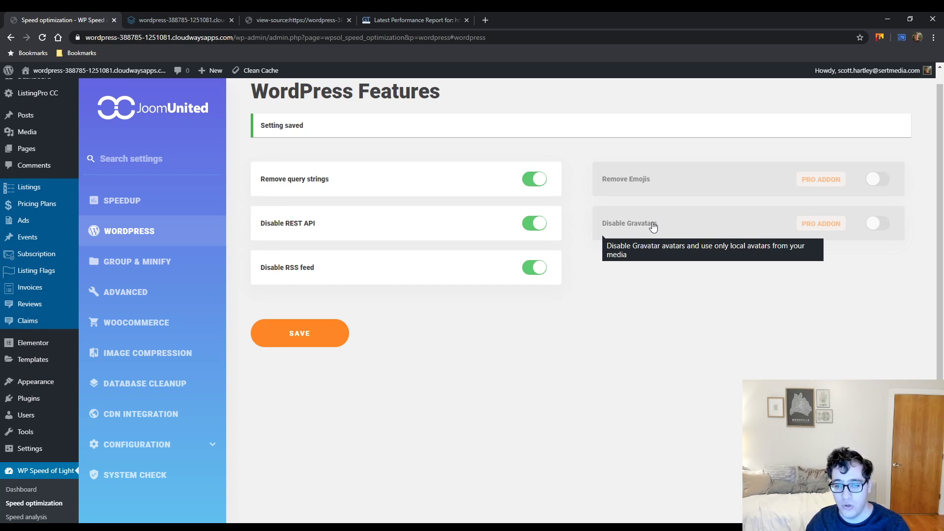
mouse_move(258, 283)
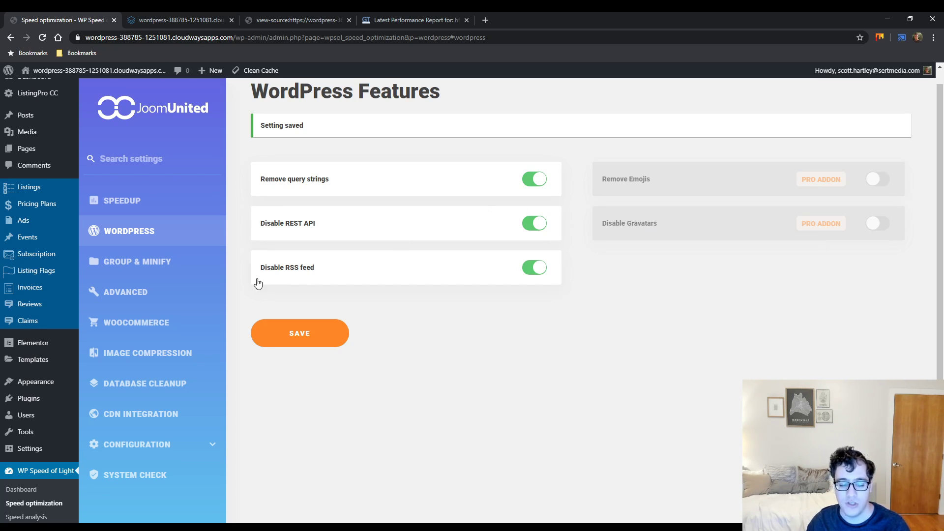
mouse_move(163, 266)
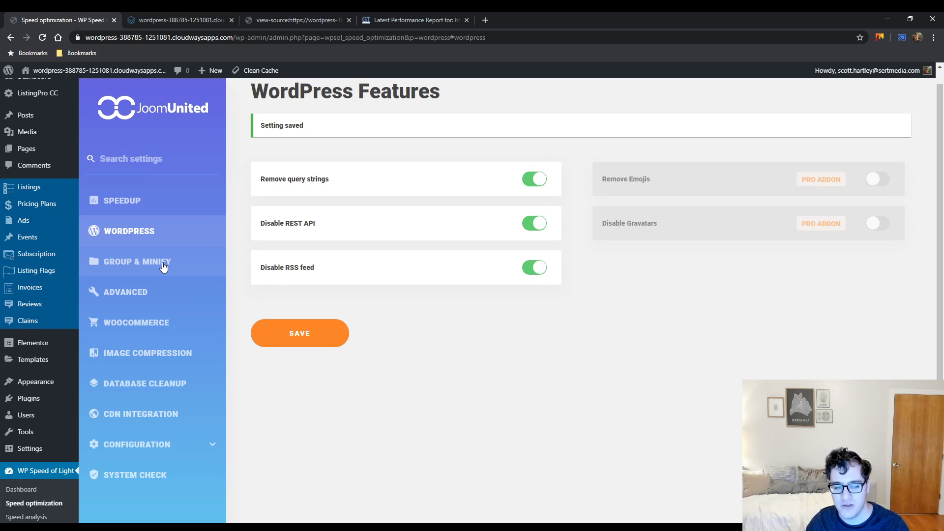
Open the Group & Minify settings and toggle HTML minification on
click(138, 261)
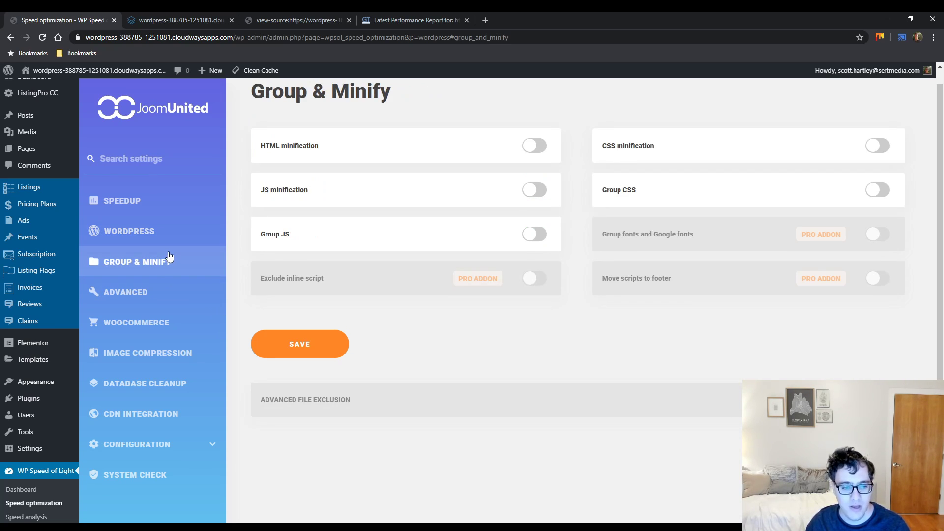
mouse_move(304, 119)
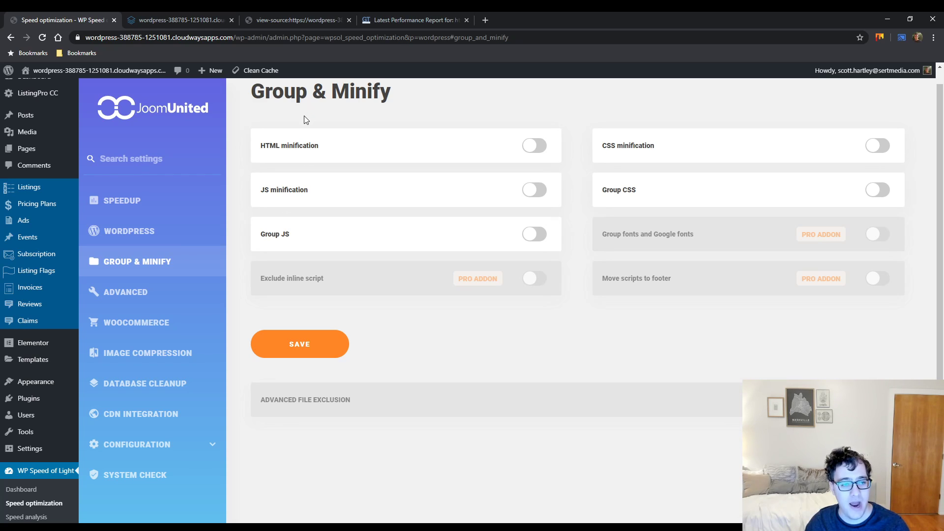
mouse_move(424, 135)
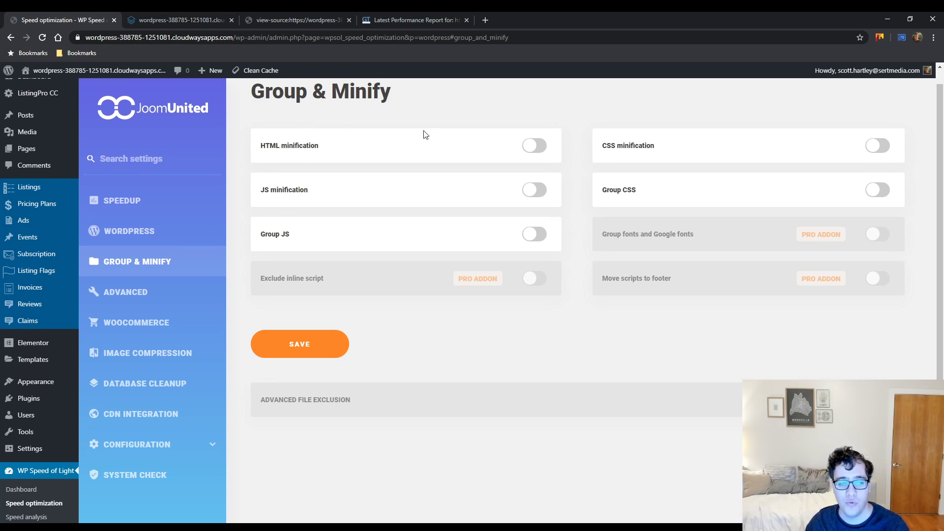
mouse_move(408, 135)
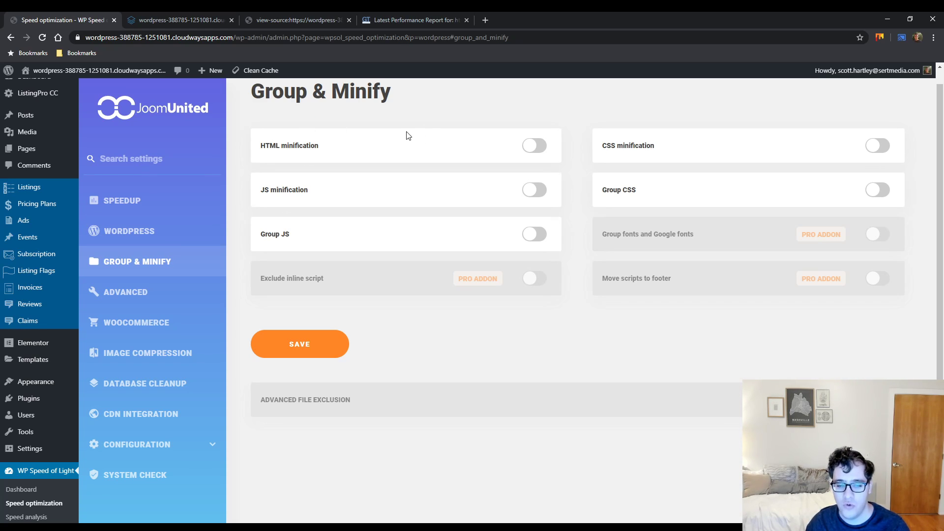
mouse_move(362, 406)
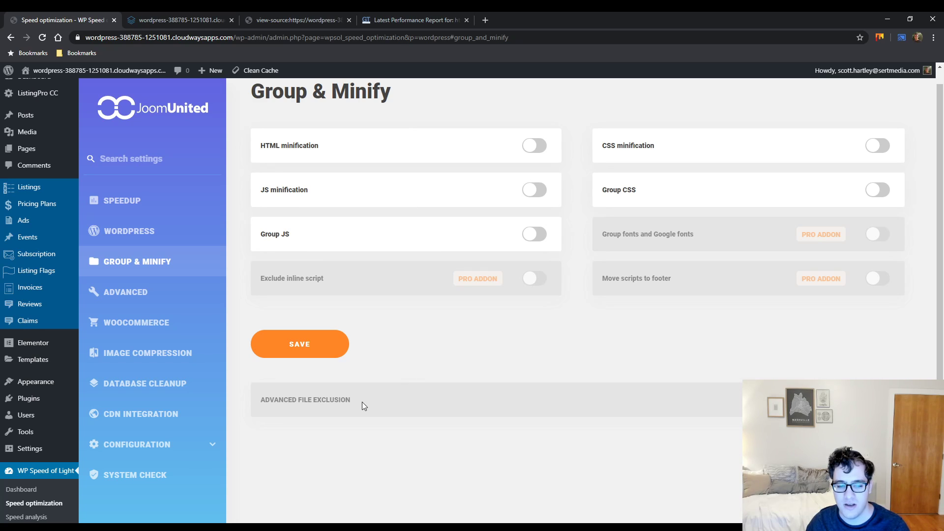
mouse_move(336, 403)
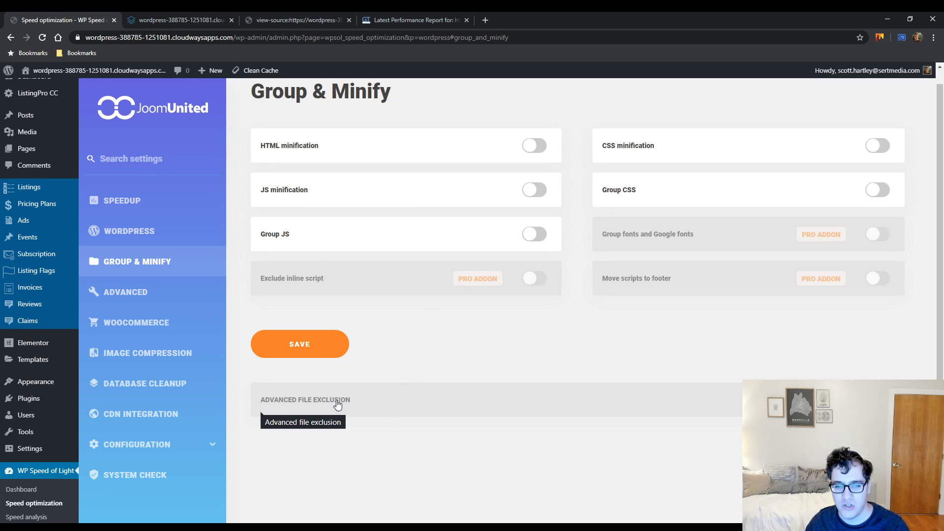
mouse_move(729, 363)
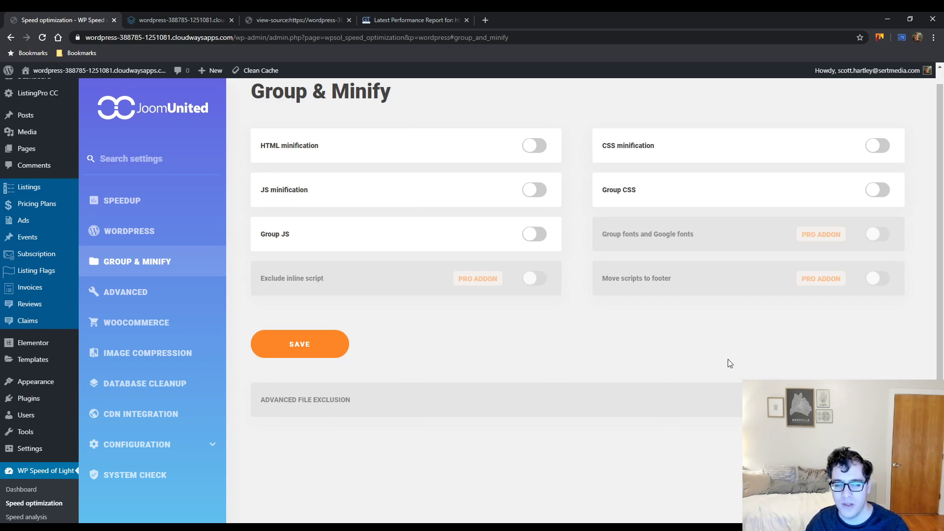
mouse_move(548, 410)
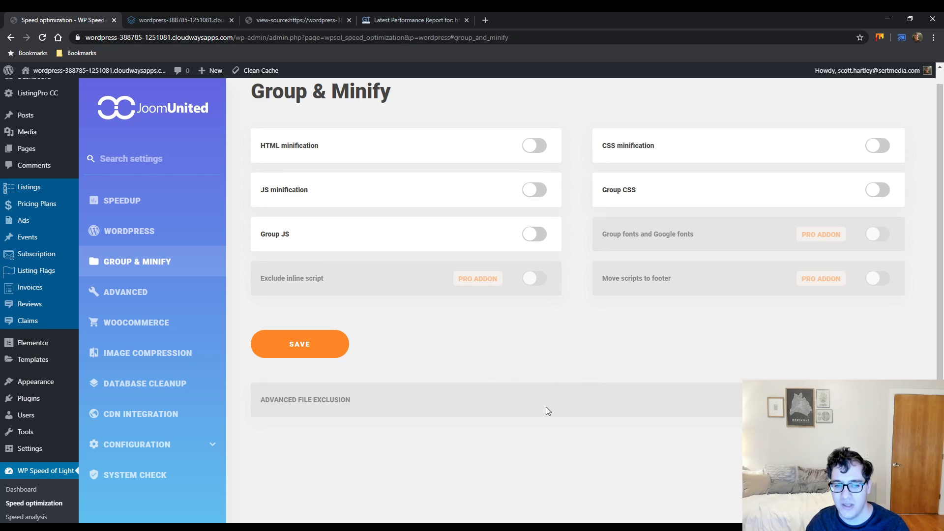
mouse_move(550, 384)
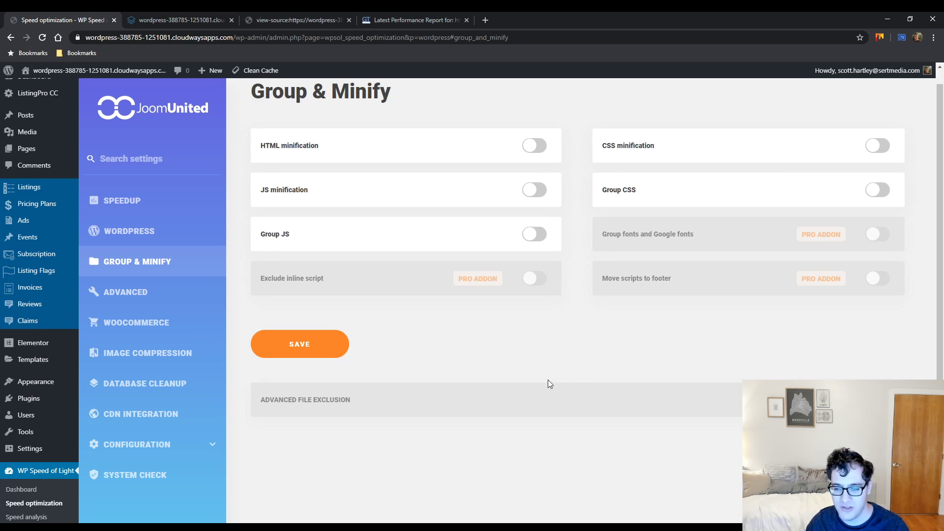
mouse_move(437, 255)
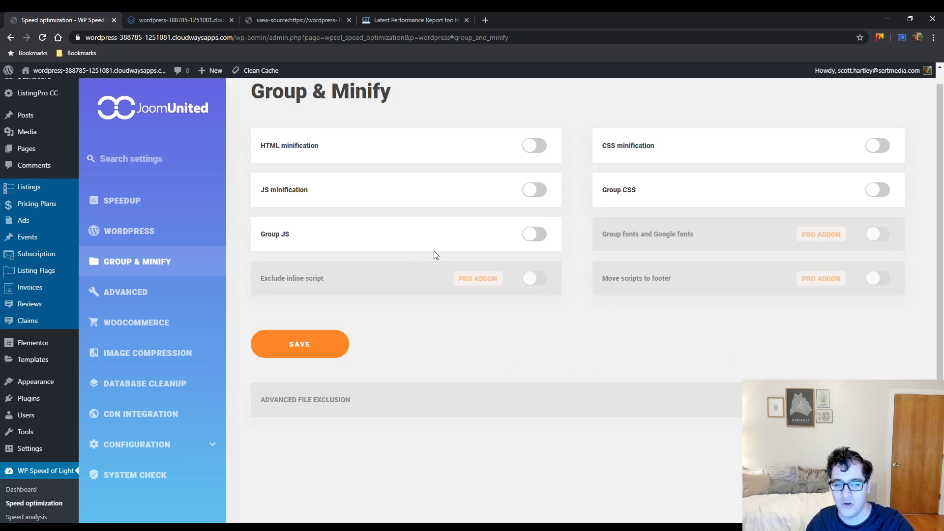
click(534, 145)
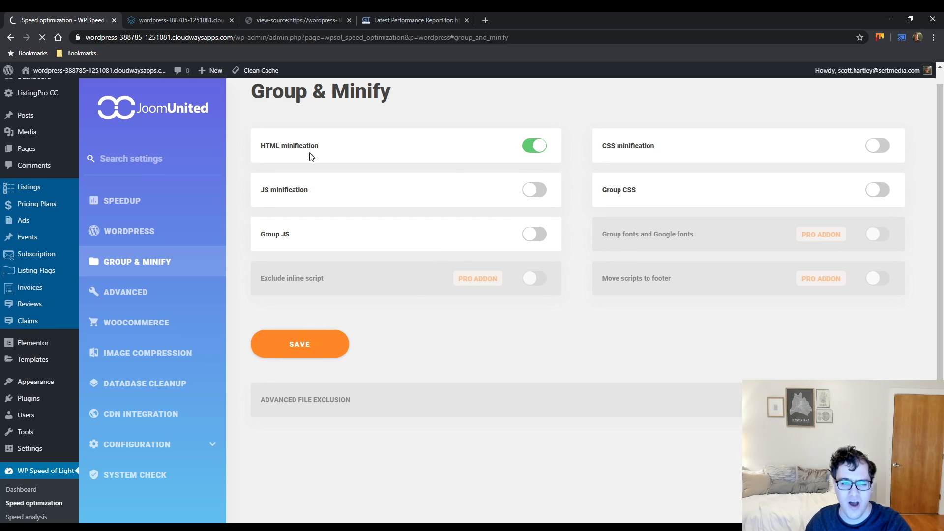
Save Group & Minify with only HTML minification enabled
click(295, 20)
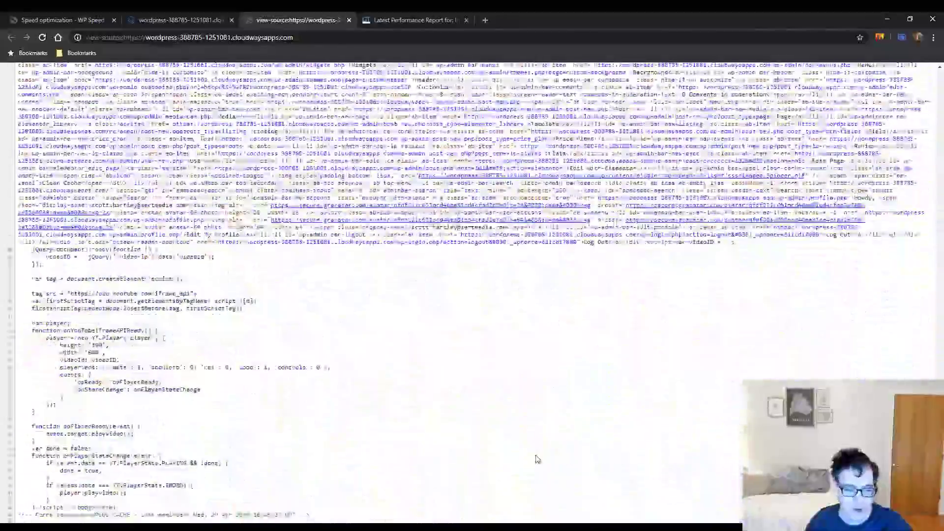
scroll(up, 3)
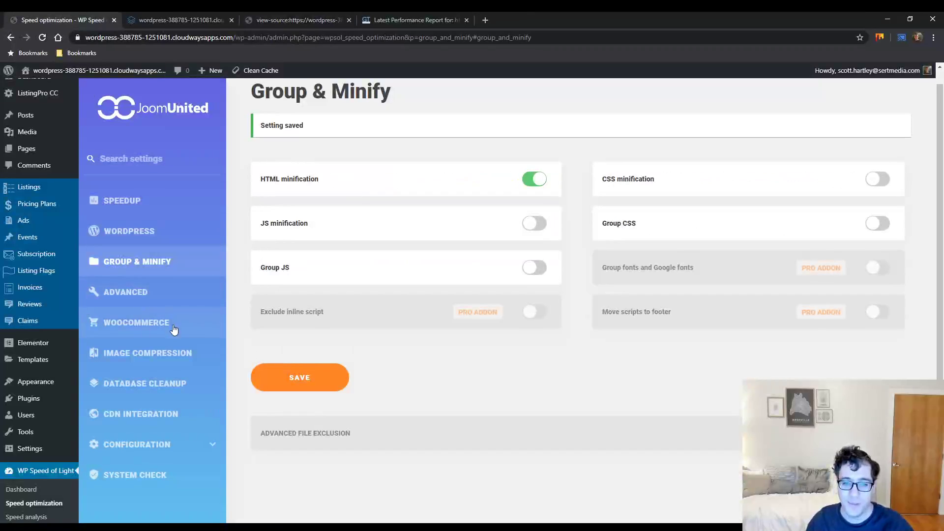
mouse_move(390, 239)
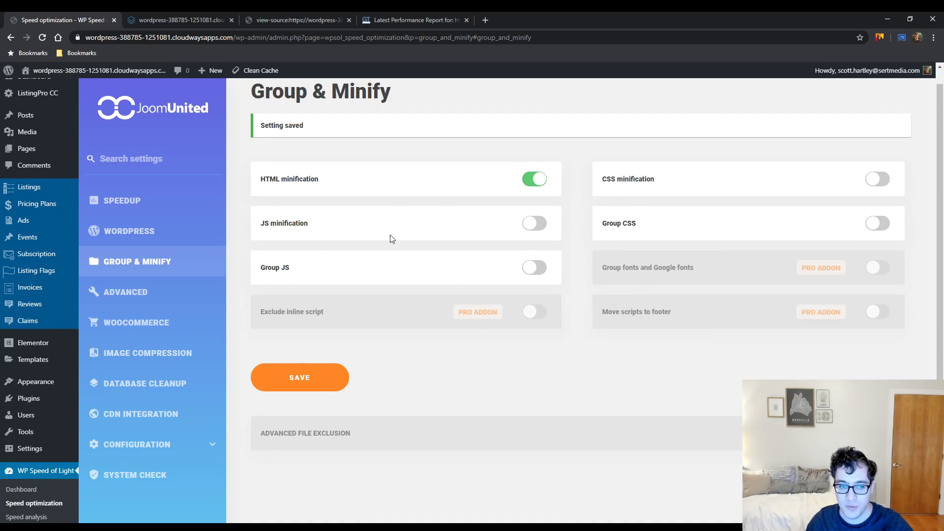
mouse_move(775, 227)
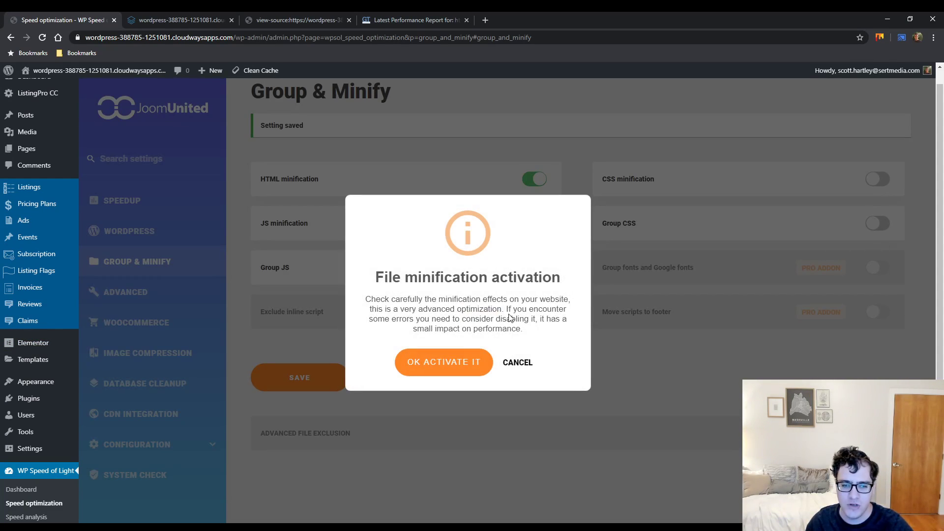
Activate CSS minification with Group CSS, then reload the homepage with DevTools open
click(443, 362)
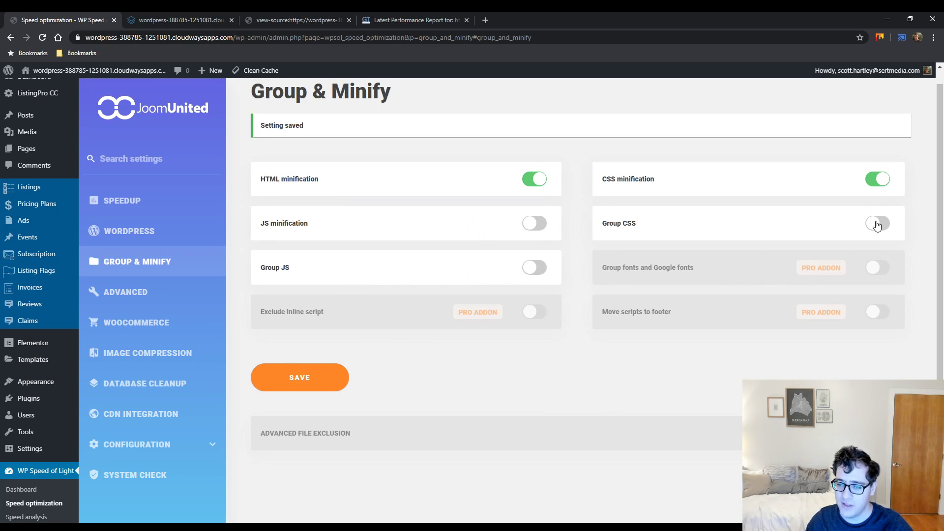
click(295, 19)
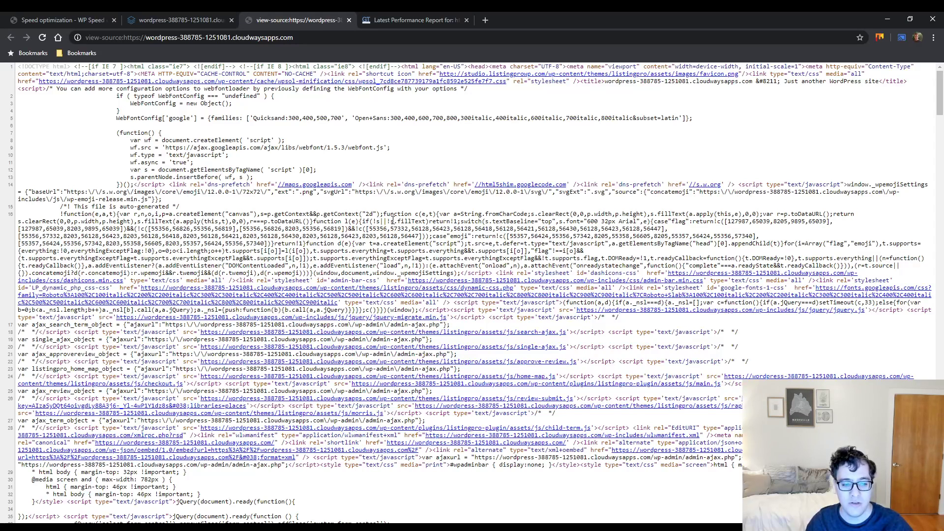
click(178, 19)
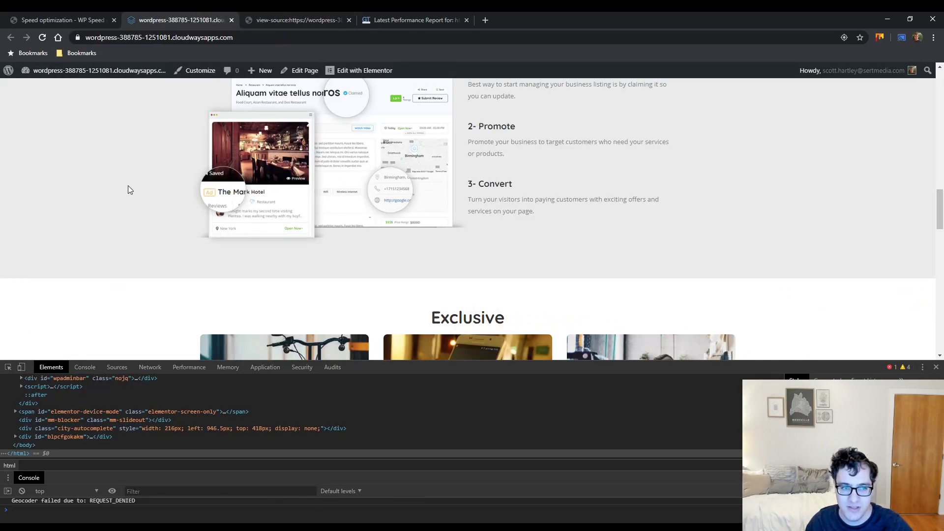
scroll(up, 3)
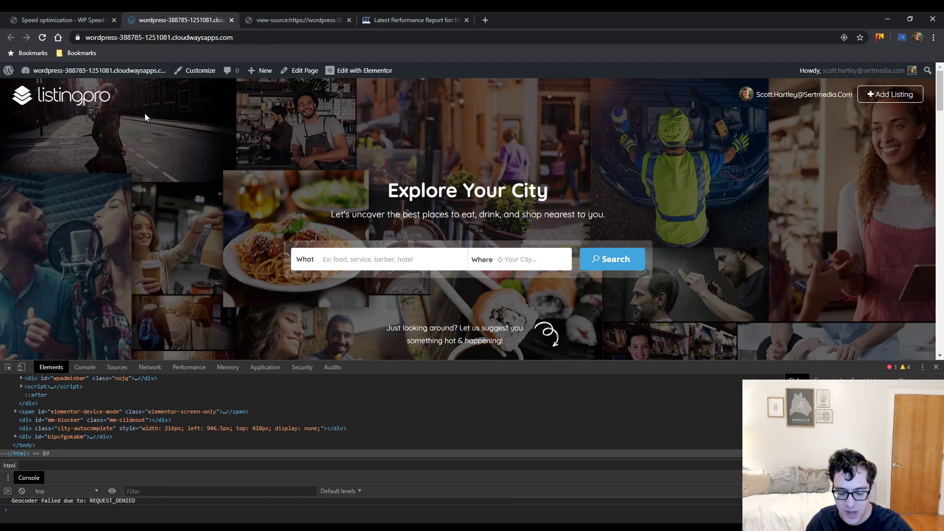
click(41, 37)
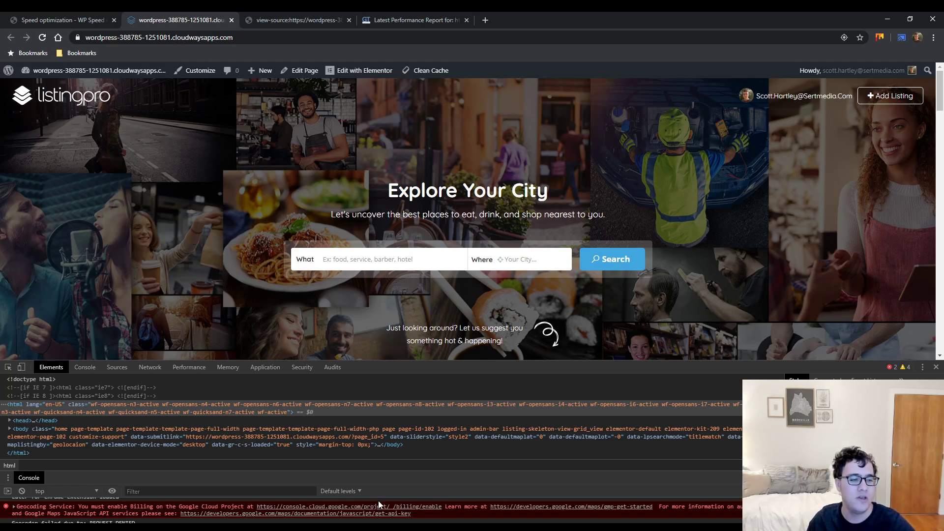
Switch on JS minification, confirming activation, plus Group JS, then save the settings
click(57, 20)
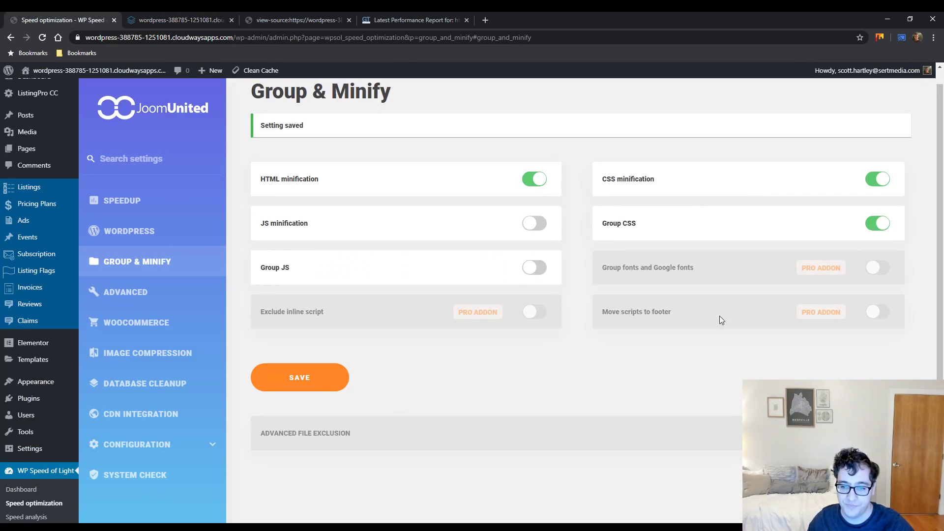
click(532, 223)
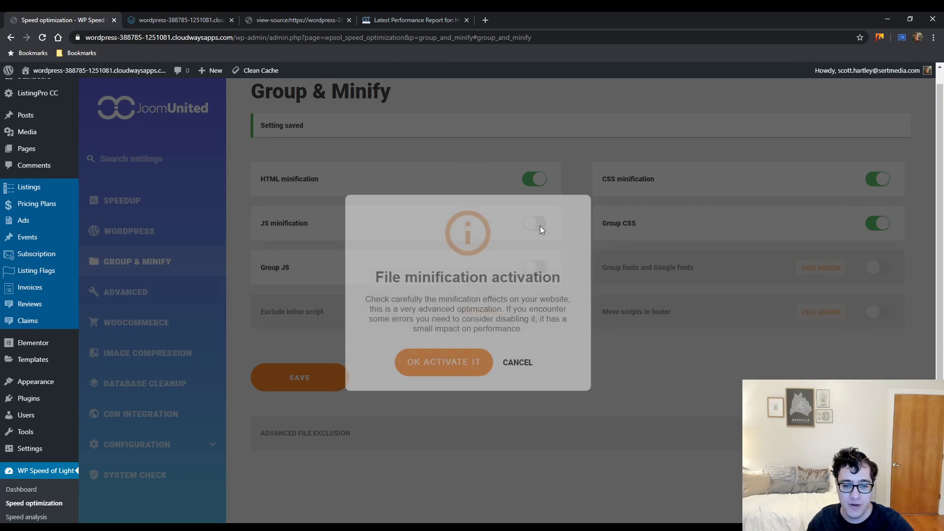
click(443, 362)
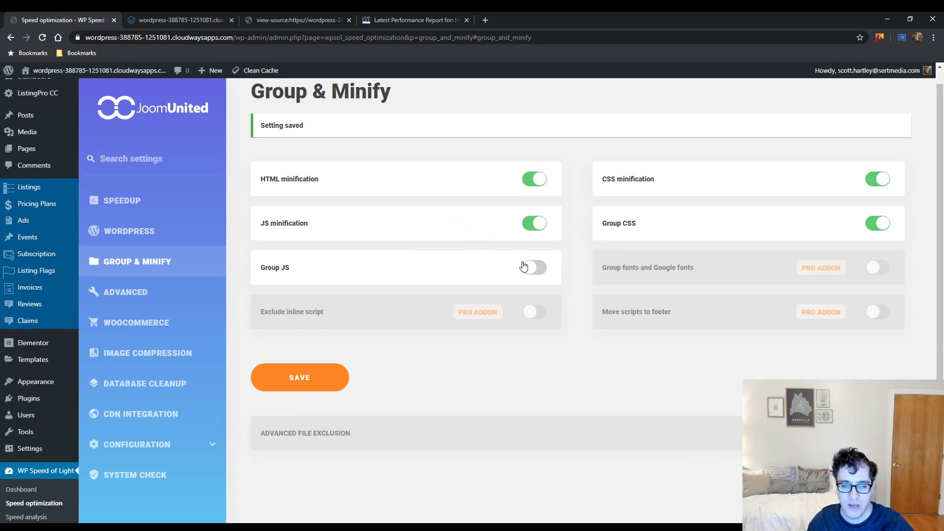
click(533, 267)
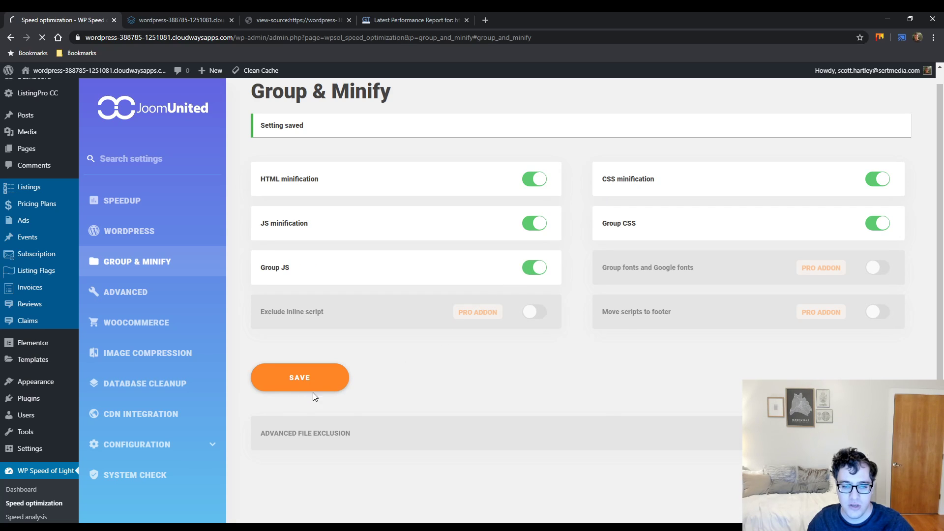
click(296, 19)
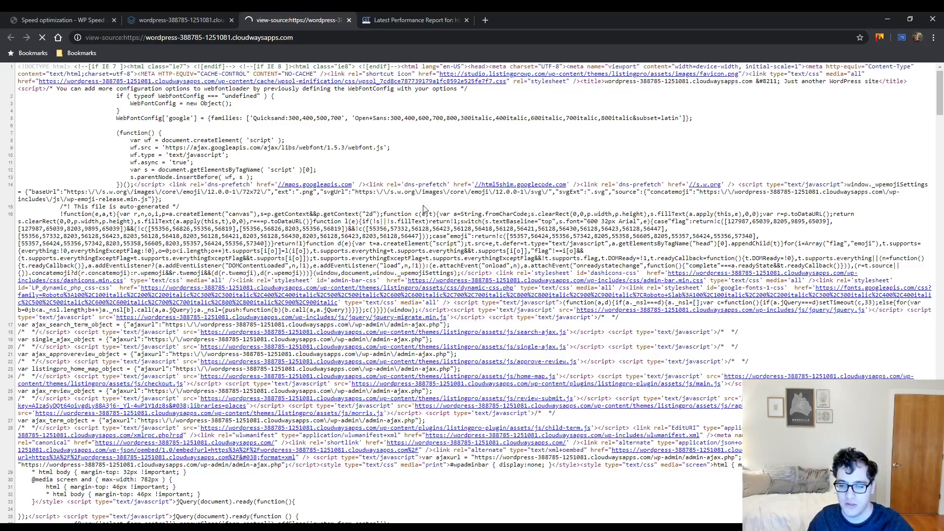
Search the homepage source for 'dashico' and scroll through the matching scripts
key(ctrl+f)
text(jquery)
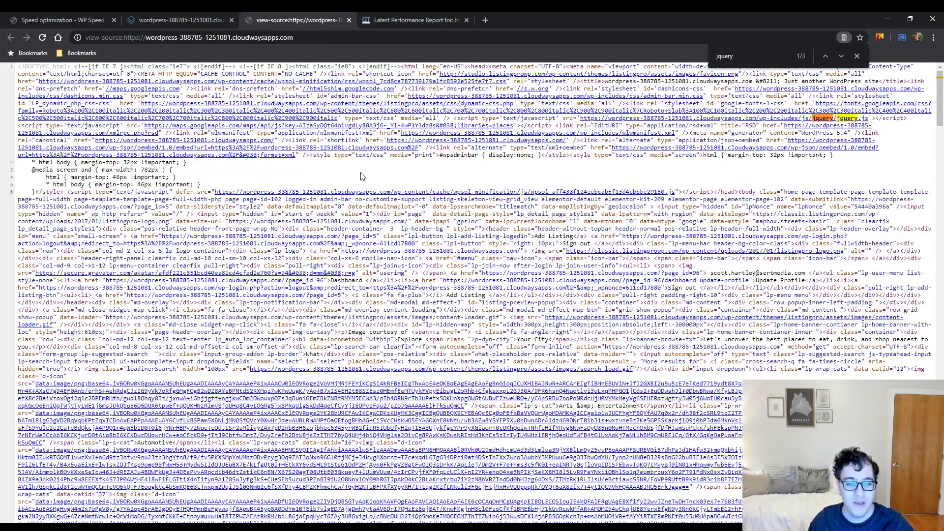
text(dashico)
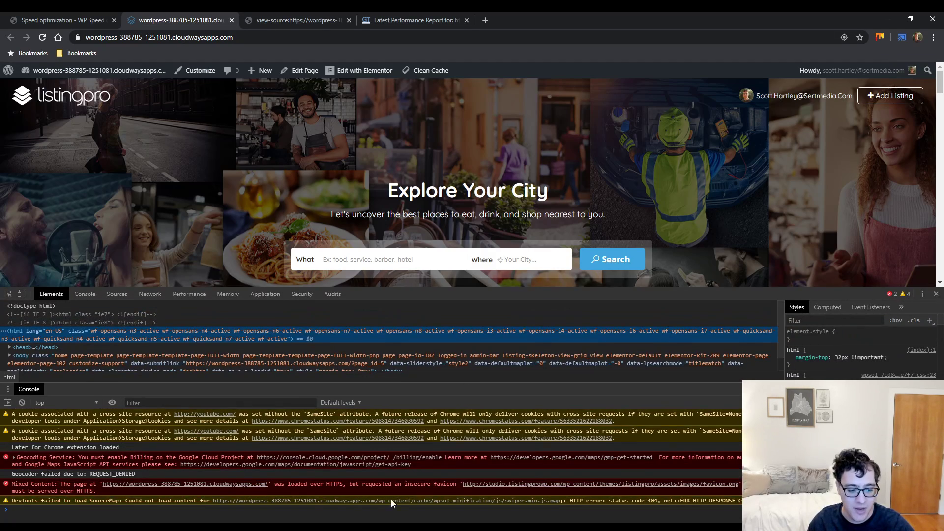
mouse_move(532, 480)
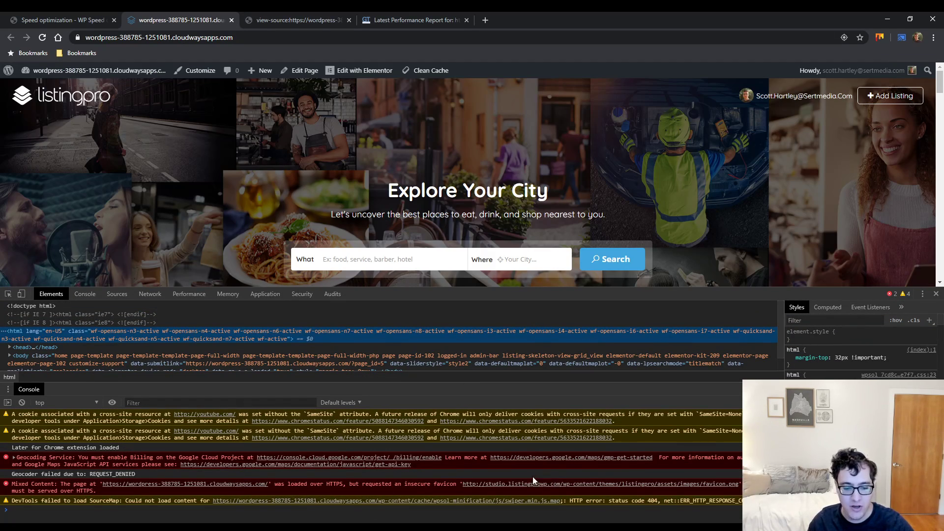
scroll(down, 3)
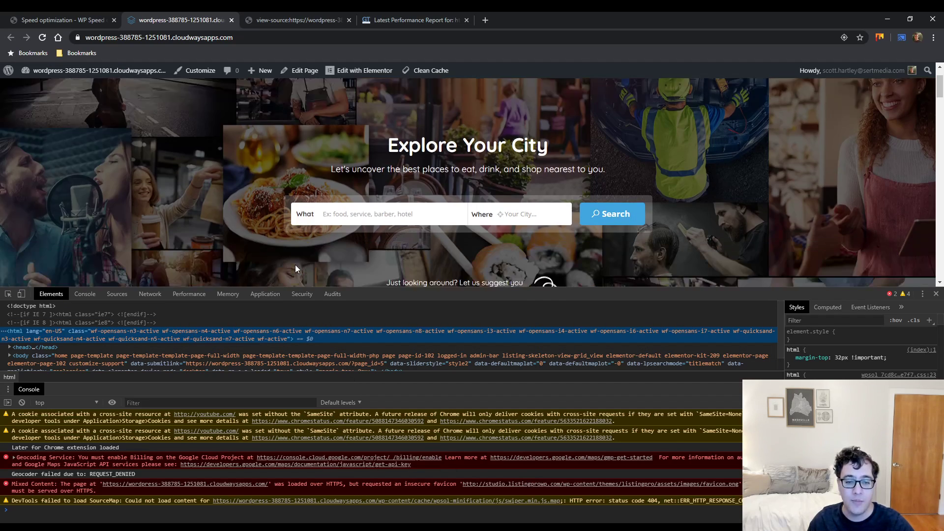
scroll(down, 3)
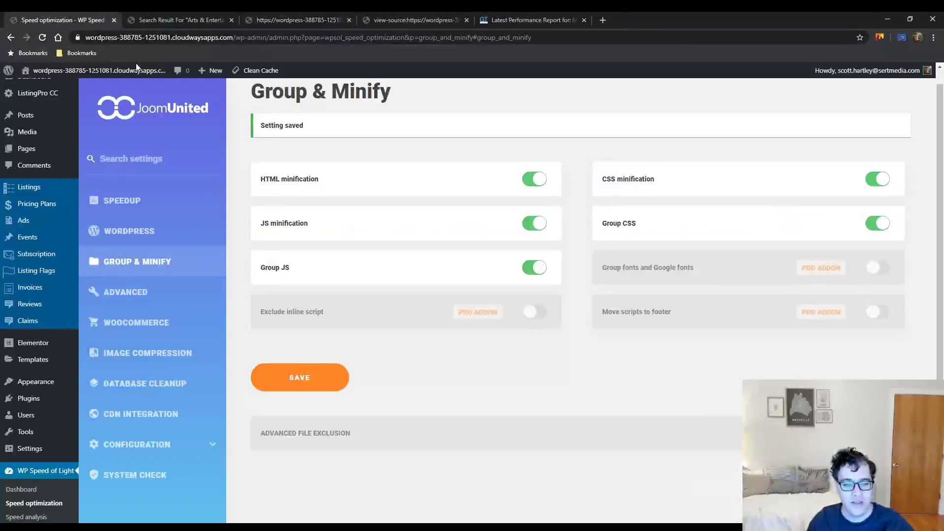
mouse_move(464, 281)
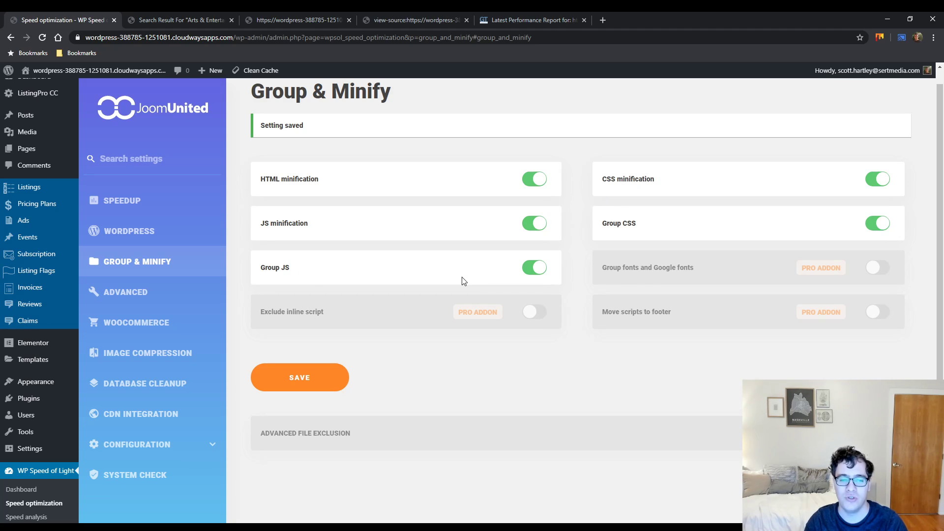
Inspect the view-source tab for grouped scripts, then return to the plugin settings
click(295, 20)
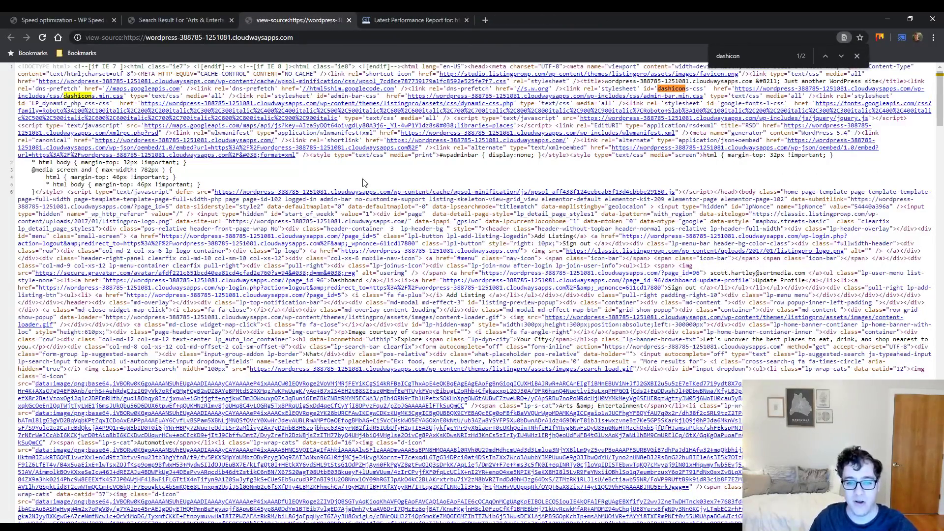
click(57, 20)
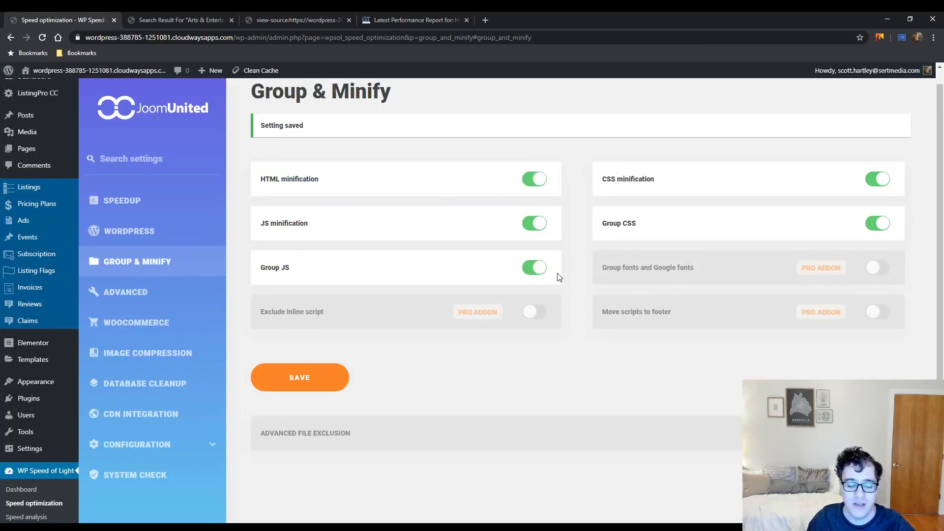
mouse_move(547, 284)
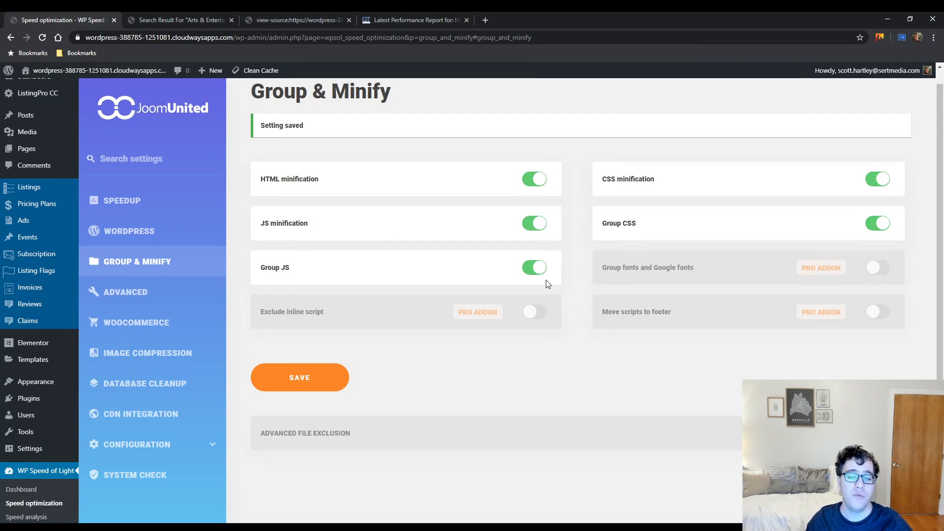
mouse_move(426, 207)
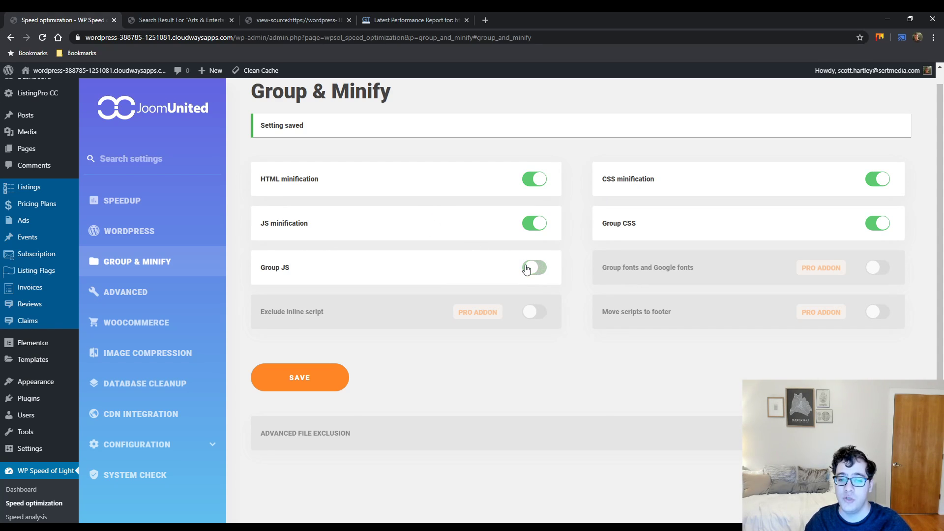
Turn Group JS off and save, keeping minification and Group CSS on
click(534, 267)
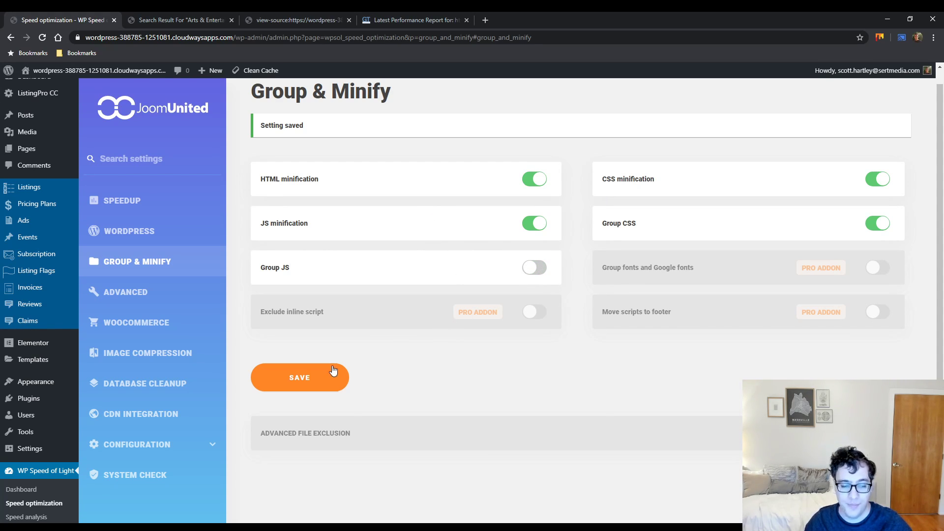
click(295, 20)
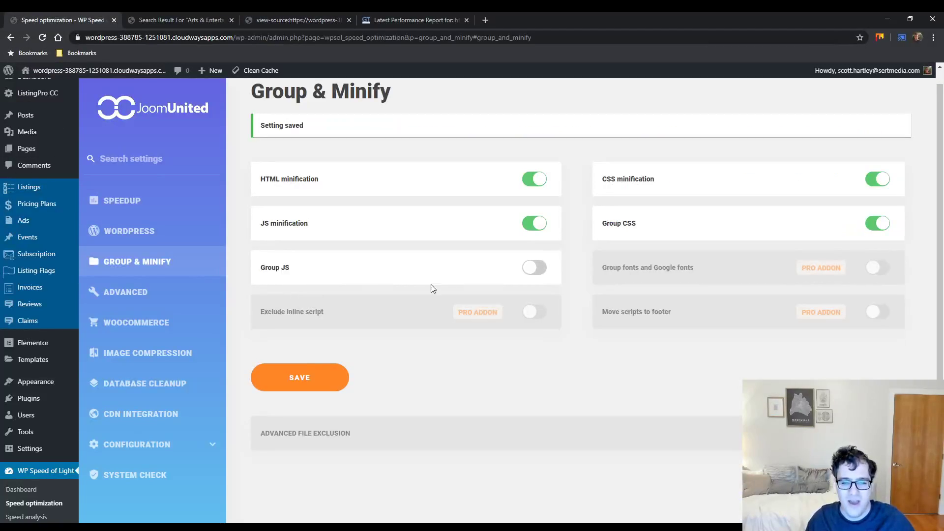
mouse_move(630, 400)
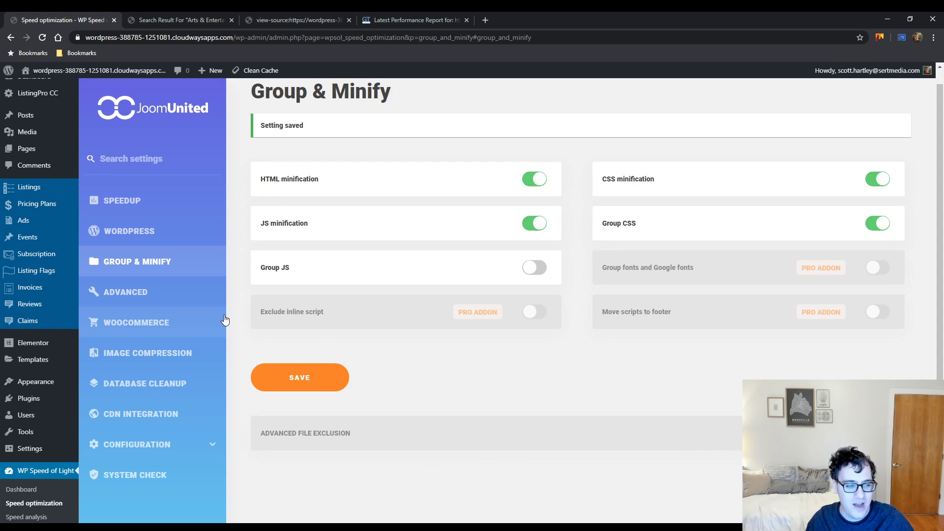
Open the ADVANCED page showing cache preloading and DNS pre-fetching add-ons
click(126, 292)
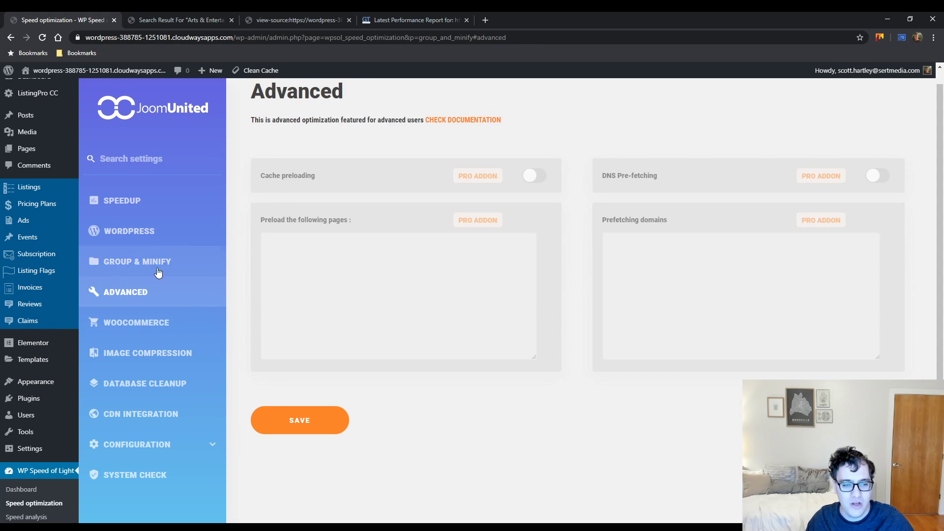
mouse_move(354, 164)
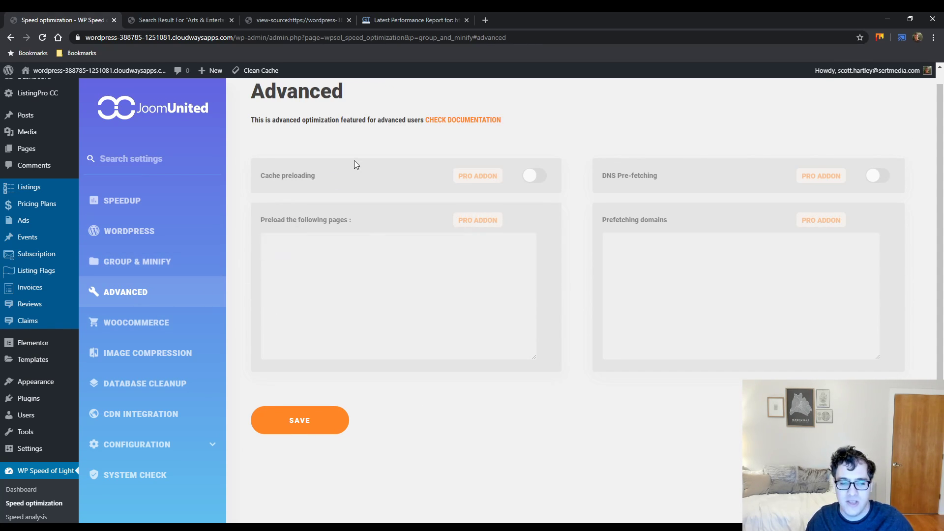
mouse_move(346, 217)
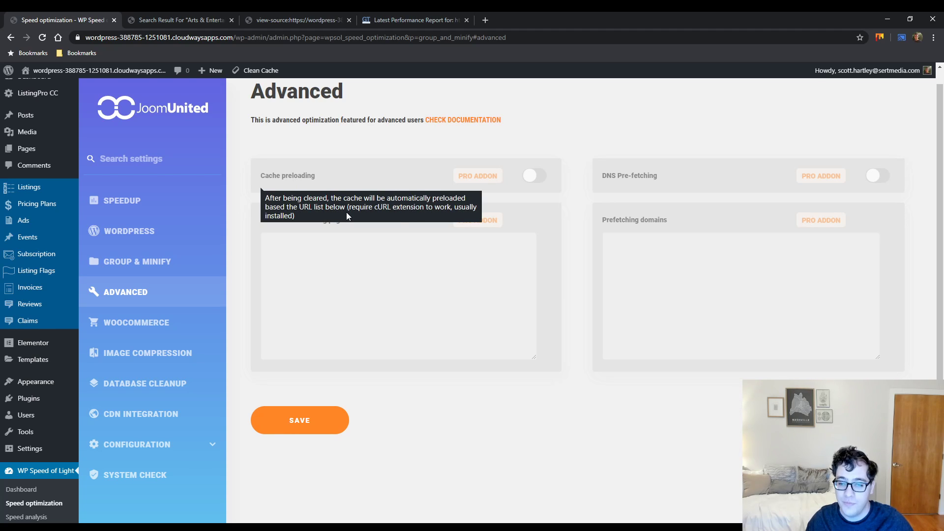
mouse_move(313, 183)
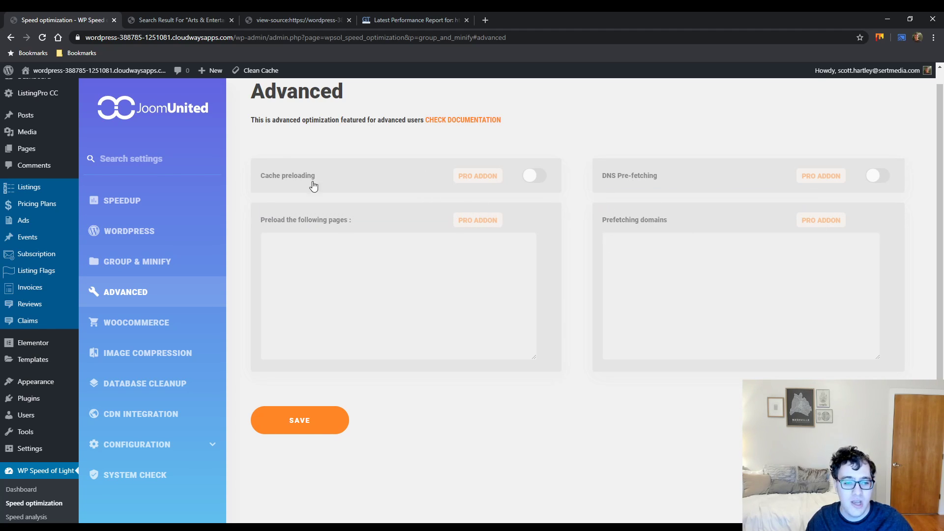
mouse_move(493, 257)
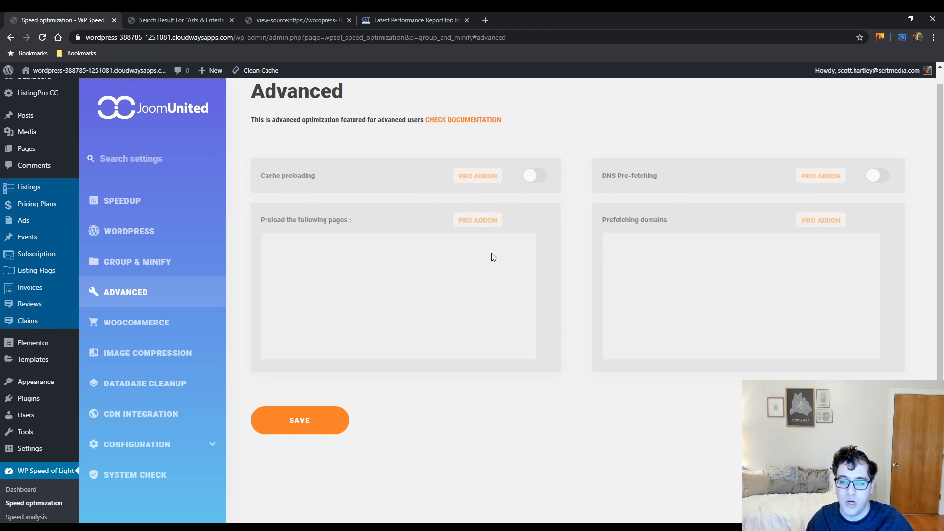
mouse_move(152, 325)
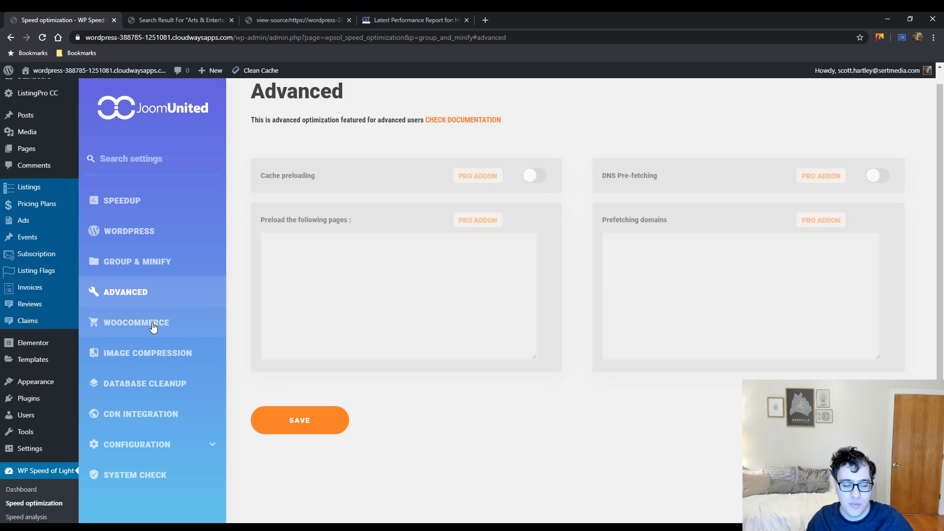
Return to GROUP & MINIFY to confirm Group CSS on and Group JS off
click(137, 261)
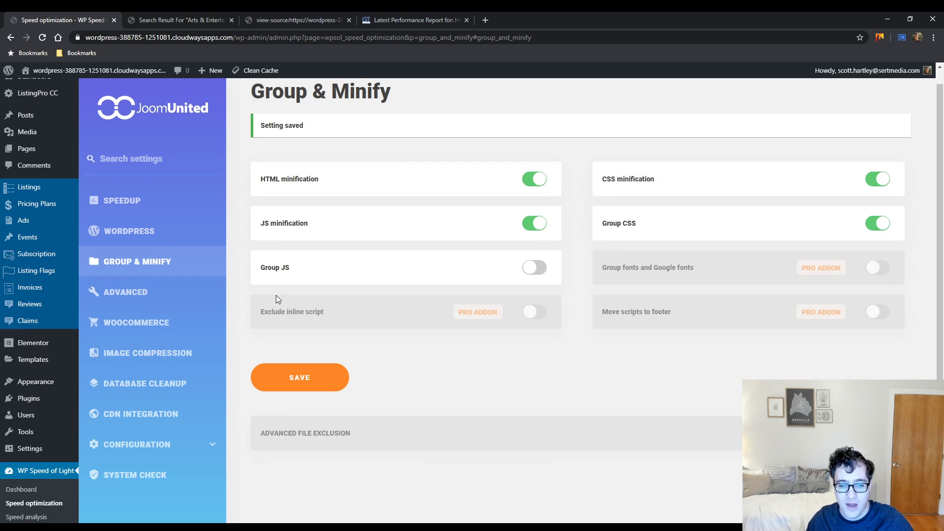
mouse_move(137, 292)
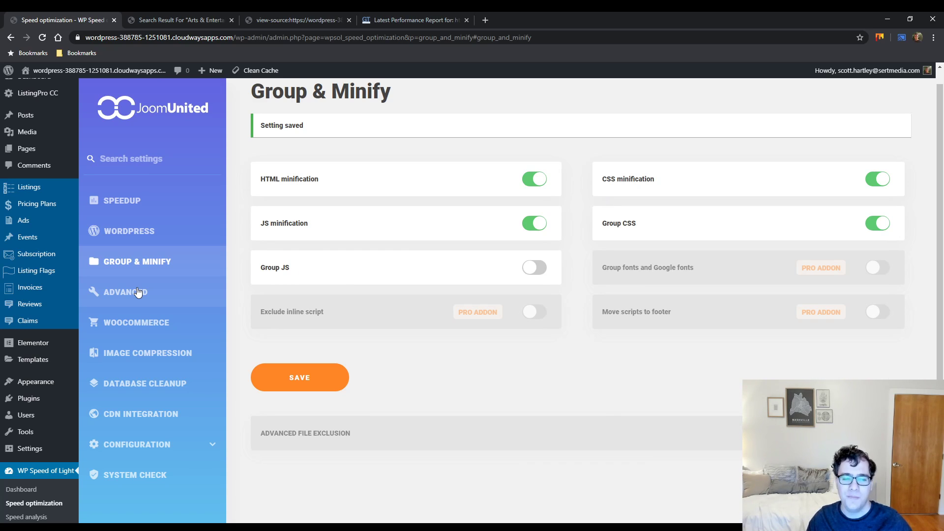
mouse_move(465, 264)
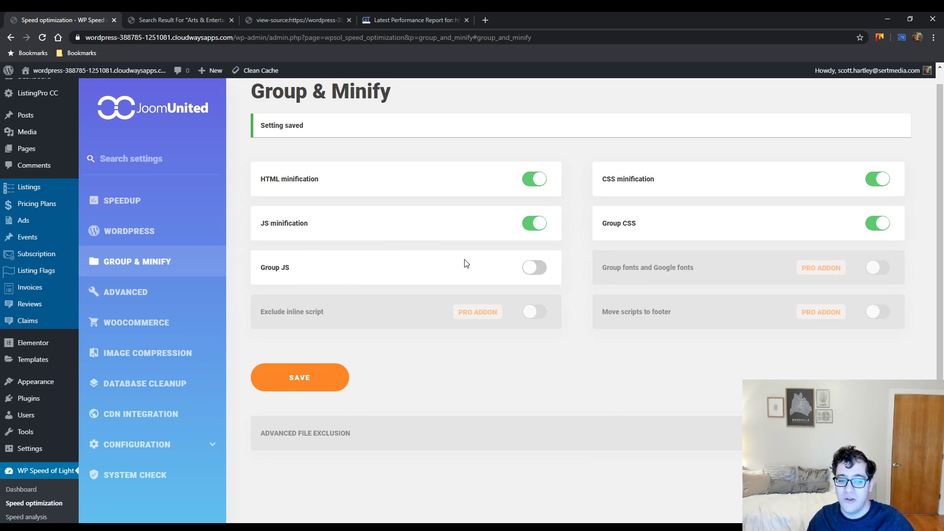
mouse_move(835, 219)
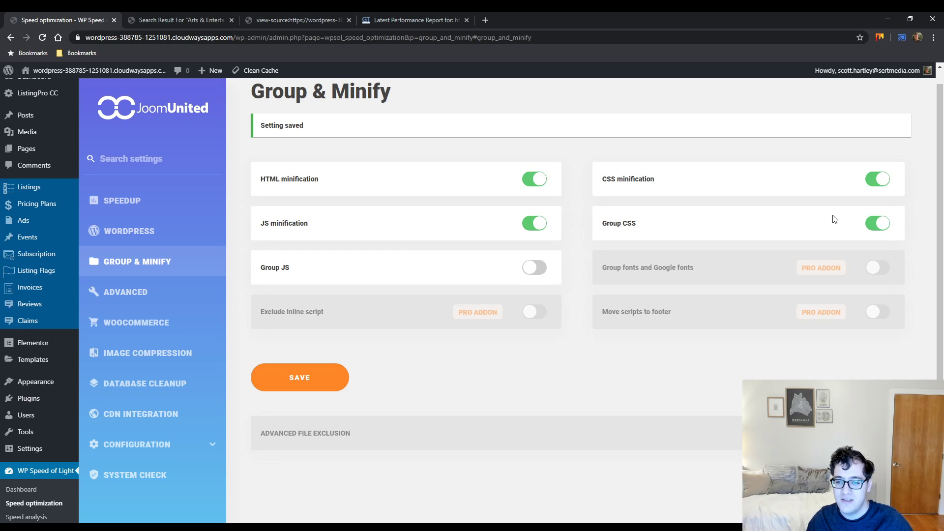
mouse_move(635, 241)
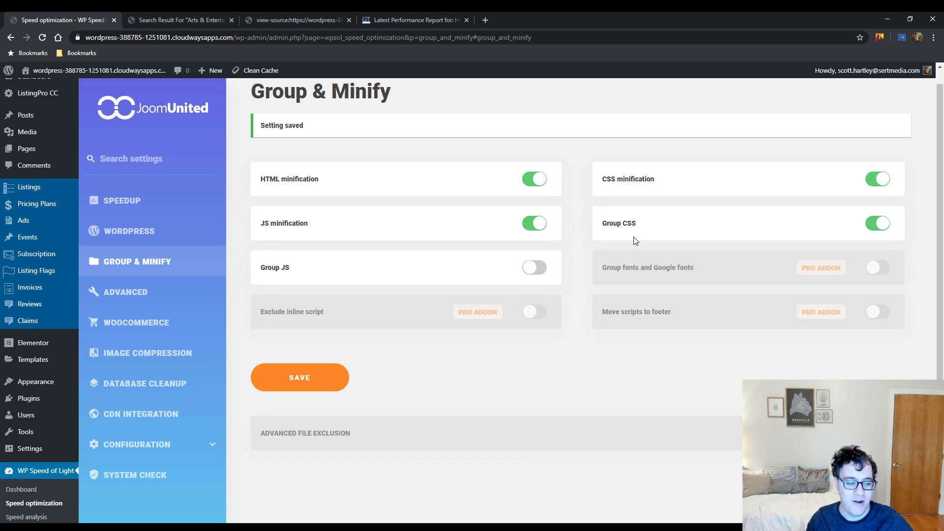
mouse_move(187, 323)
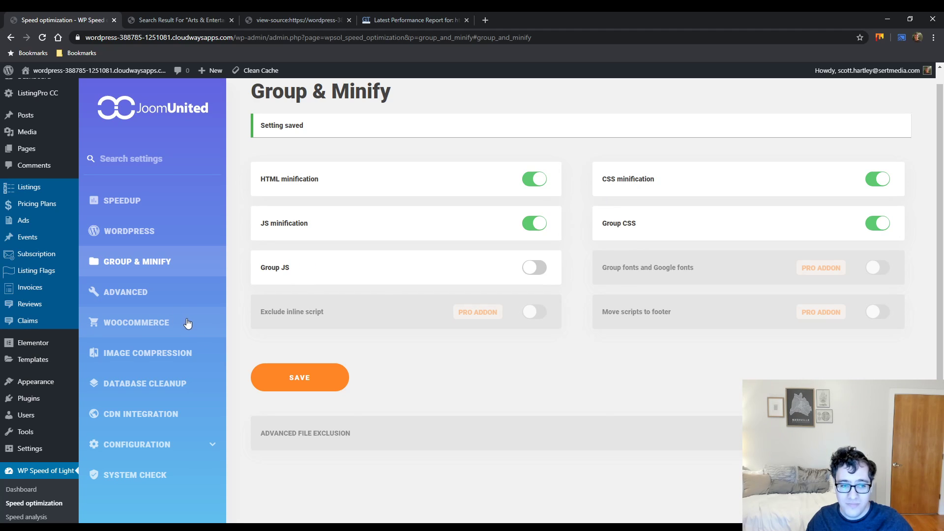
Open the WooCommerce SpeedUp tab with its cart, style and script add-ons
click(136, 323)
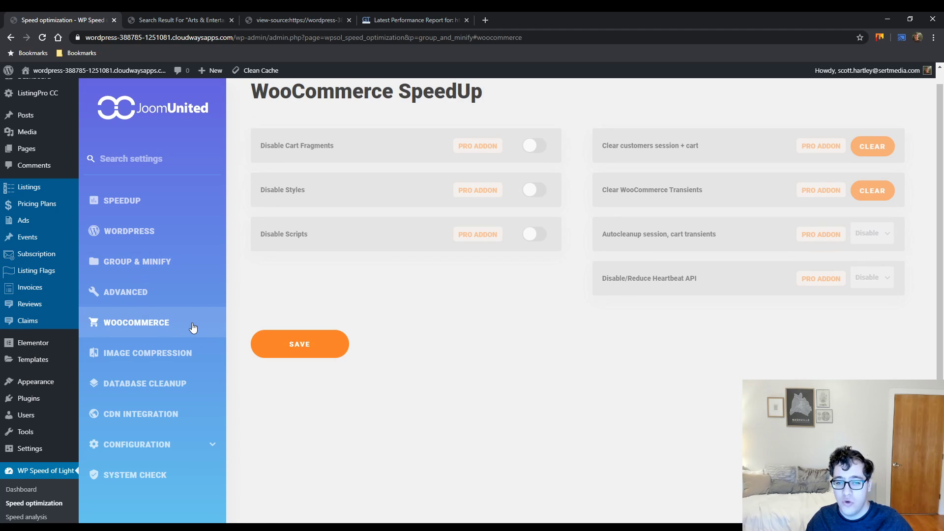
mouse_move(611, 305)
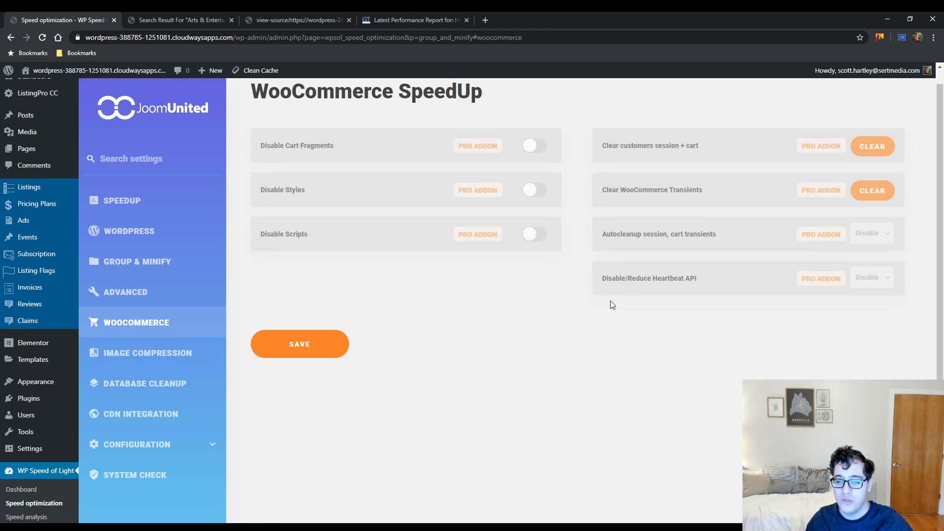
mouse_move(722, 284)
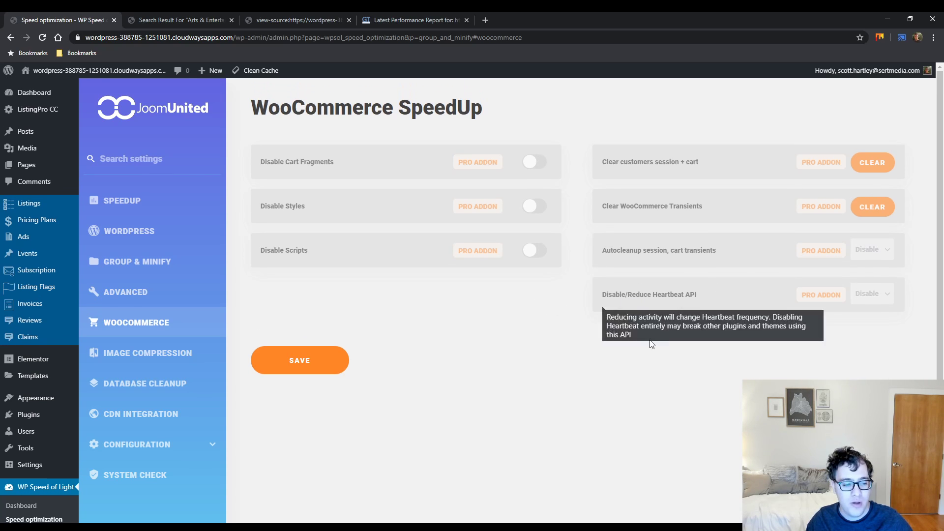
mouse_move(448, 369)
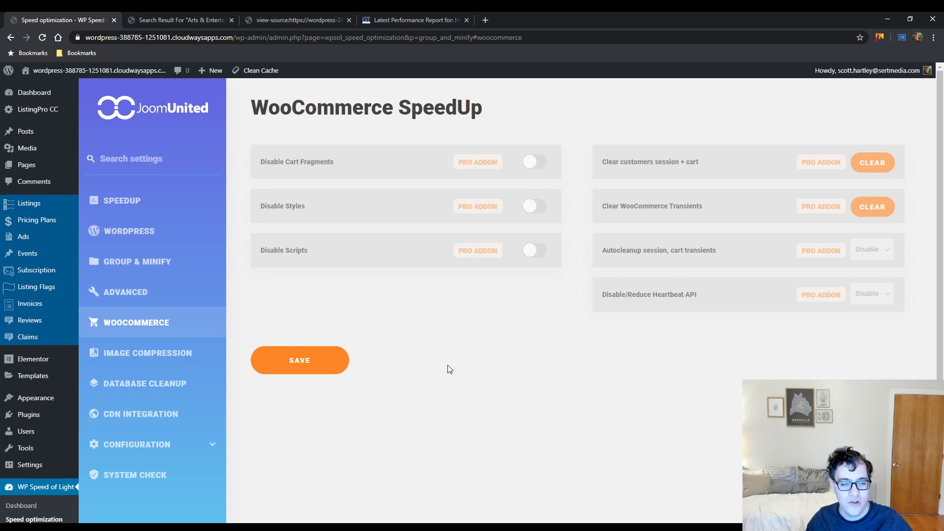
mouse_move(632, 231)
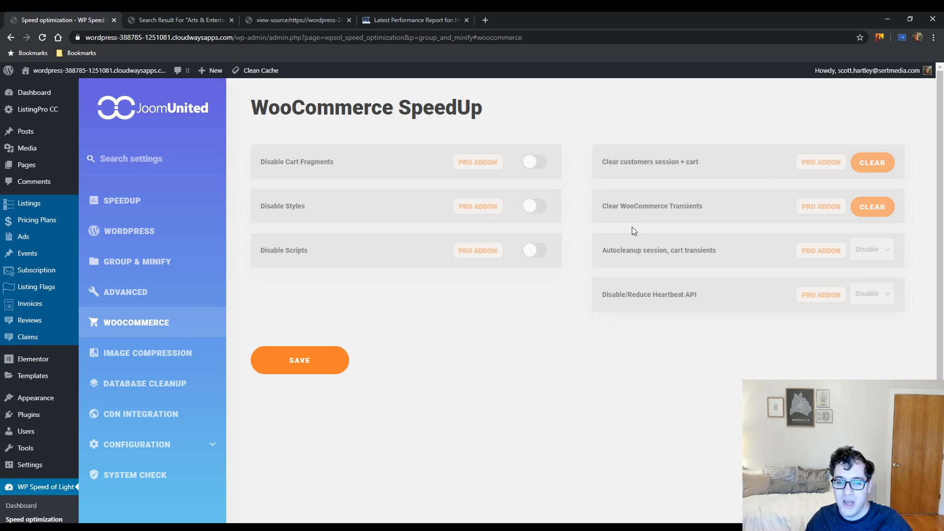
mouse_move(646, 298)
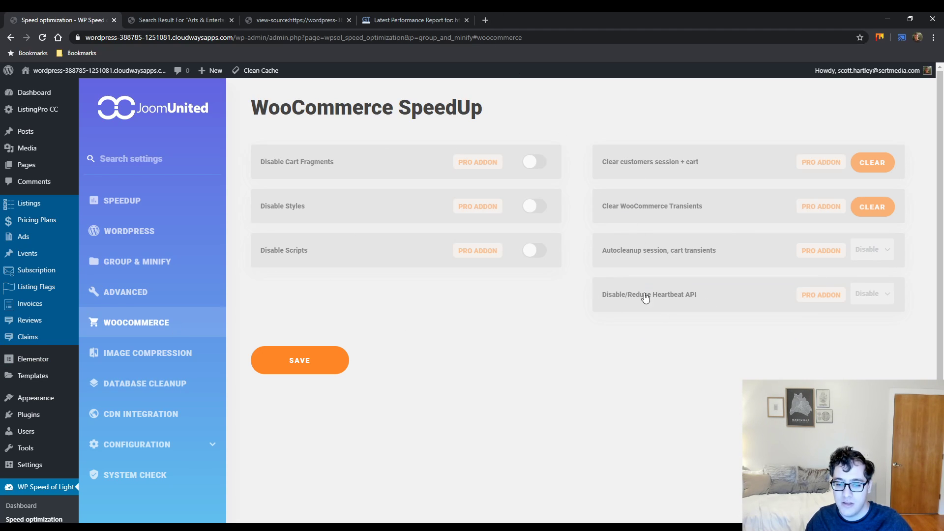
mouse_move(665, 314)
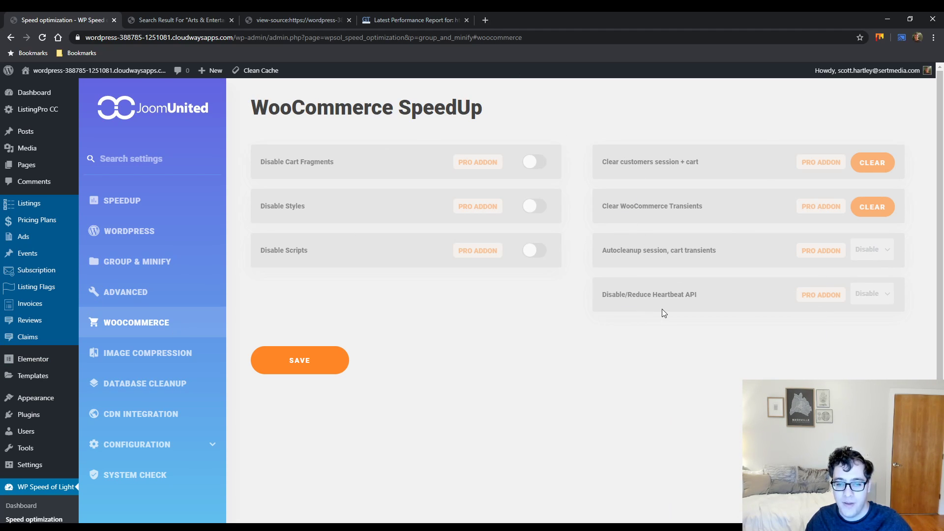
mouse_move(624, 250)
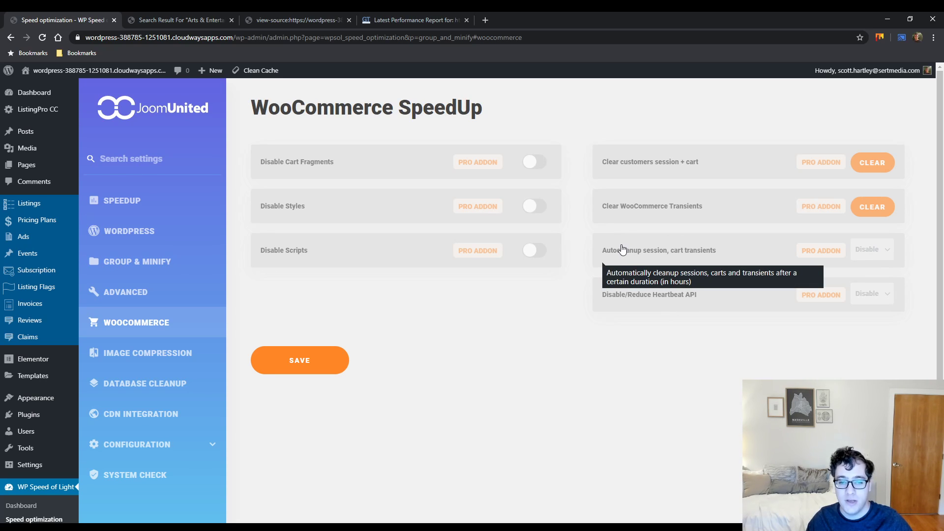
mouse_move(638, 214)
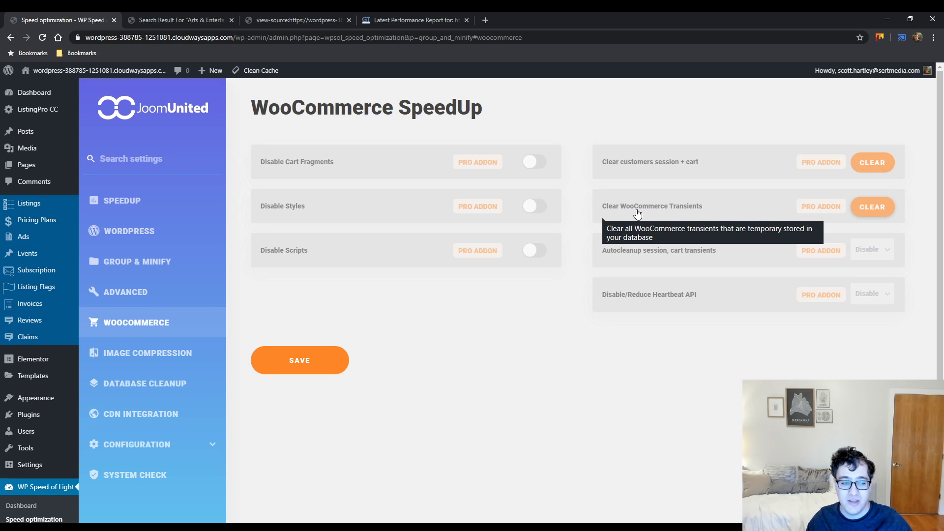
mouse_move(655, 167)
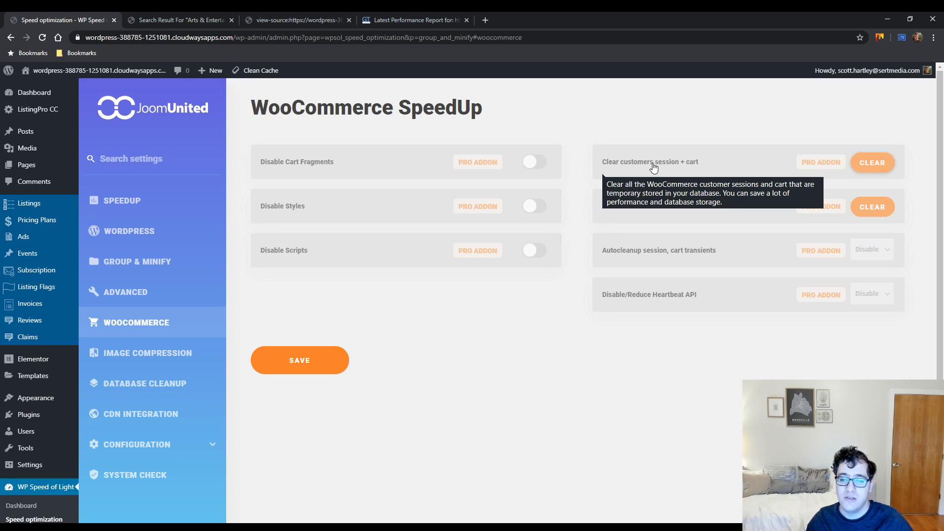
mouse_move(307, 256)
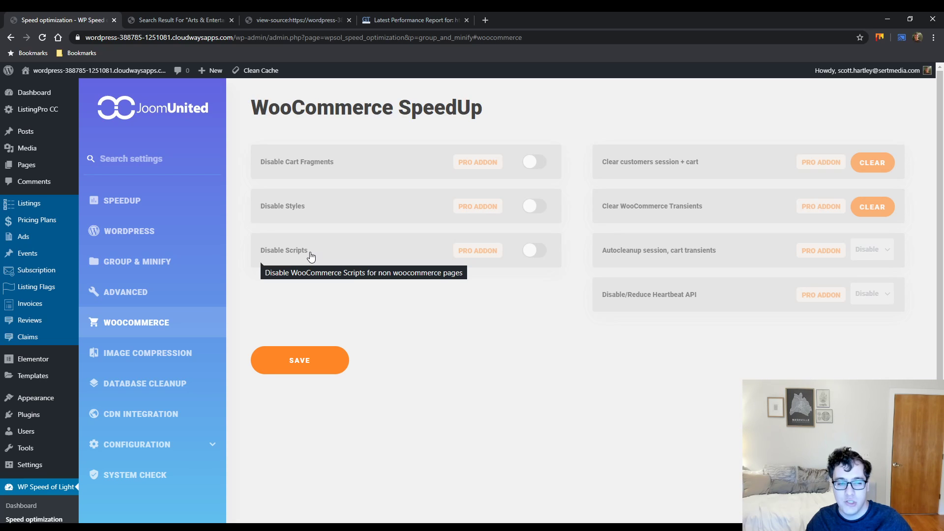
mouse_move(307, 207)
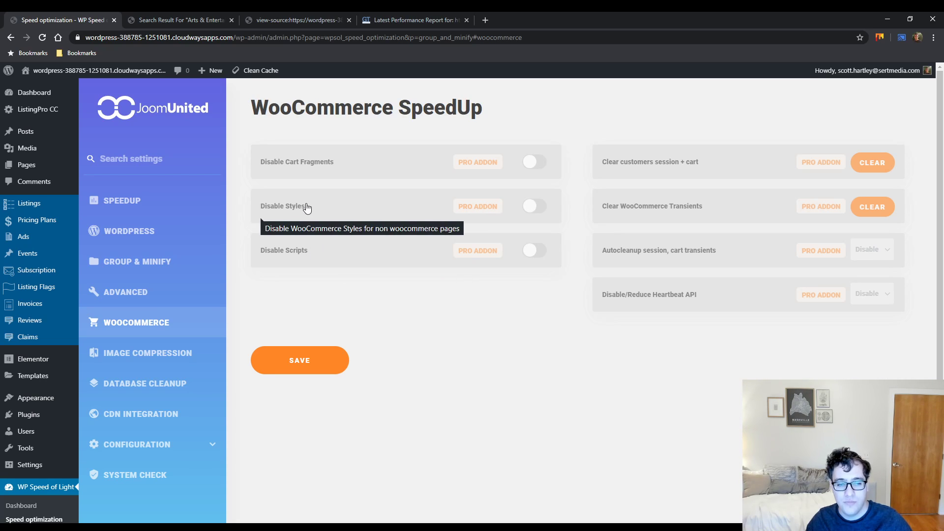
mouse_move(322, 174)
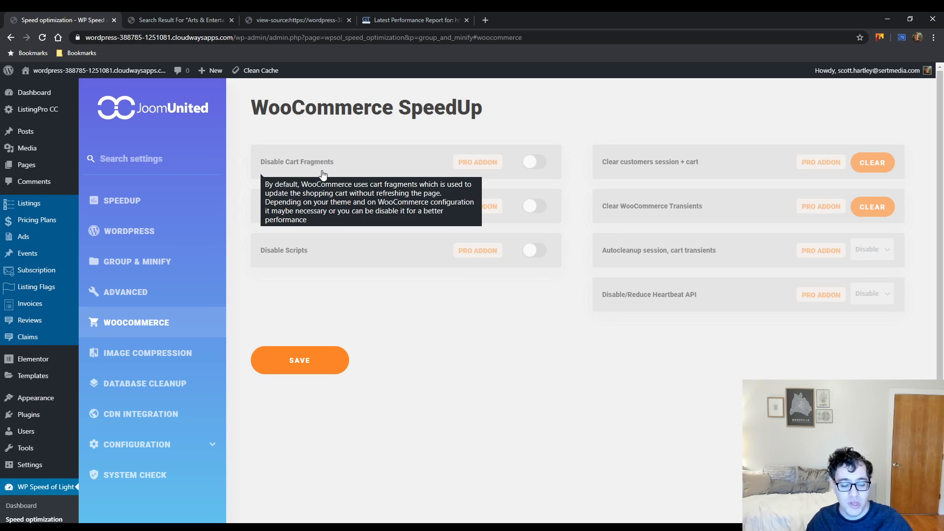
Open the IMAGE COMPRESSION page promoting ImageRecycle's 20% discount
click(148, 352)
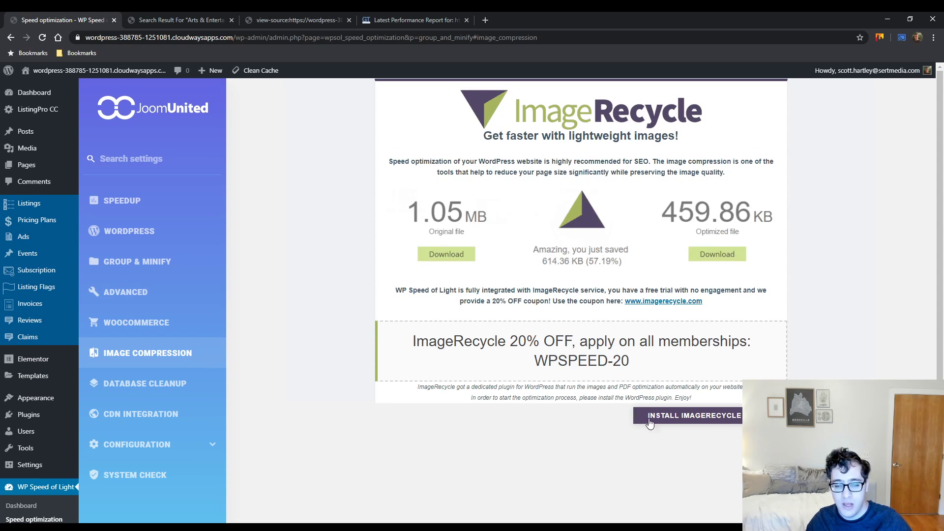
mouse_move(424, 330)
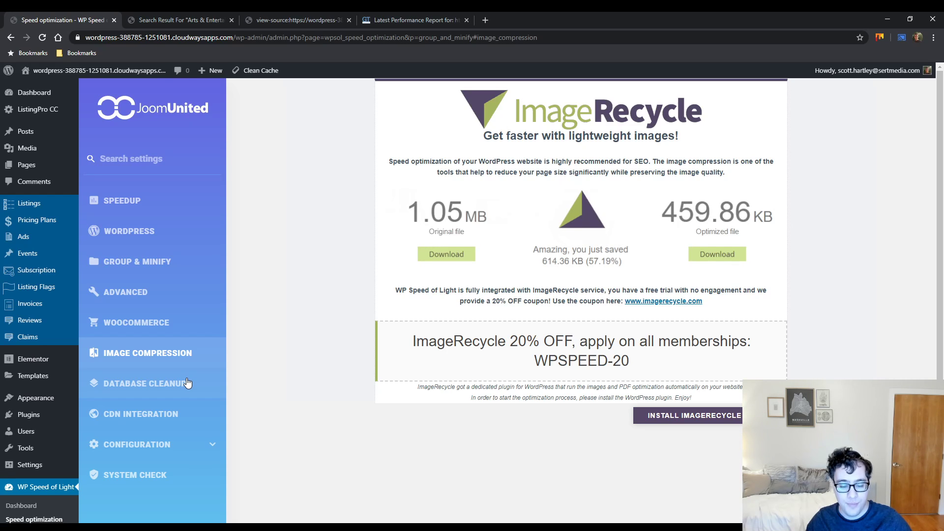
mouse_move(183, 381)
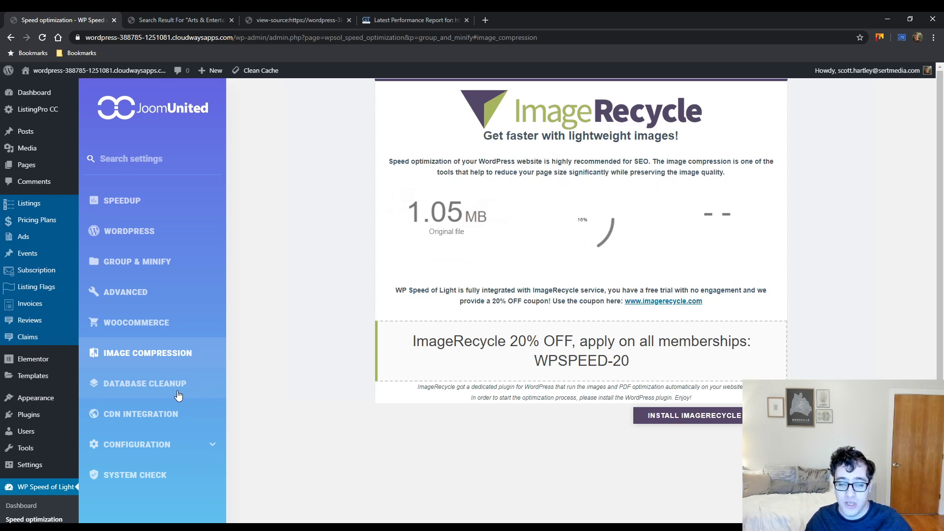
Open DATABASE CLEANUP, listing 44 transient options and one auto-draft
click(144, 383)
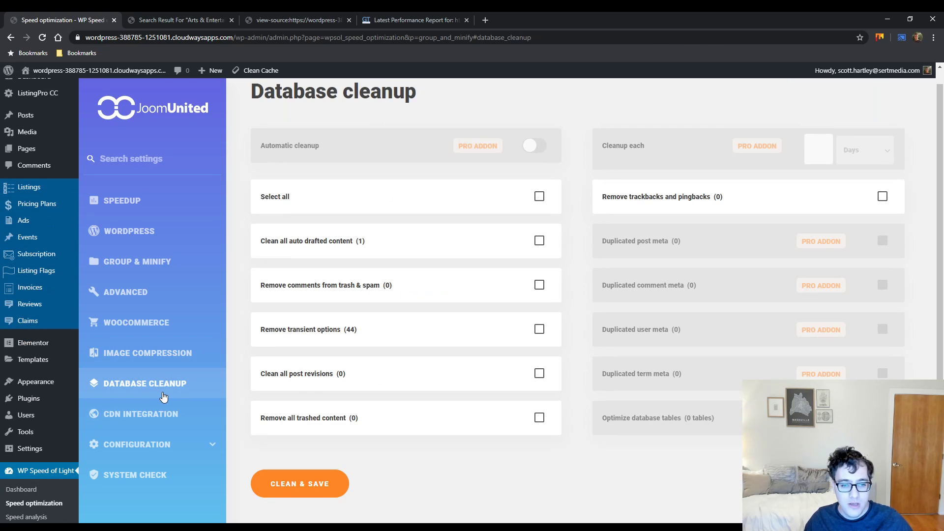
mouse_move(544, 200)
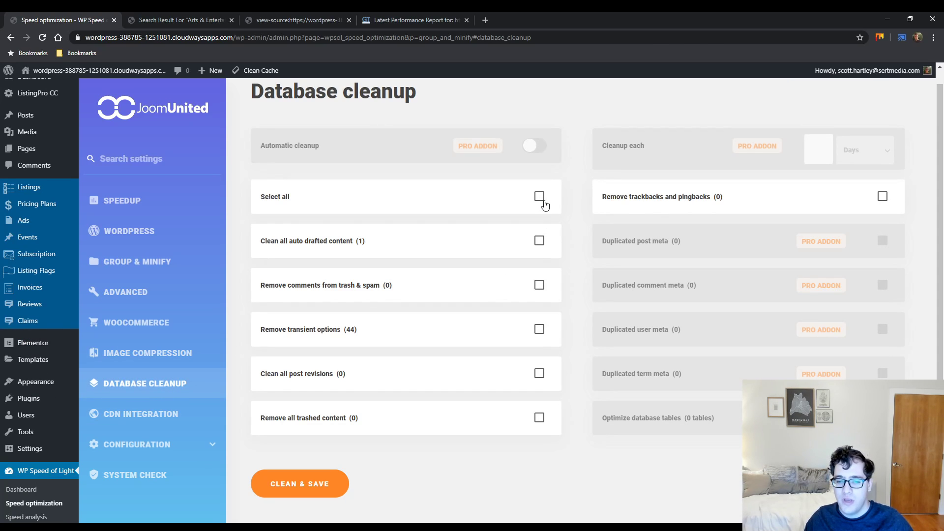
mouse_move(561, 377)
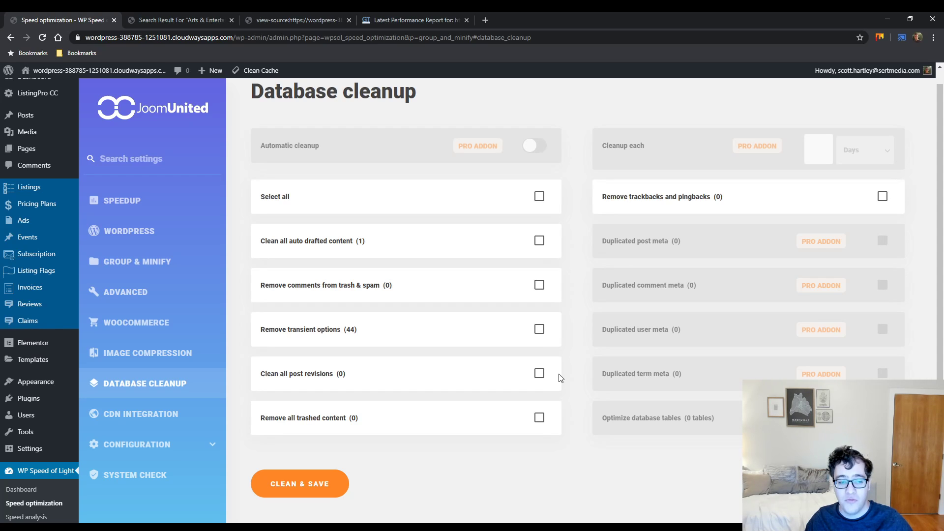
mouse_move(568, 362)
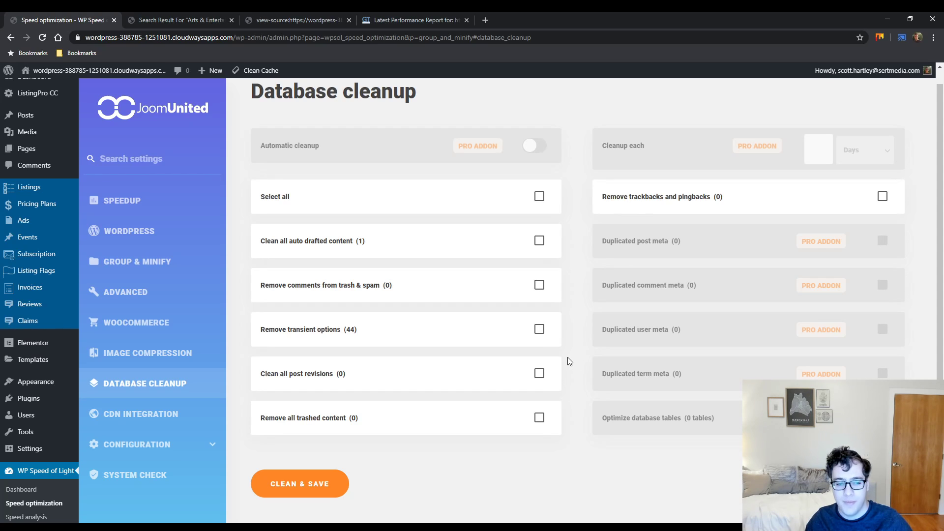
mouse_move(507, 359)
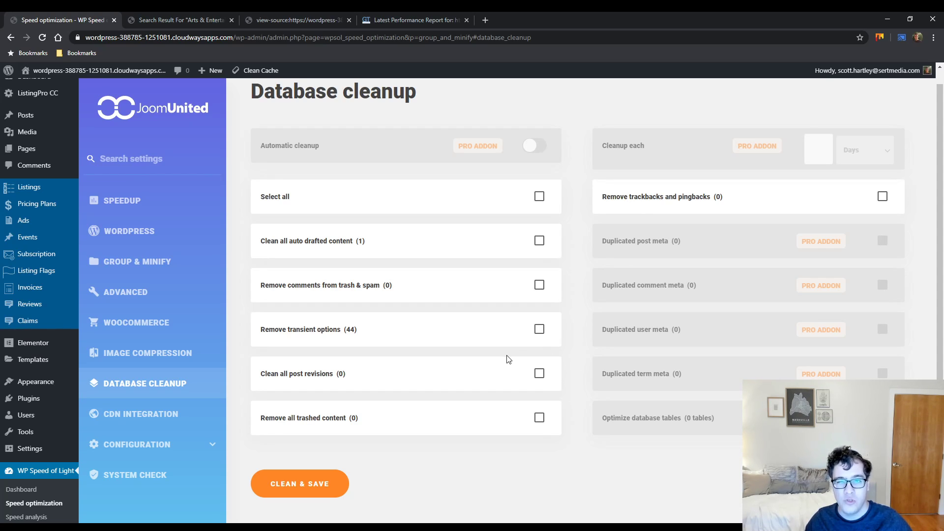
mouse_move(498, 357)
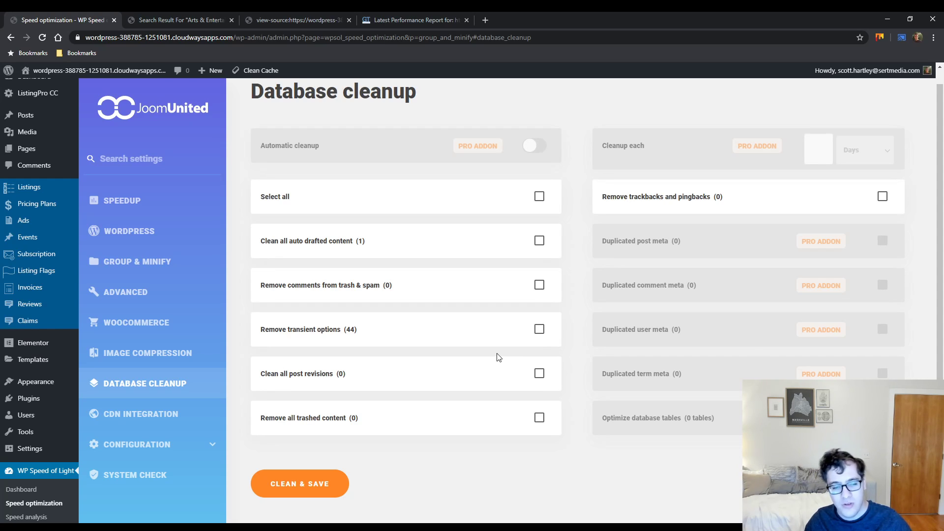
mouse_move(731, 254)
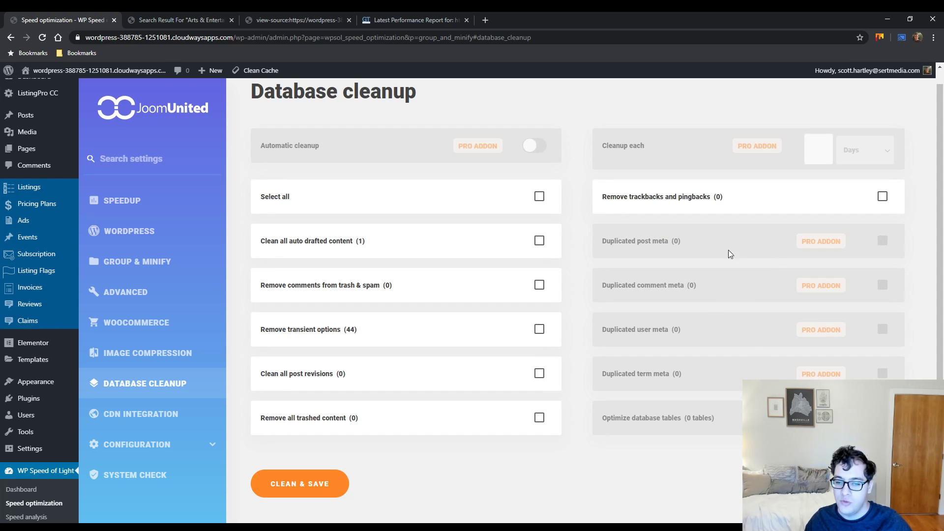
mouse_move(749, 273)
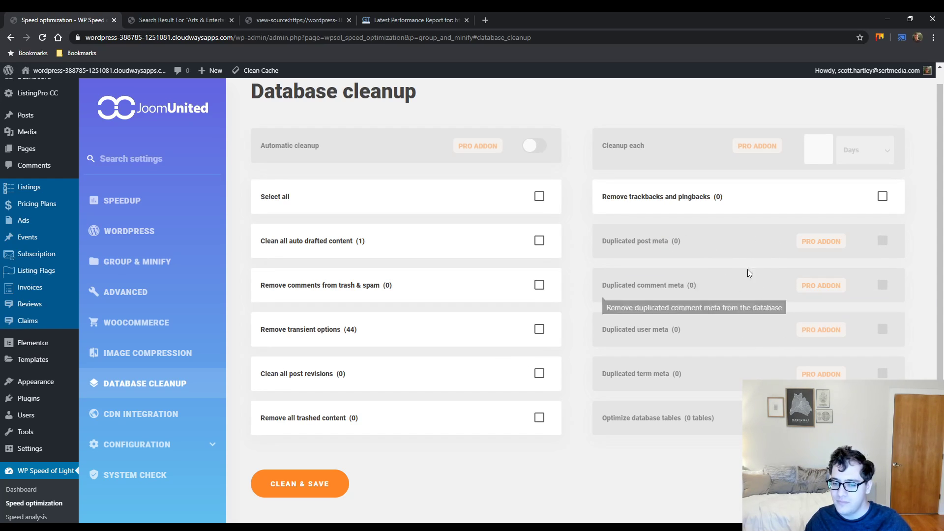
mouse_move(705, 403)
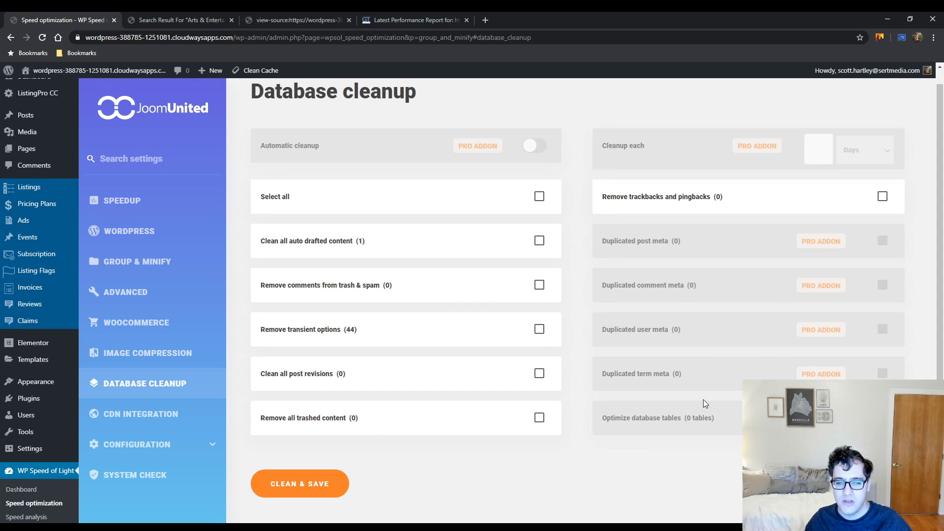
mouse_move(717, 305)
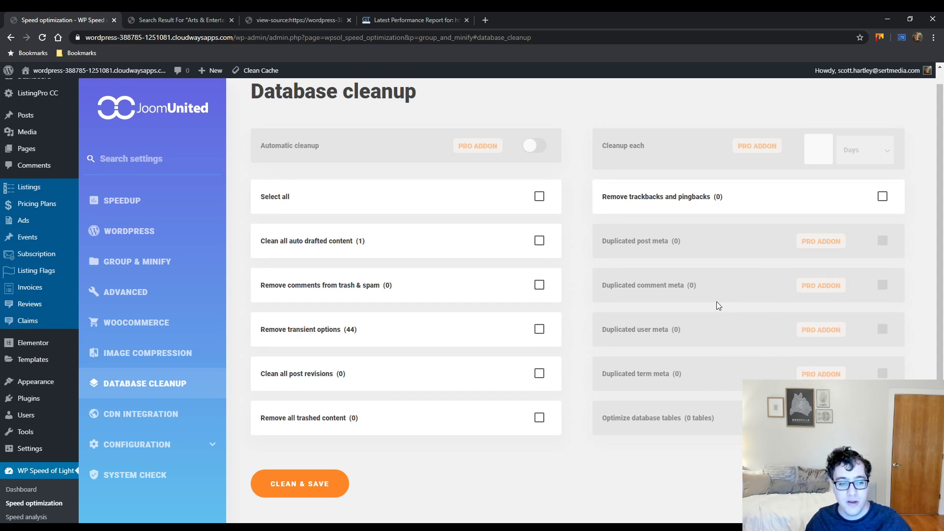
mouse_move(710, 308)
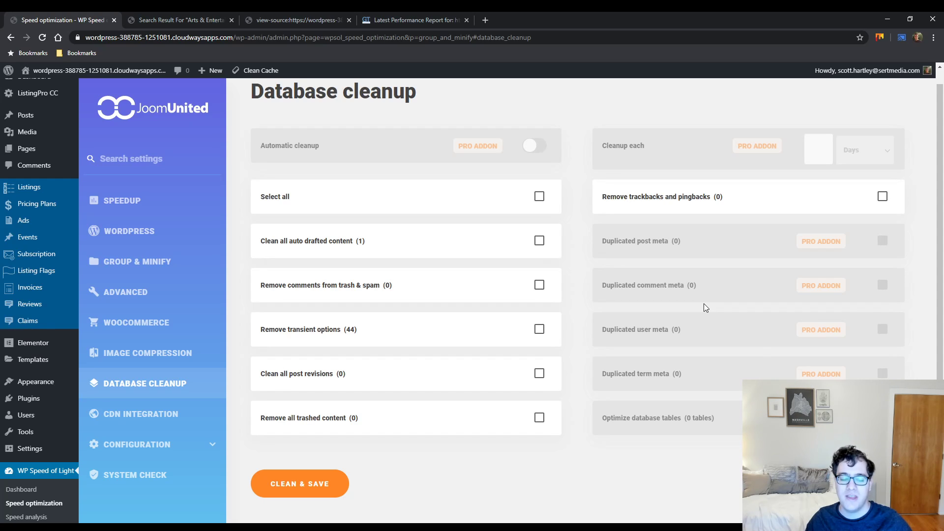
mouse_move(731, 242)
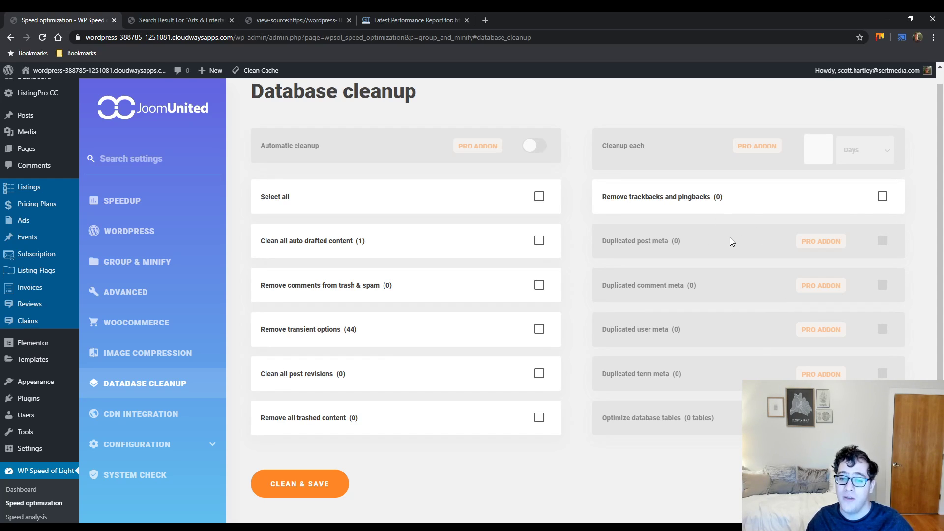
mouse_move(681, 310)
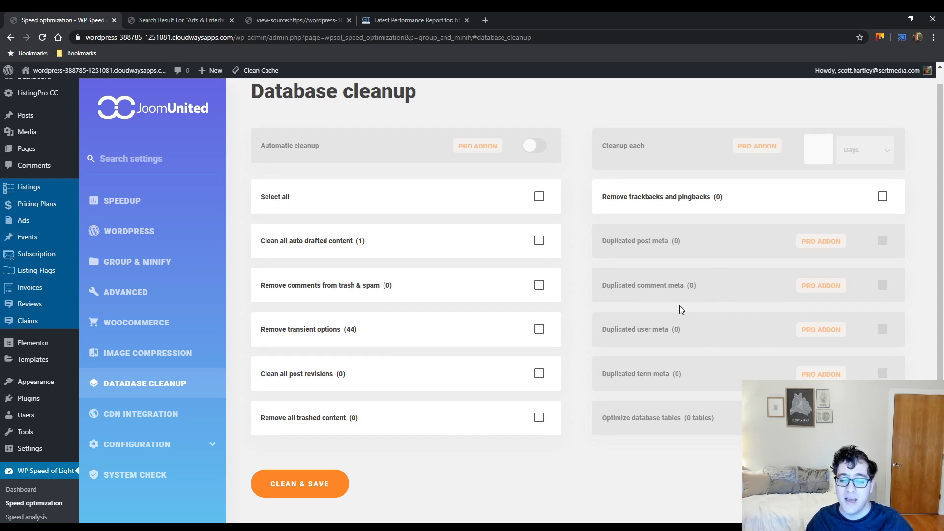
mouse_move(746, 354)
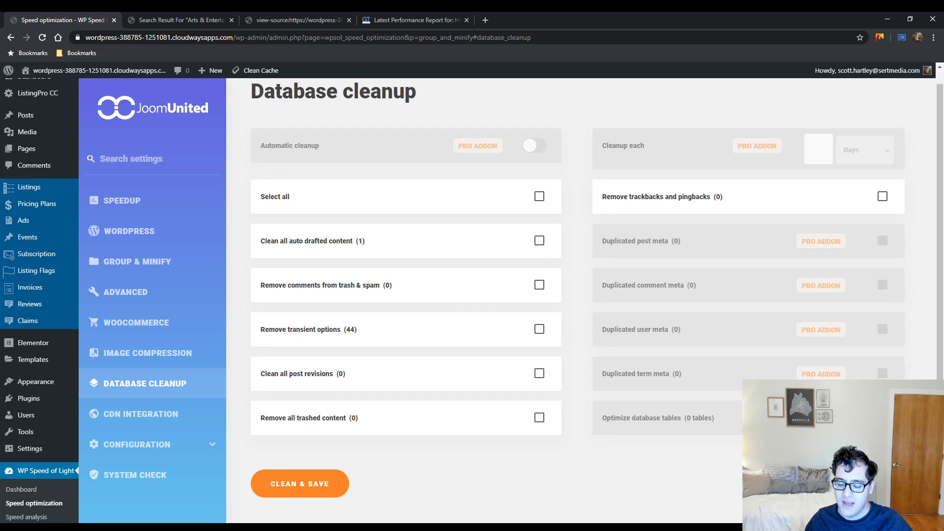
mouse_move(661, 376)
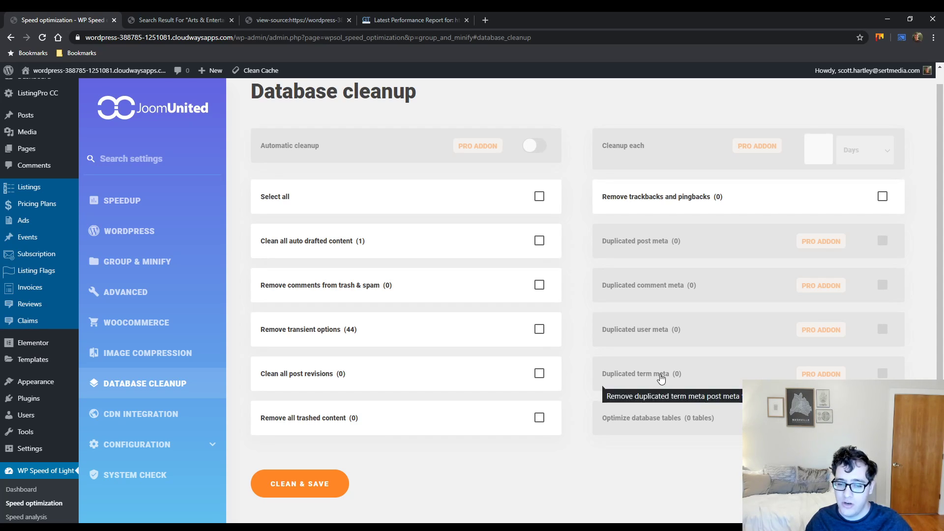
mouse_move(679, 258)
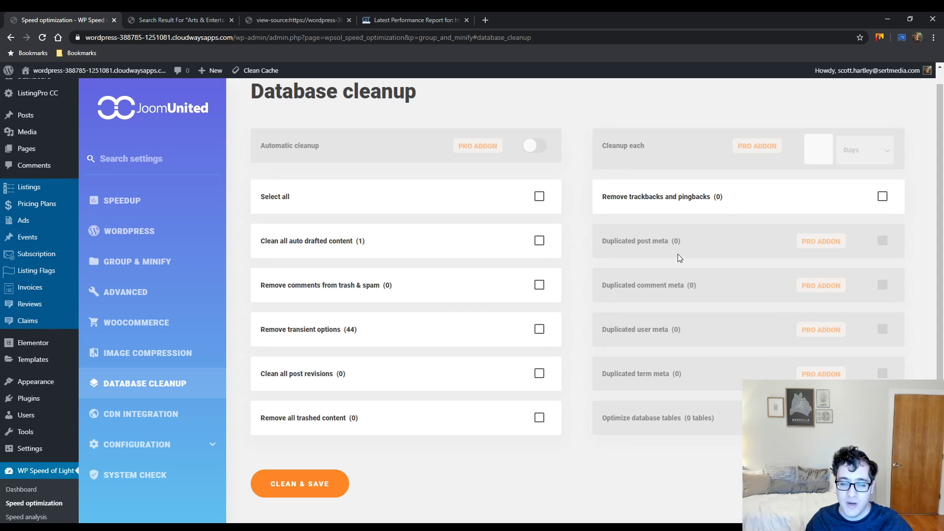
mouse_move(705, 423)
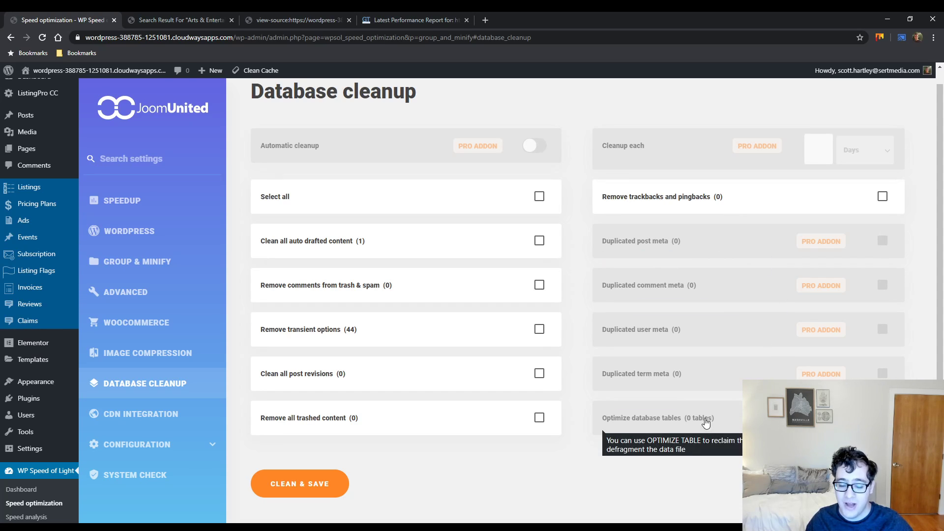
mouse_move(835, 133)
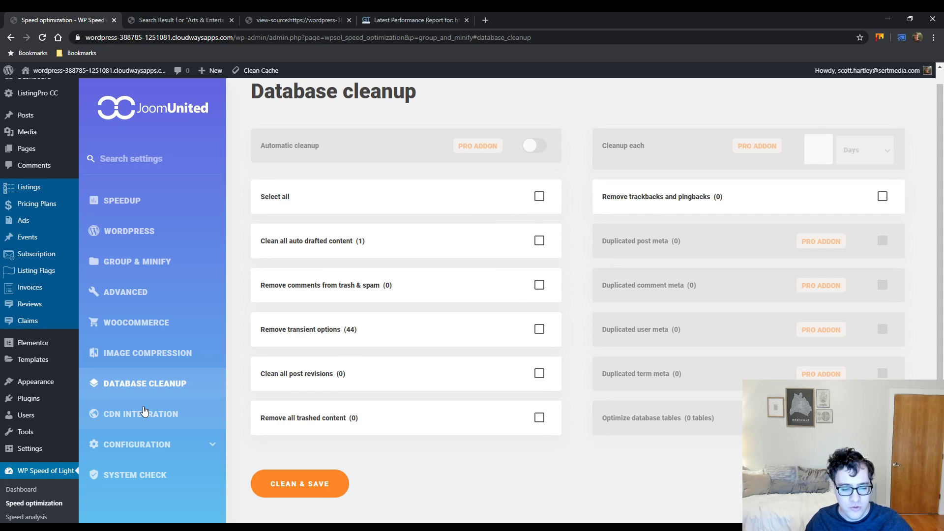
click(141, 413)
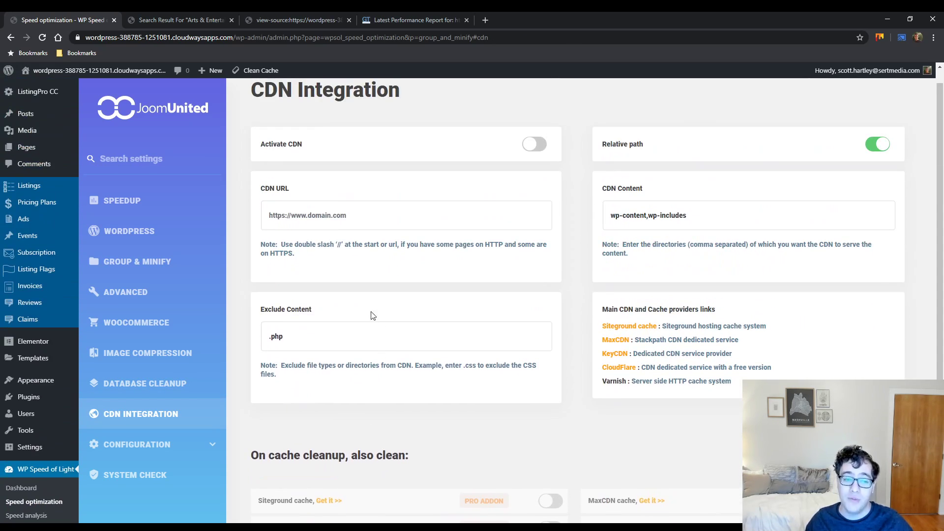
click(367, 215)
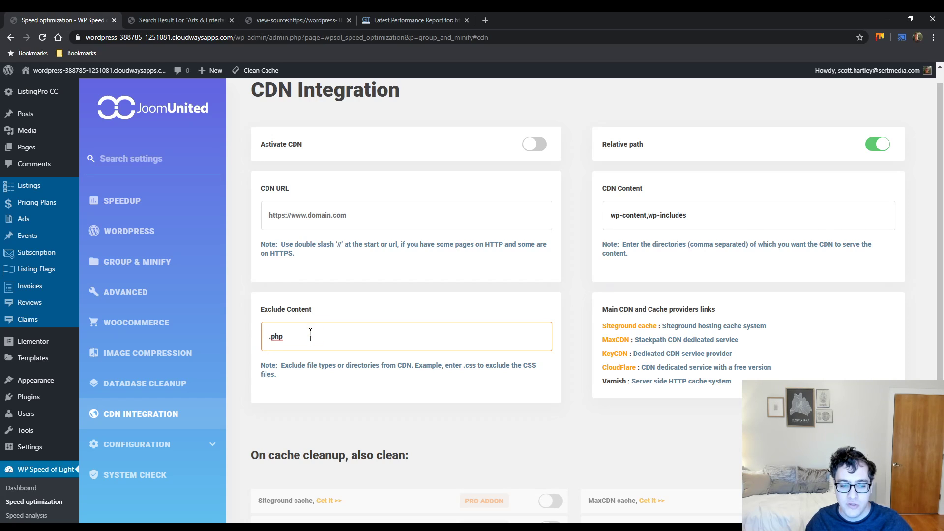
mouse_move(735, 206)
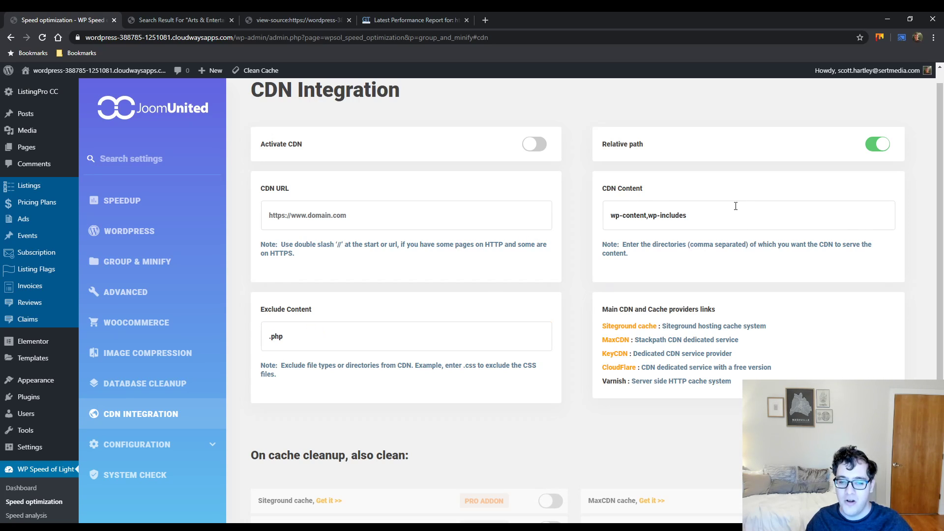
mouse_move(421, 281)
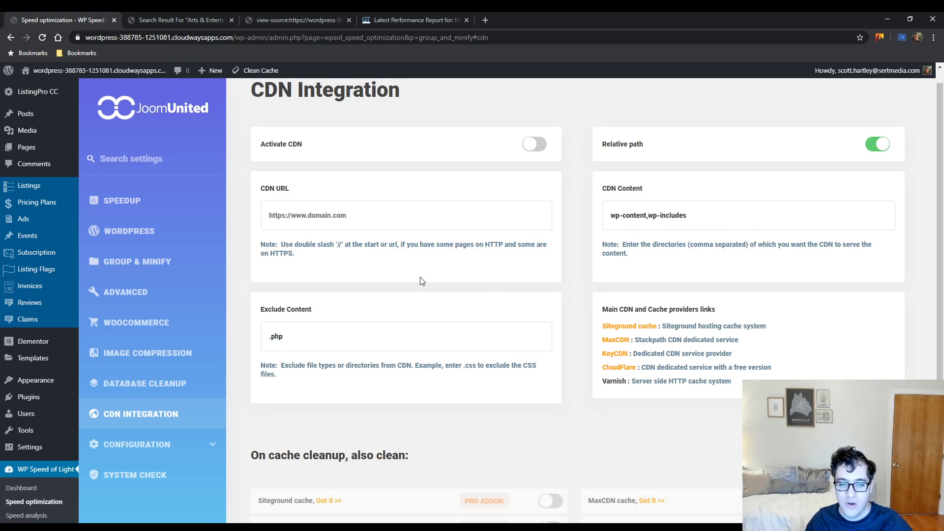
mouse_move(430, 185)
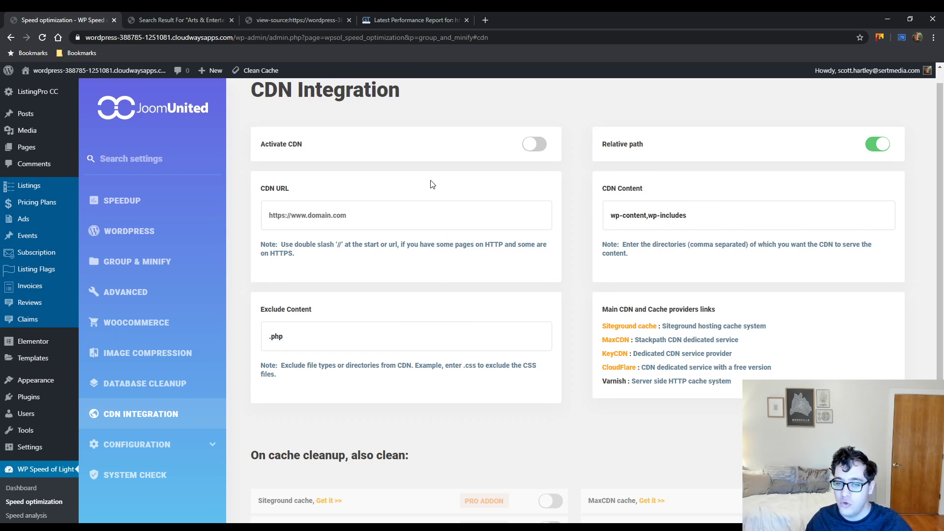
scroll(down, 3)
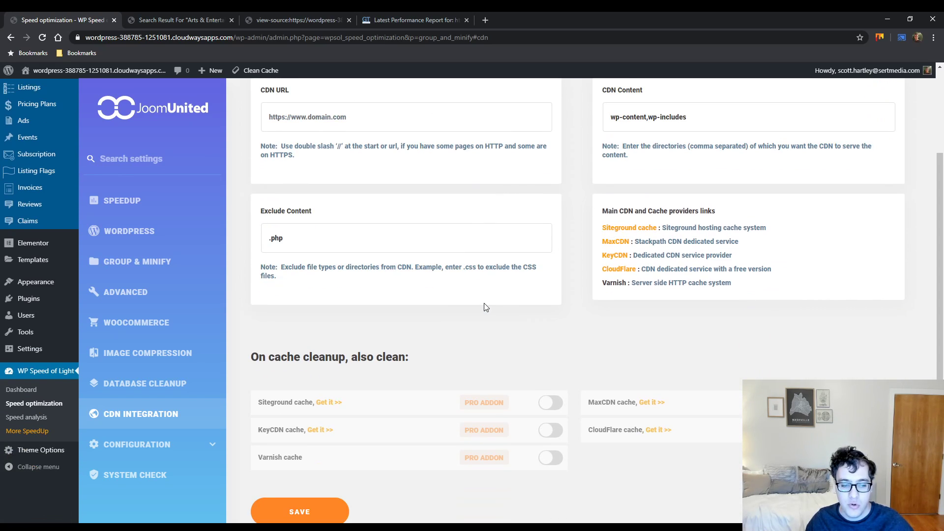
scroll(down, 3)
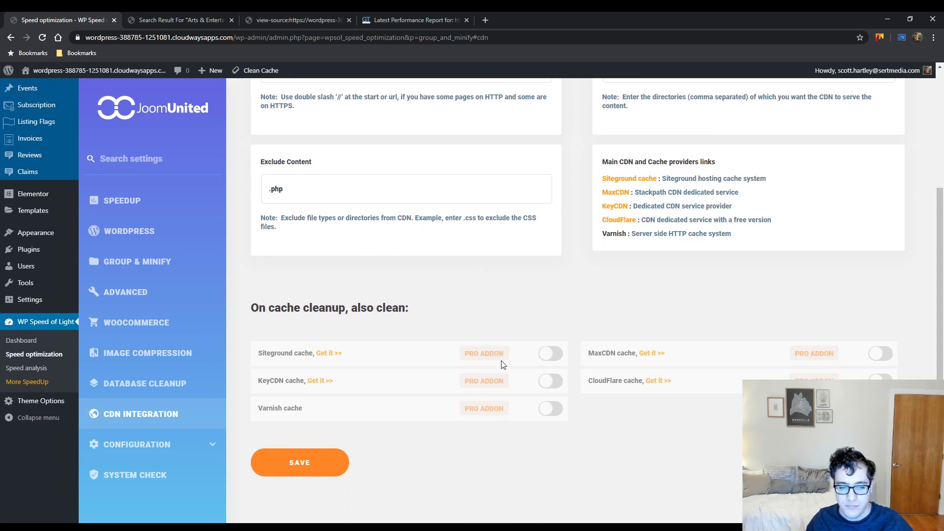
mouse_move(396, 372)
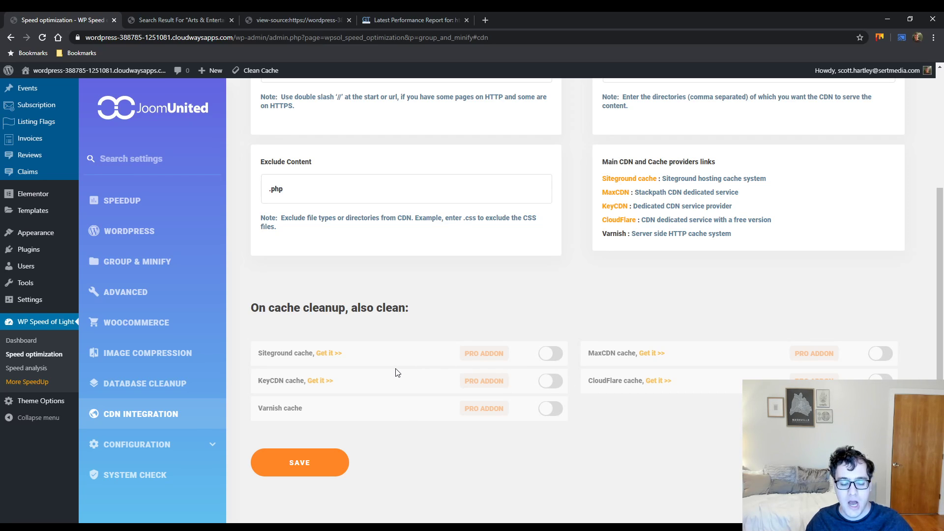
mouse_move(393, 384)
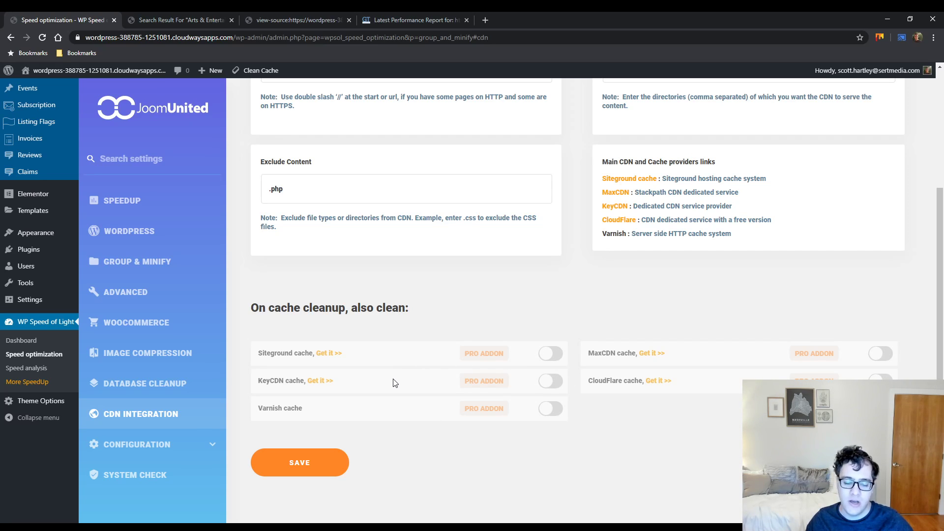
mouse_move(545, 413)
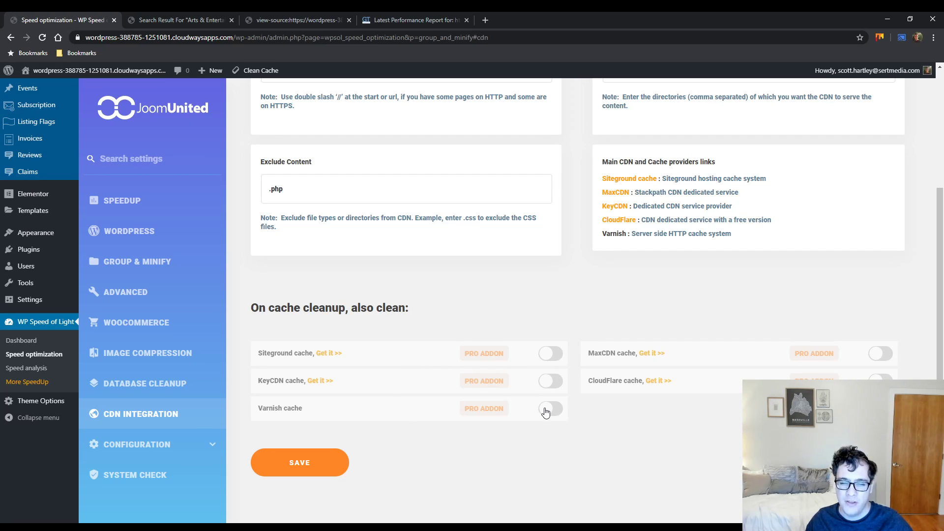
mouse_move(714, 379)
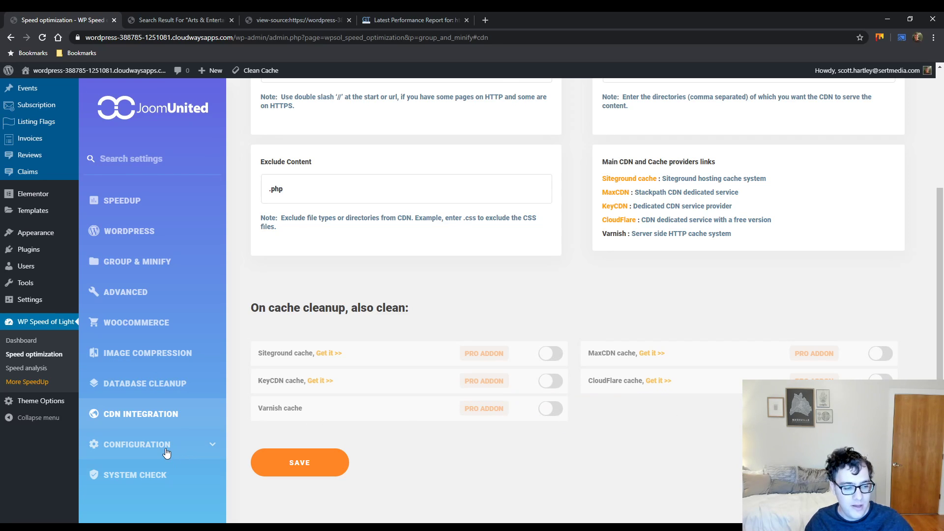
In Configuration's General Settings, switch on 'Disable optimization for admin users'
click(137, 444)
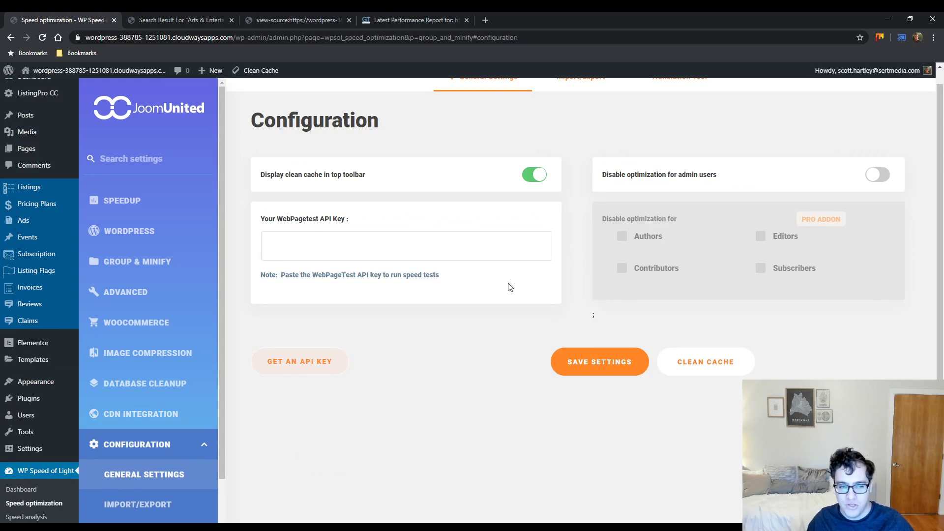
click(406, 244)
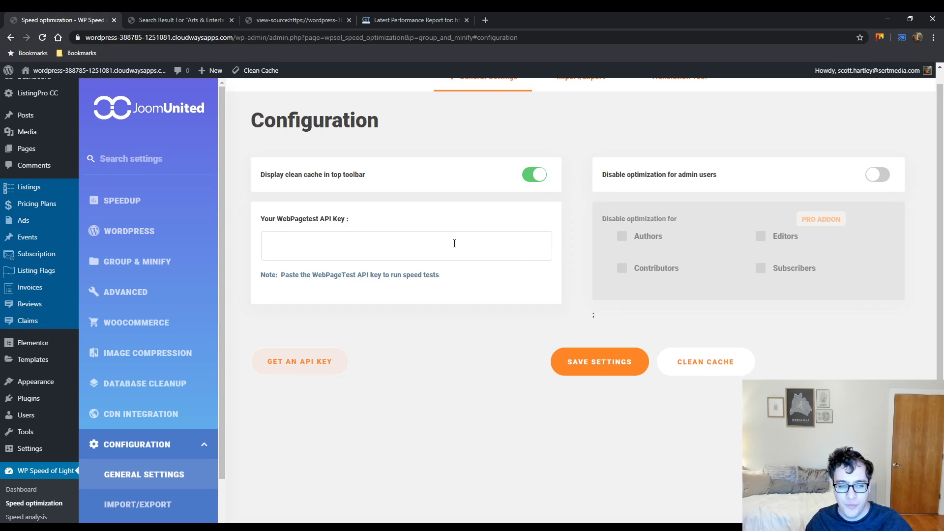
mouse_move(465, 251)
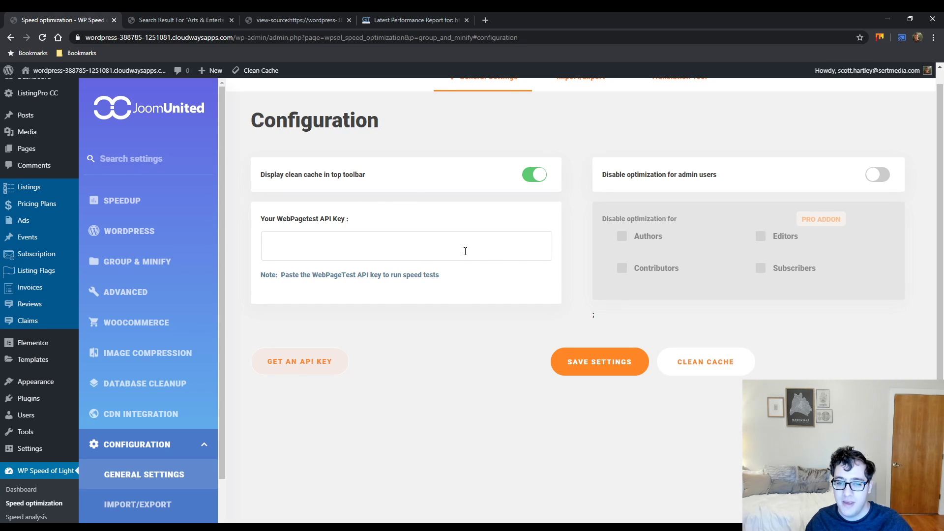
mouse_move(487, 260)
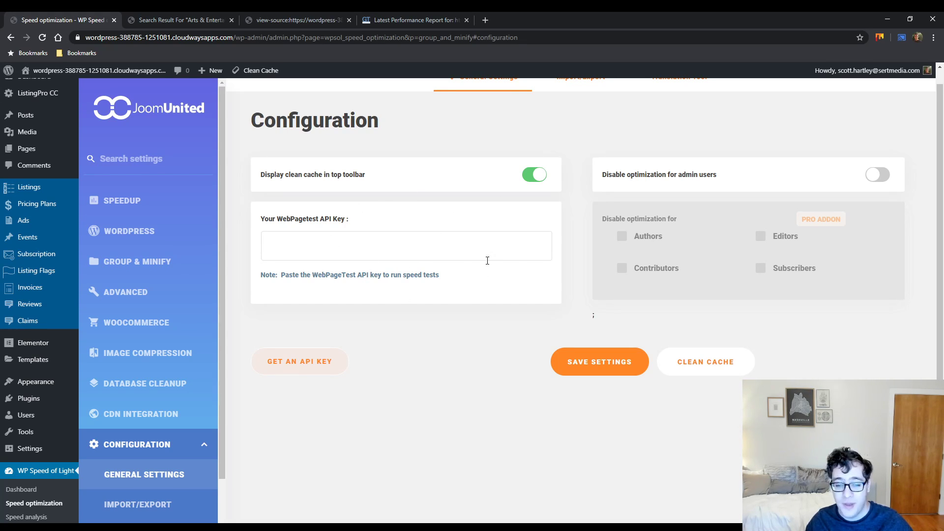
mouse_move(760, 172)
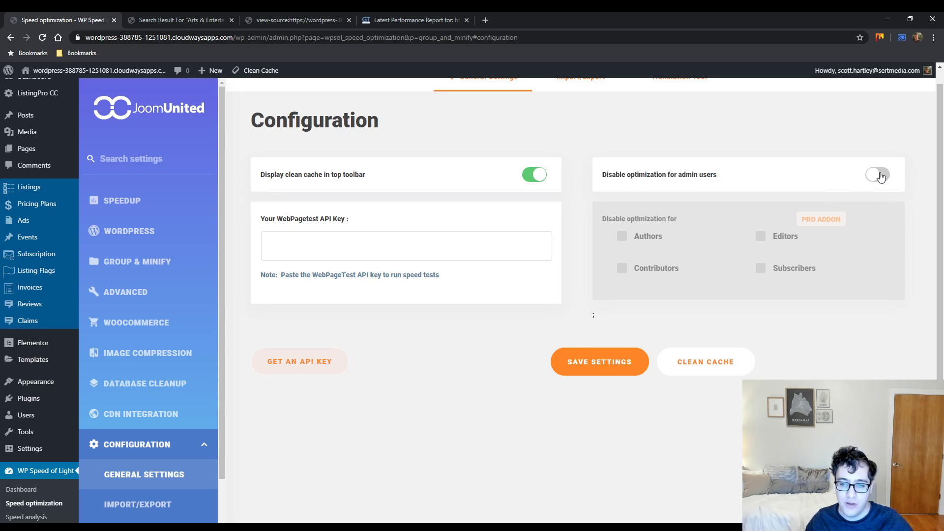
click(877, 174)
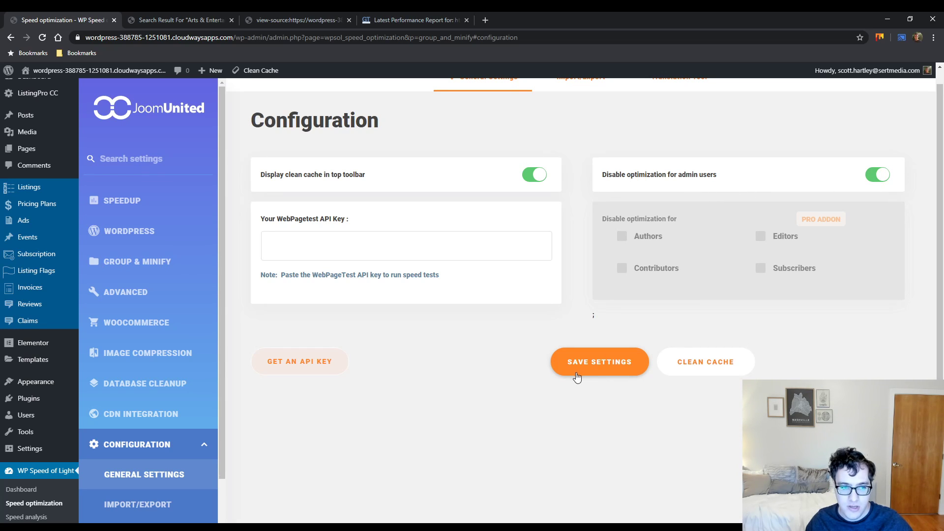
scroll(down, 3)
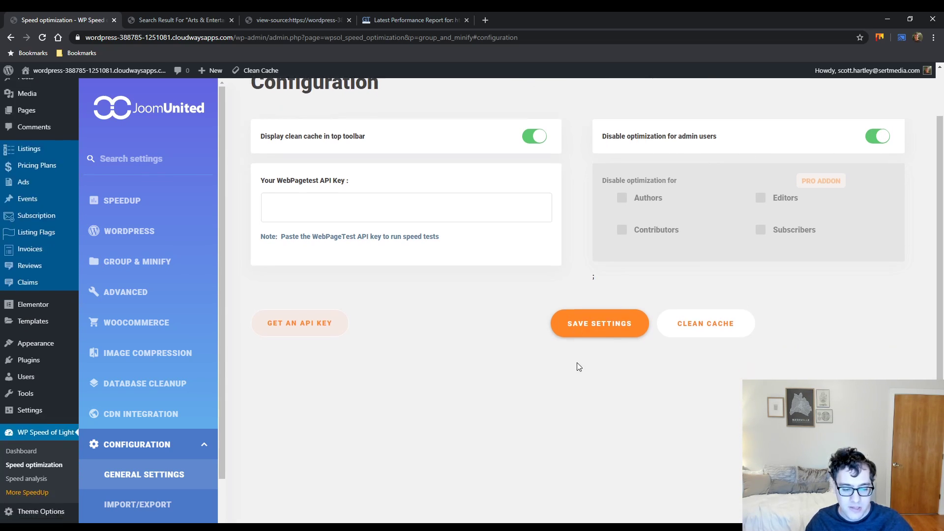
scroll(up, 3)
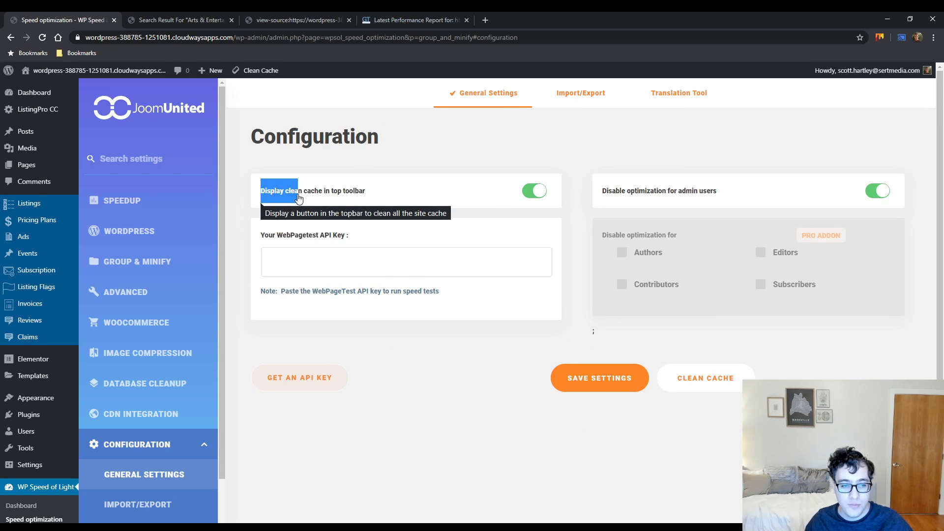
mouse_move(324, 88)
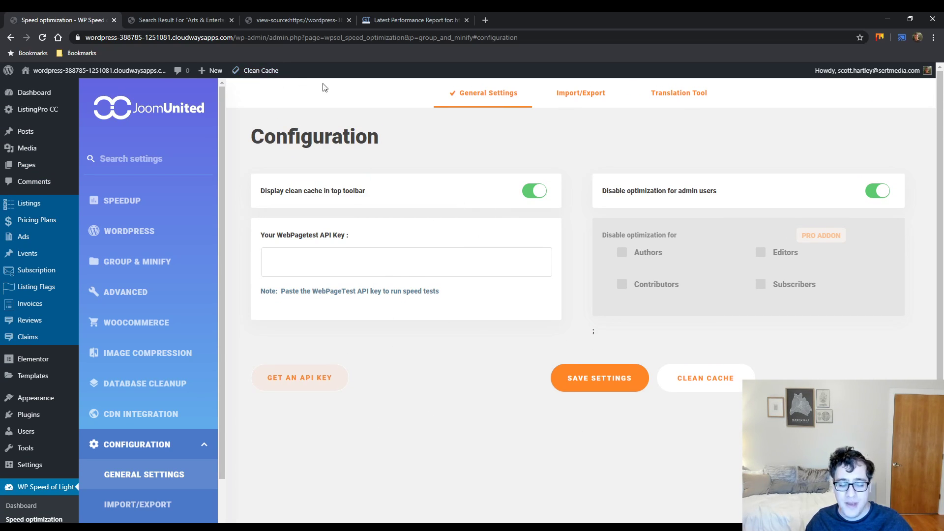
mouse_move(236, 223)
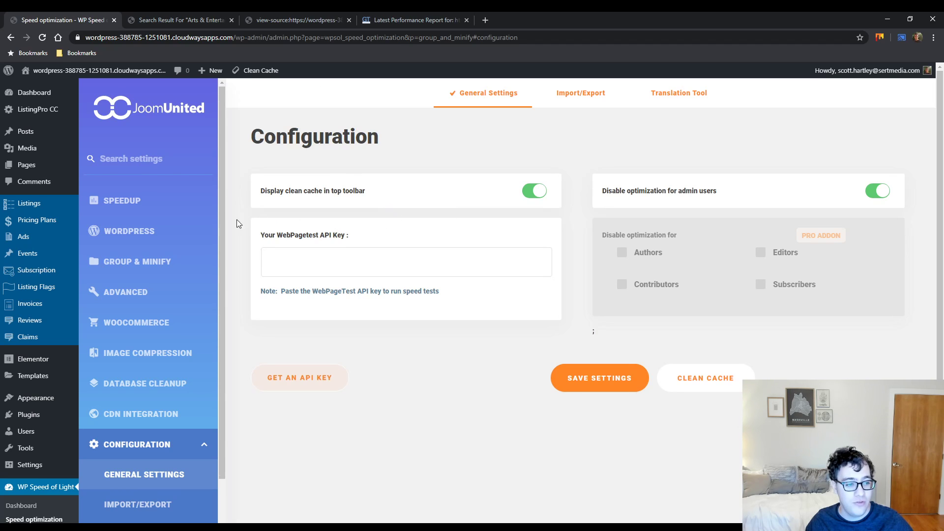
mouse_move(323, 238)
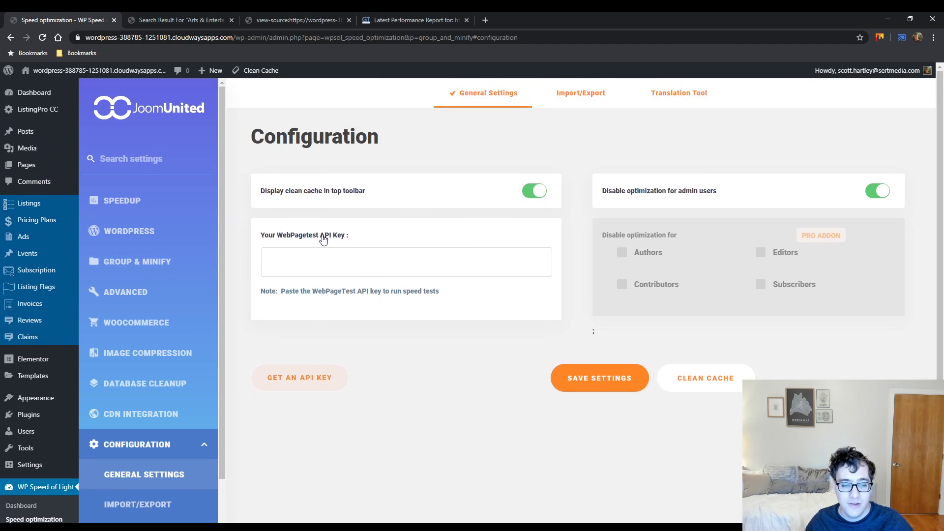
mouse_move(275, 79)
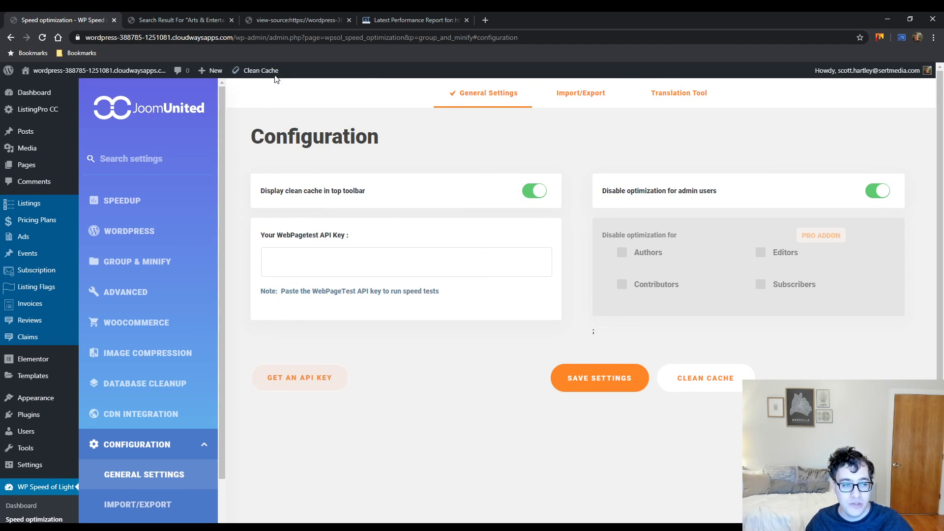
mouse_move(260, 71)
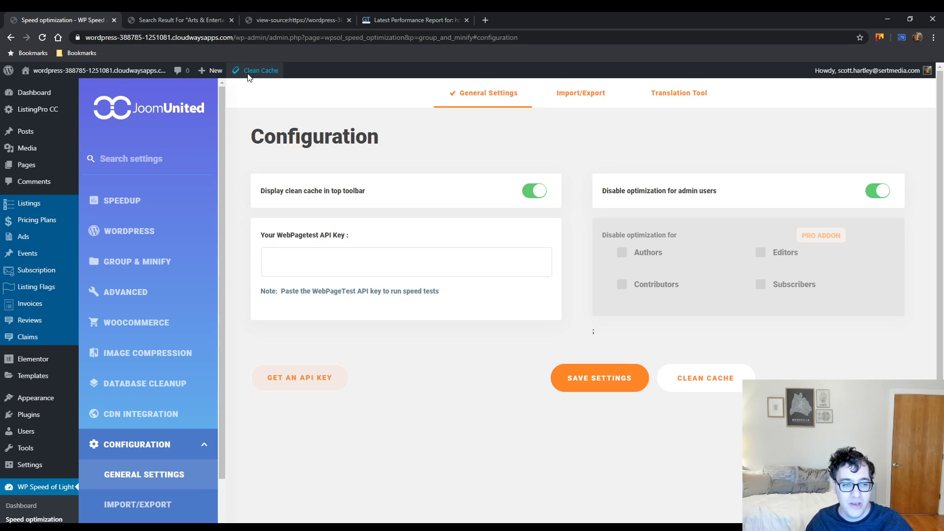
mouse_move(278, 92)
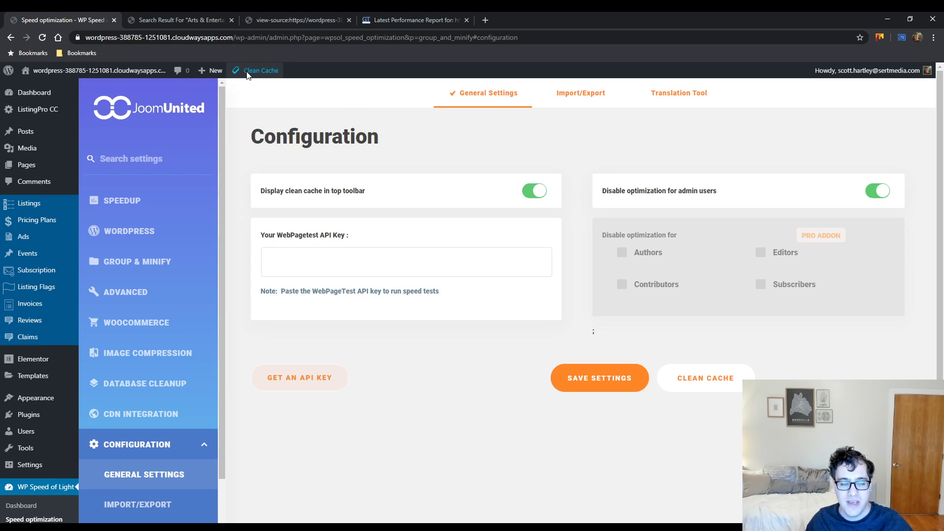
mouse_move(243, 81)
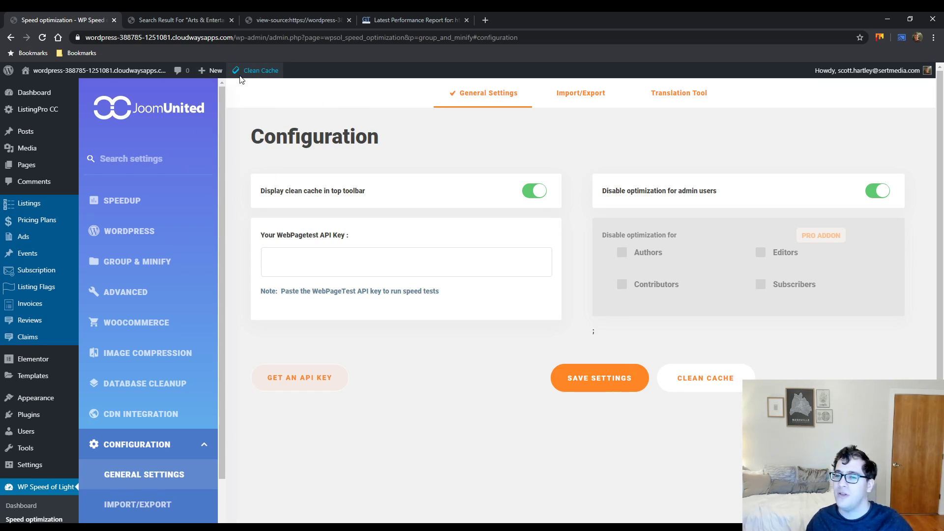
mouse_move(241, 70)
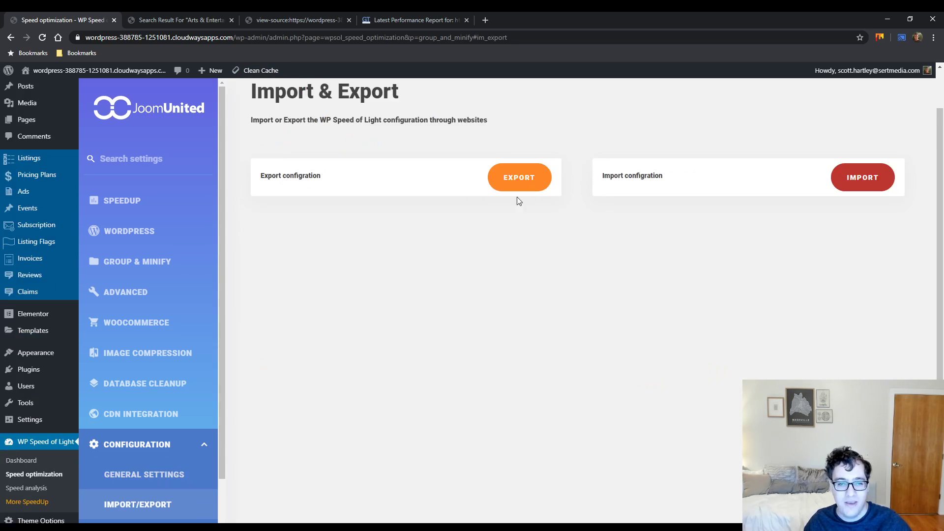
mouse_move(572, 206)
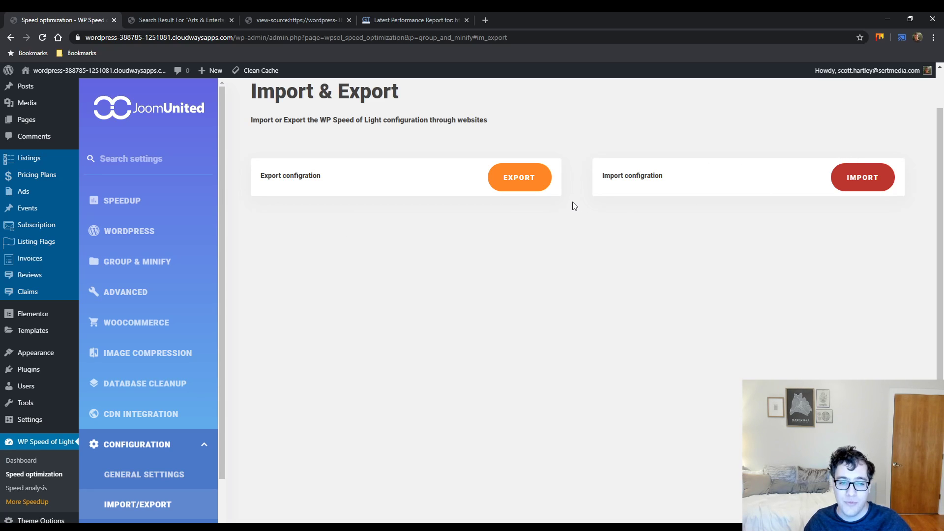
mouse_move(519, 177)
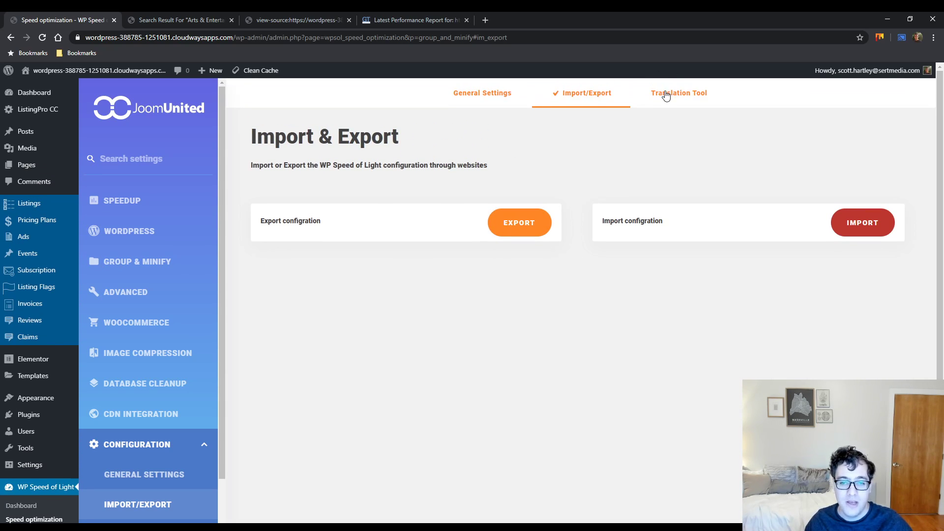
Show the Translation Tool tab with en-US translation 2.6.3 rev1 as latest
click(678, 93)
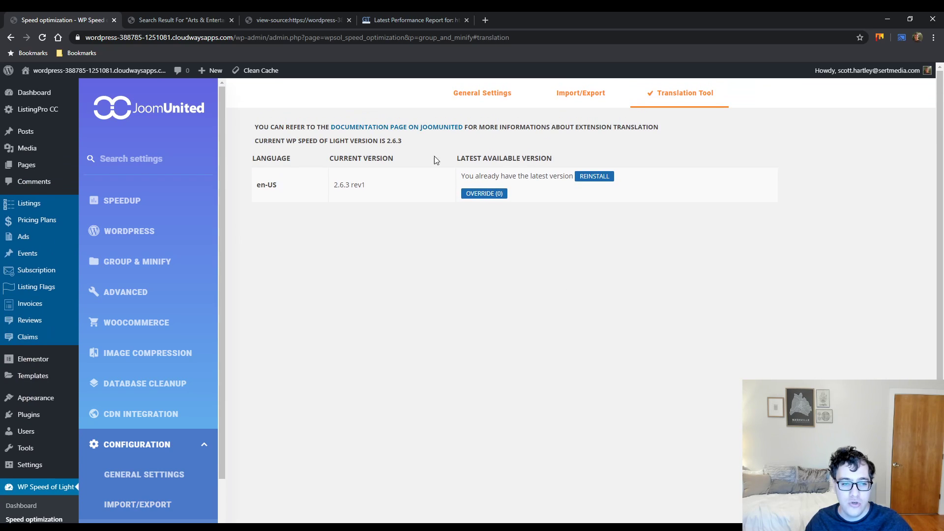
mouse_move(464, 169)
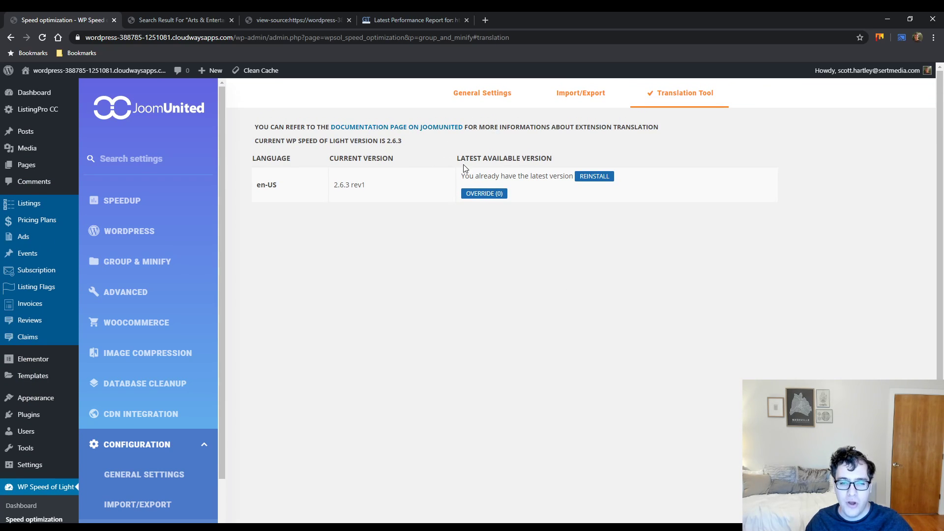
mouse_move(406, 137)
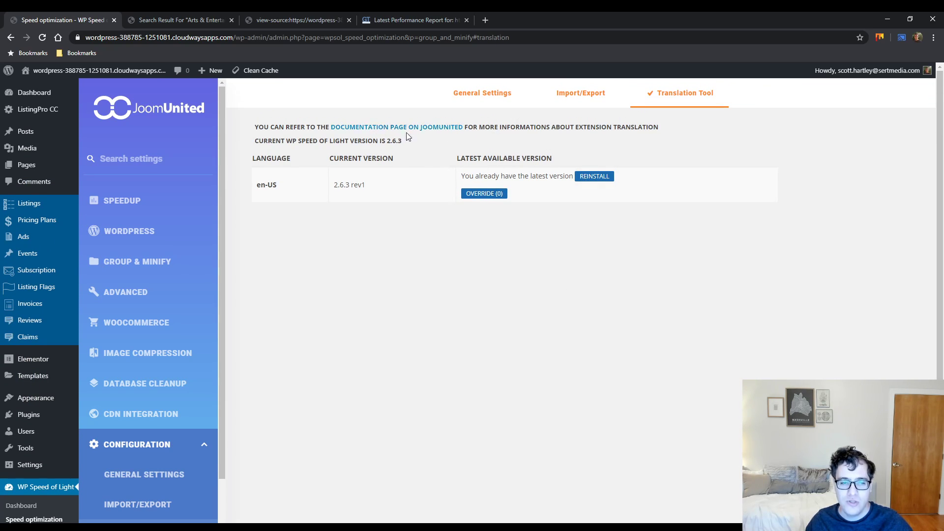
mouse_move(482, 150)
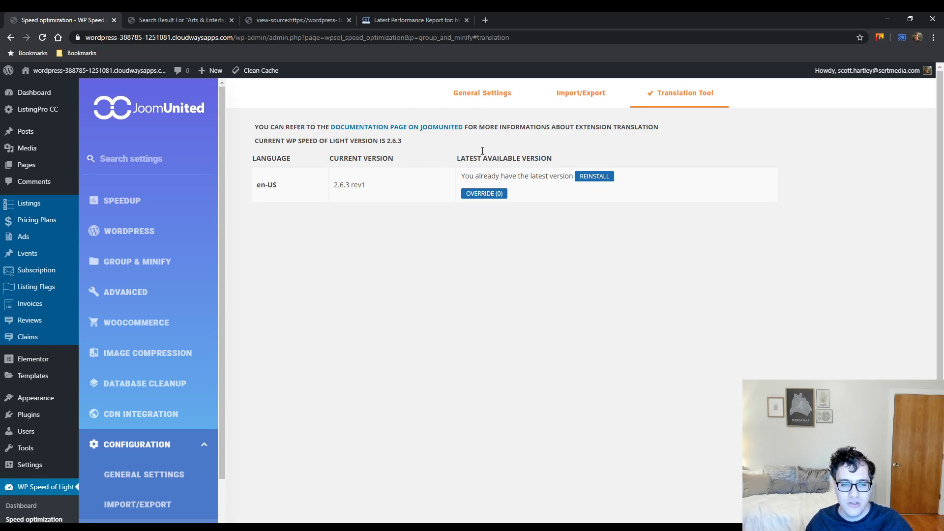
click(483, 193)
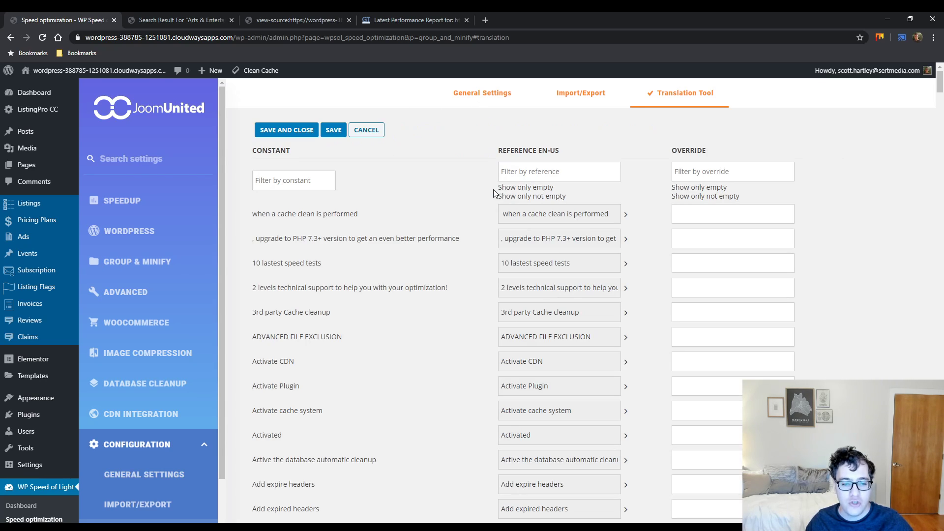
click(559, 212)
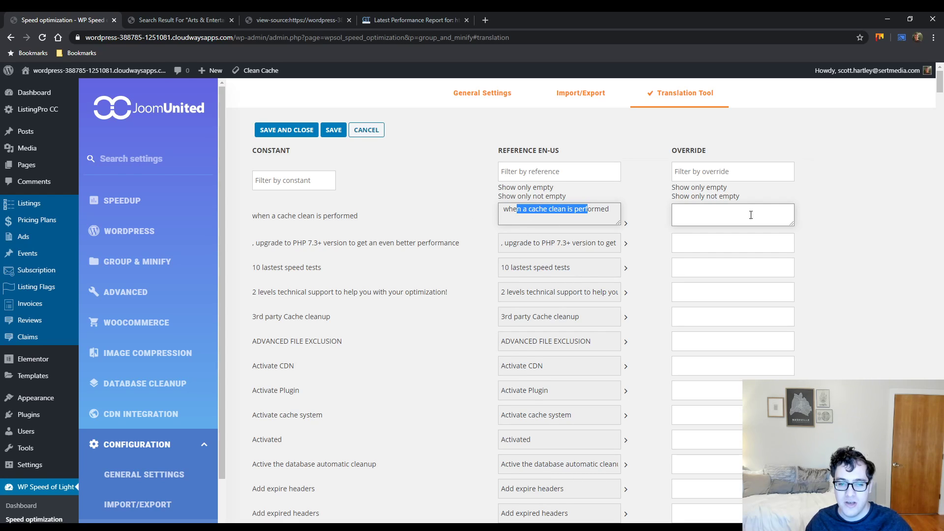
click(733, 215)
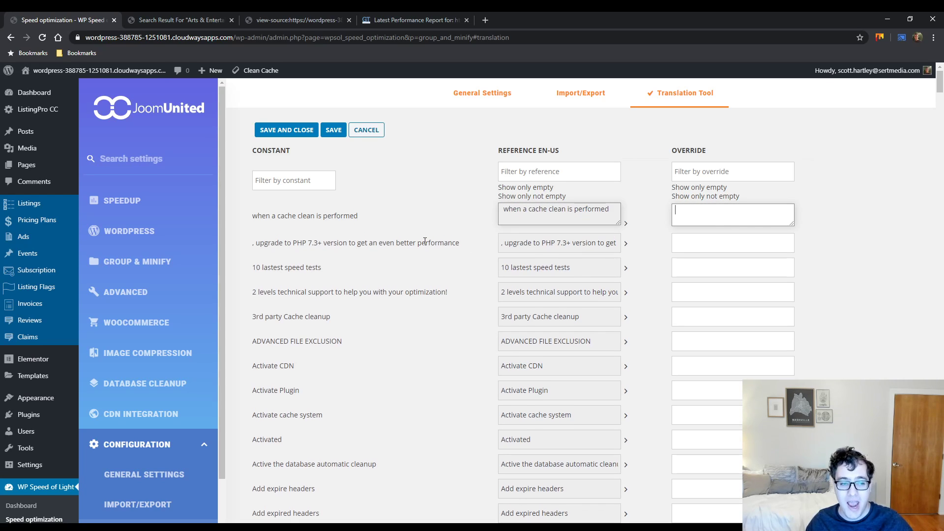
mouse_move(351, 147)
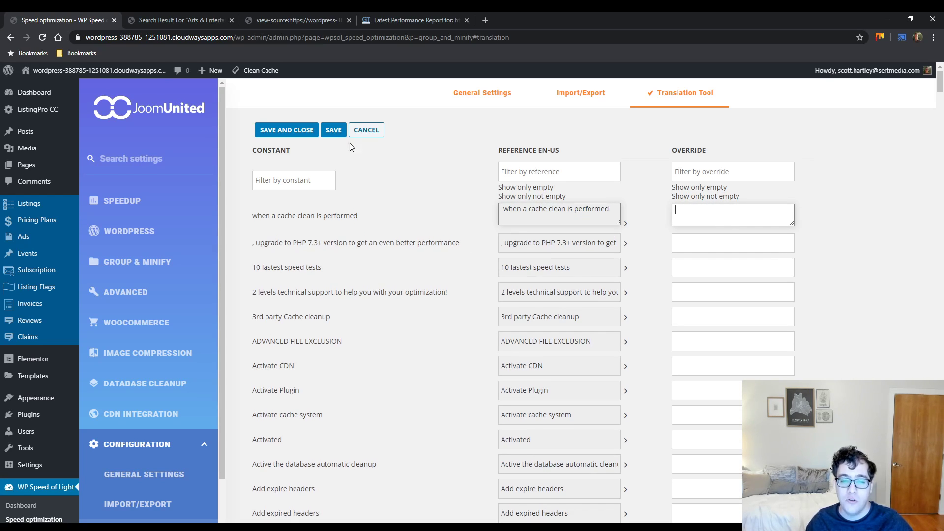
scroll(down, 3)
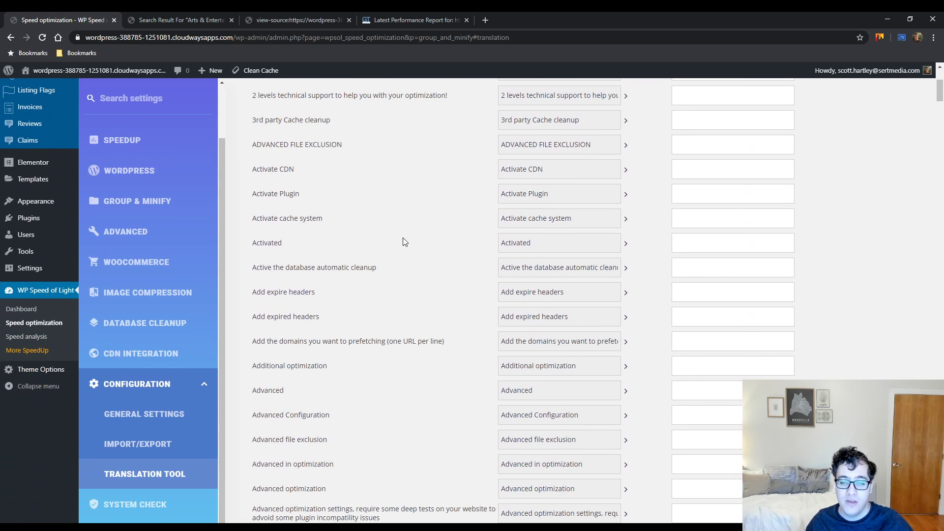
scroll(up, 3)
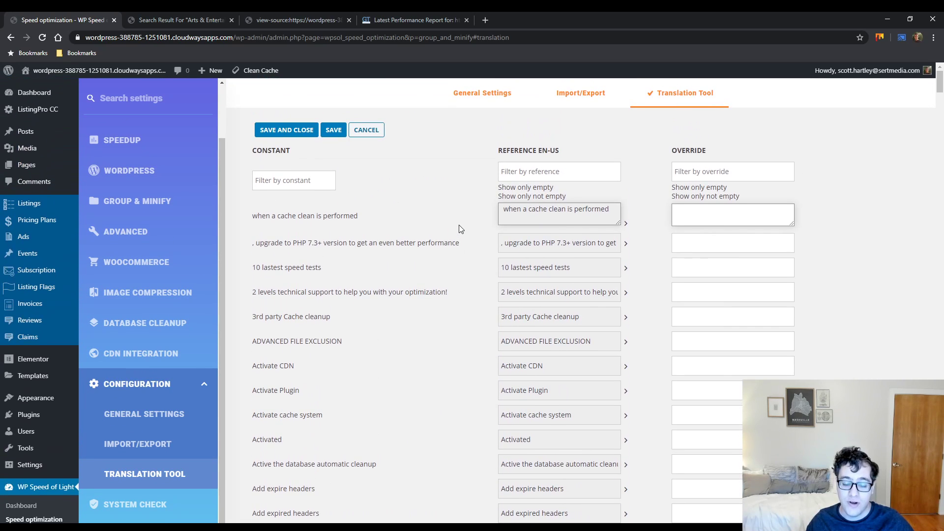
mouse_move(218, 297)
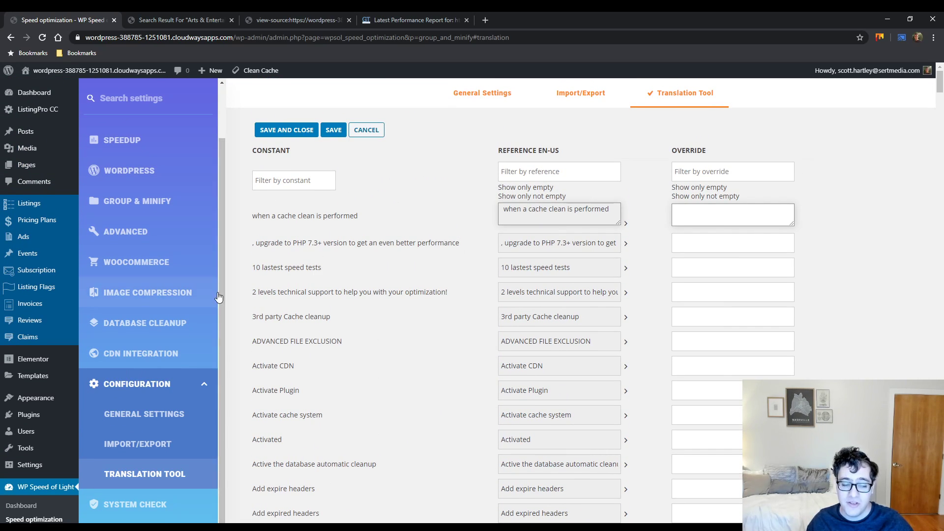
mouse_move(216, 327)
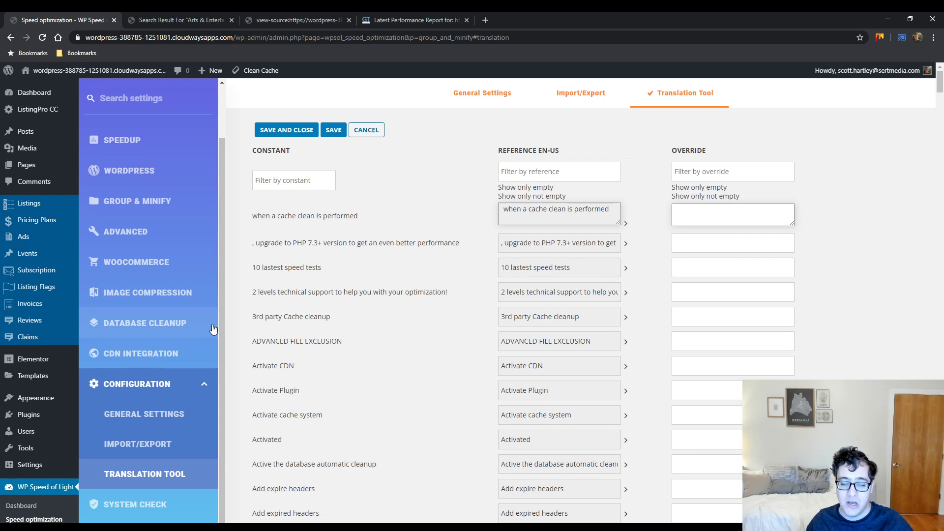
click(733, 215)
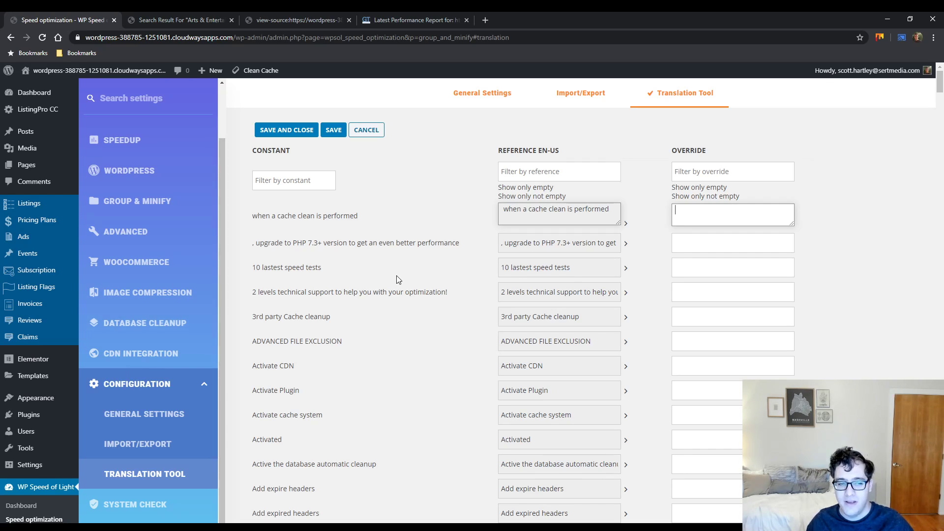
scroll(down, 3)
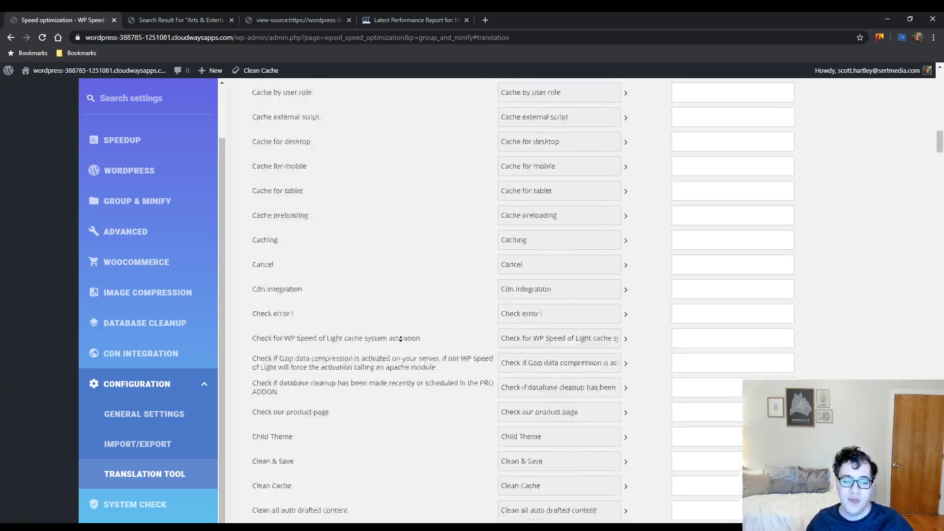
scroll(up, 3)
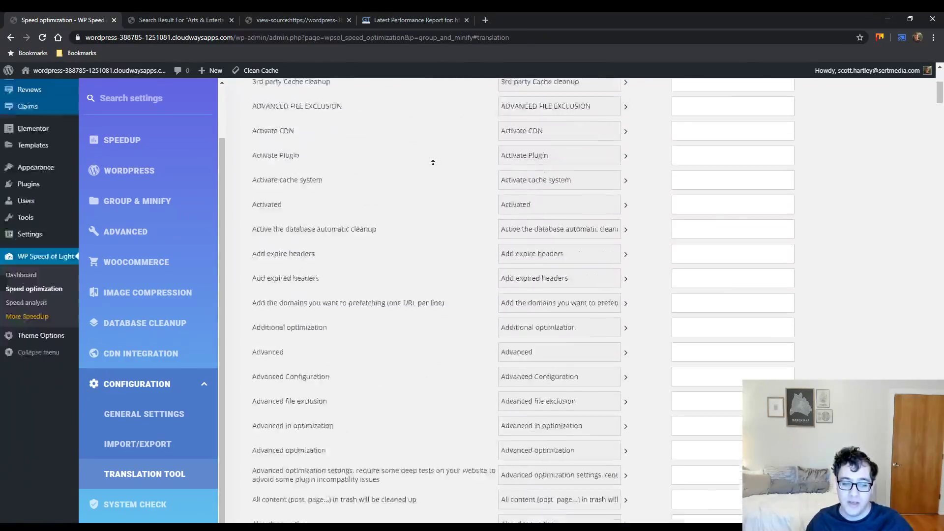
scroll(up, 3)
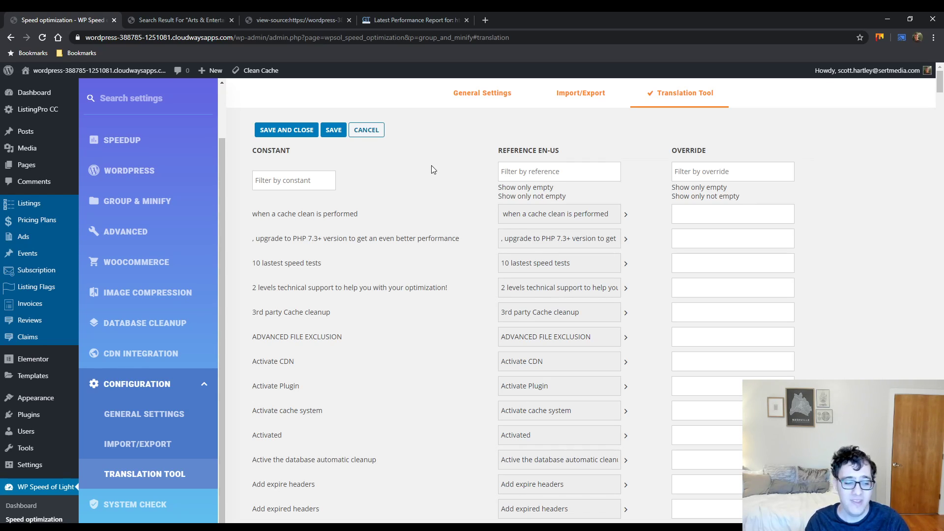
scroll(down, 3)
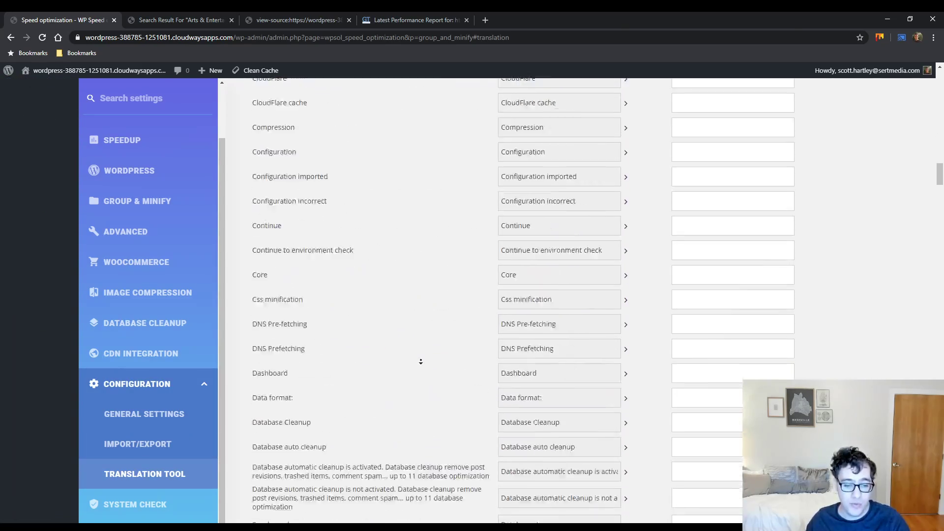
scroll(down, 3)
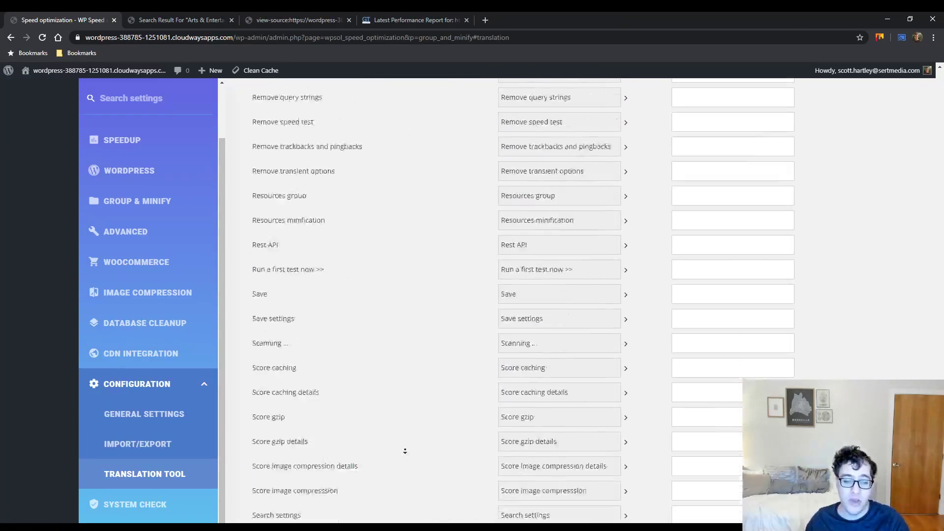
scroll(down, 3)
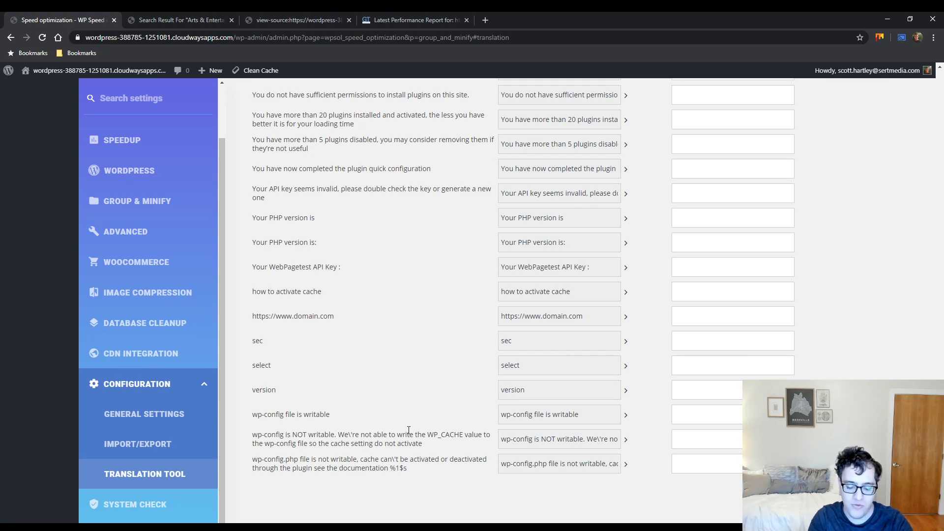
Review System Check results: PHP 7.1 upgrade warning, Apache modules all passing, Other Check
click(134, 504)
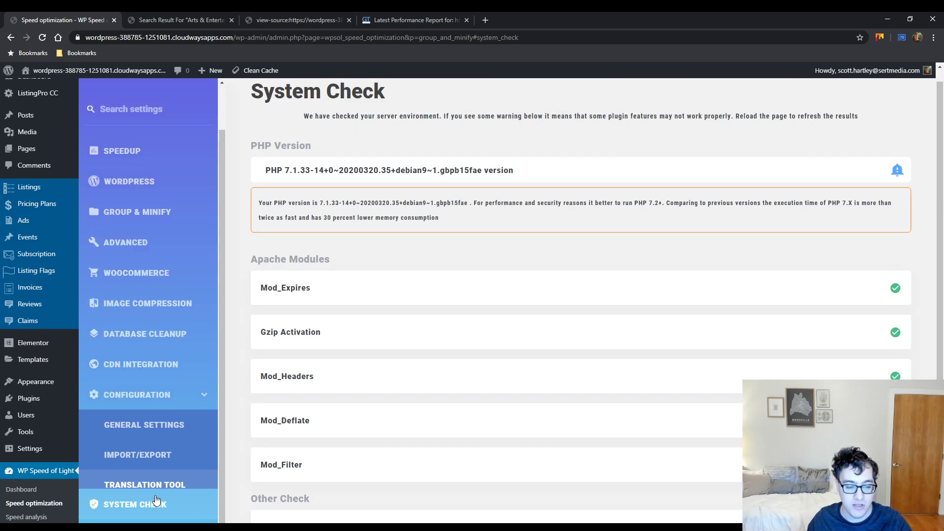
scroll(down, 3)
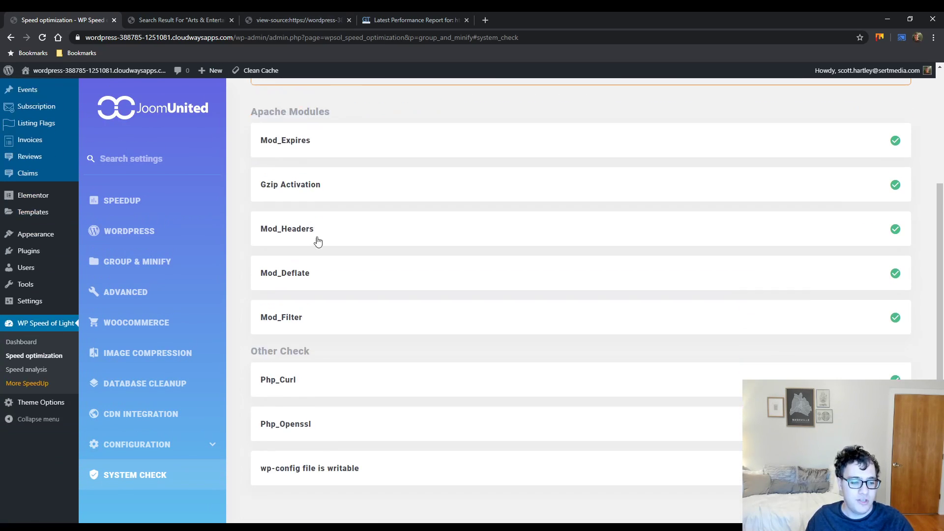
scroll(up, 3)
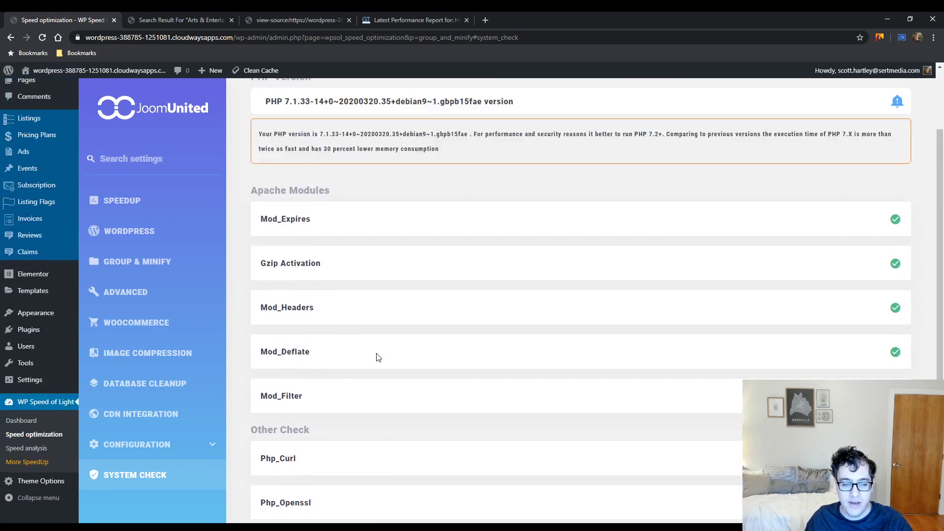
scroll(up, 3)
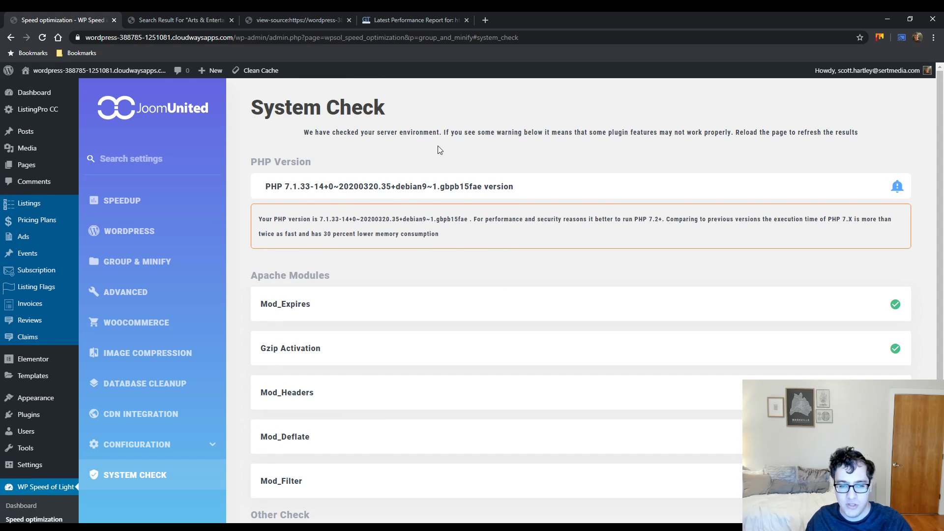
scroll(down, 3)
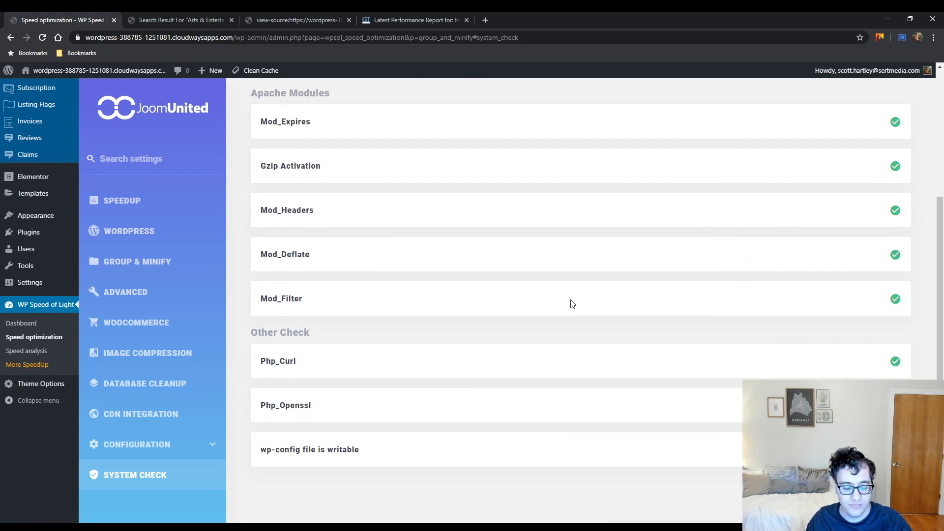
mouse_move(569, 335)
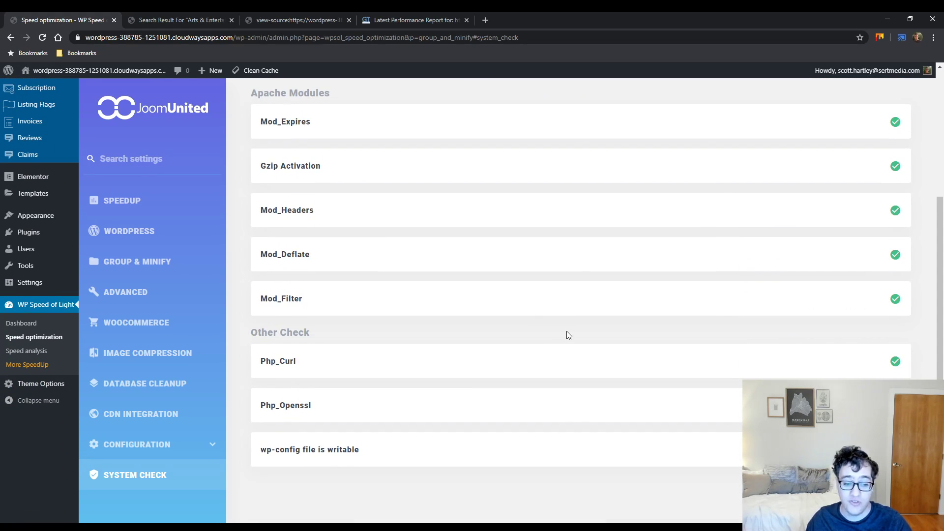
mouse_move(439, 346)
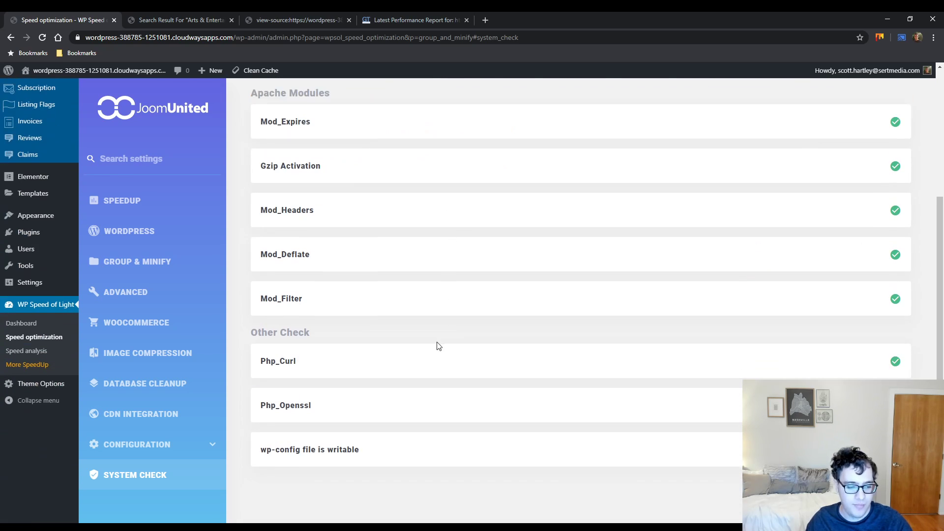
mouse_move(310, 450)
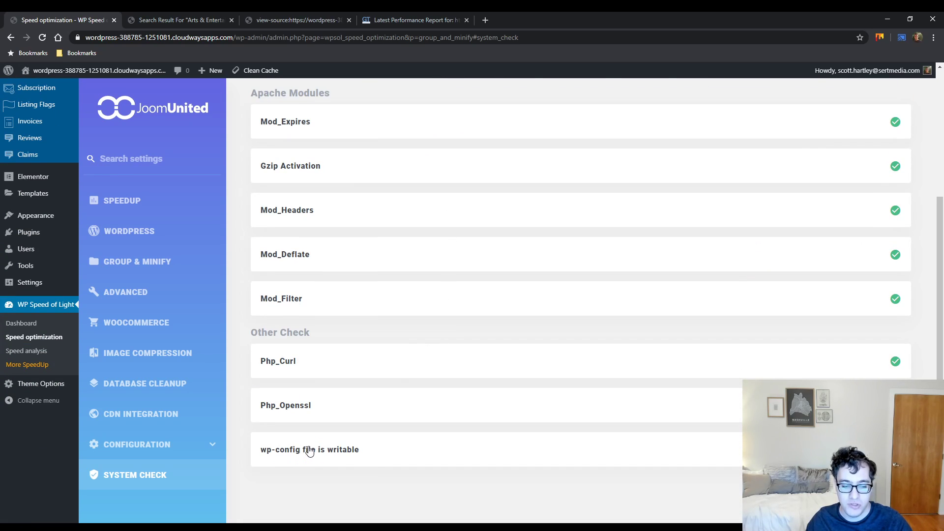
scroll(up, 3)
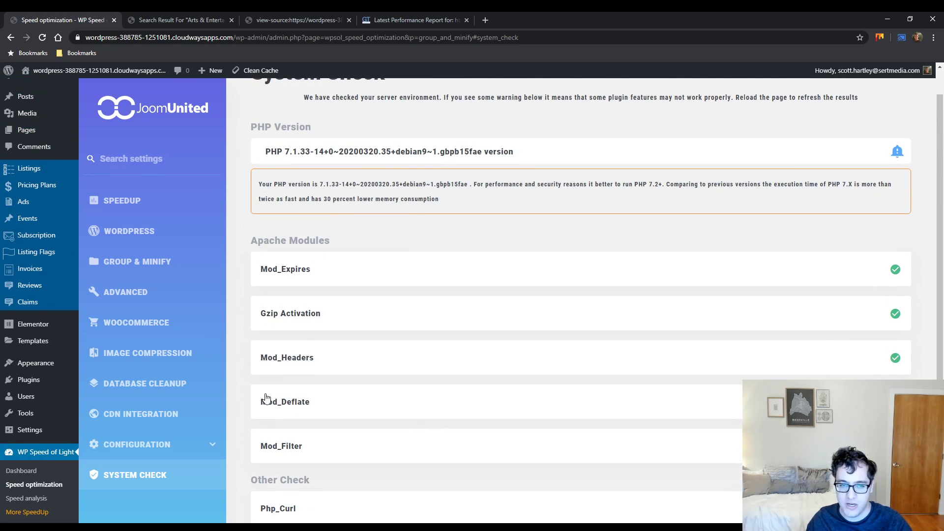
scroll(up, 3)
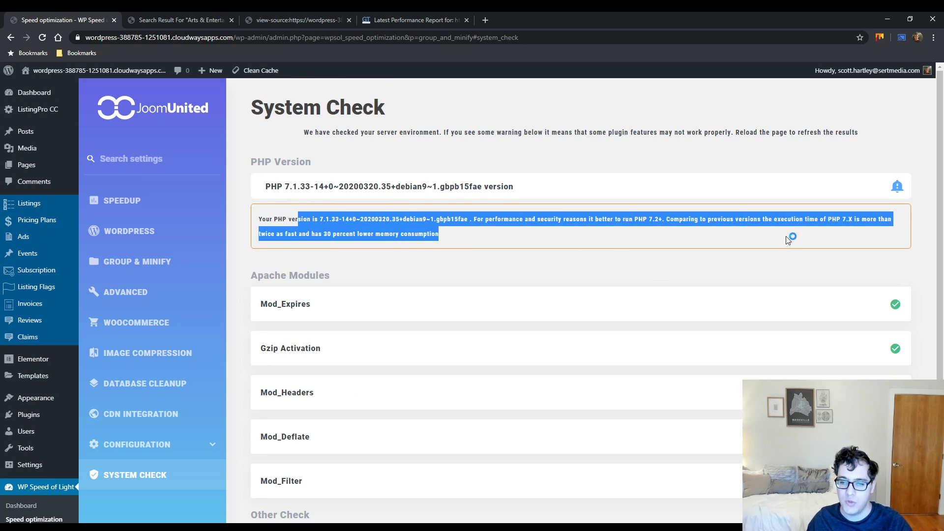
click(791, 239)
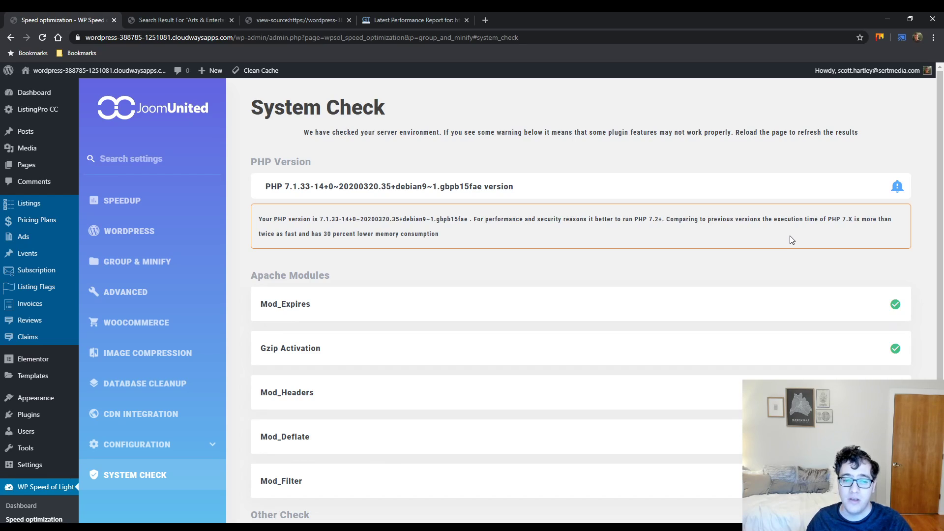
double_click(642, 218)
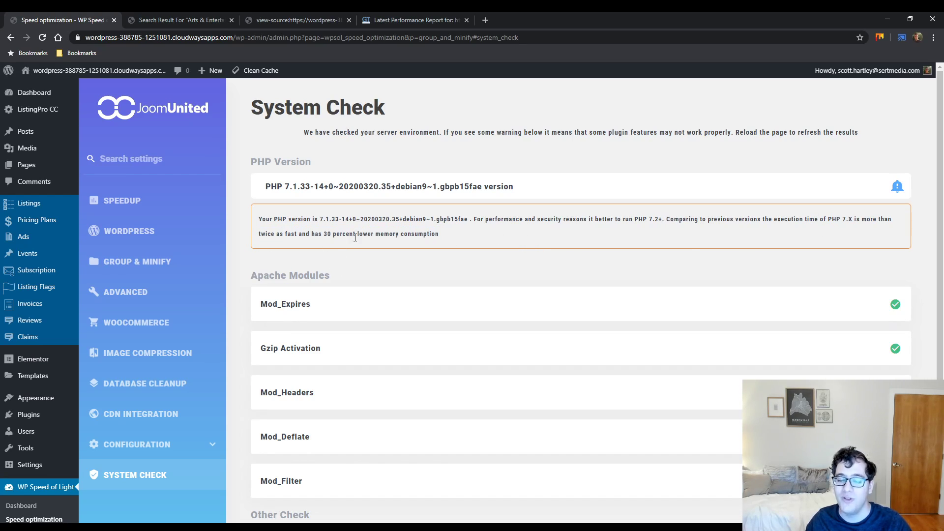
mouse_move(247, 241)
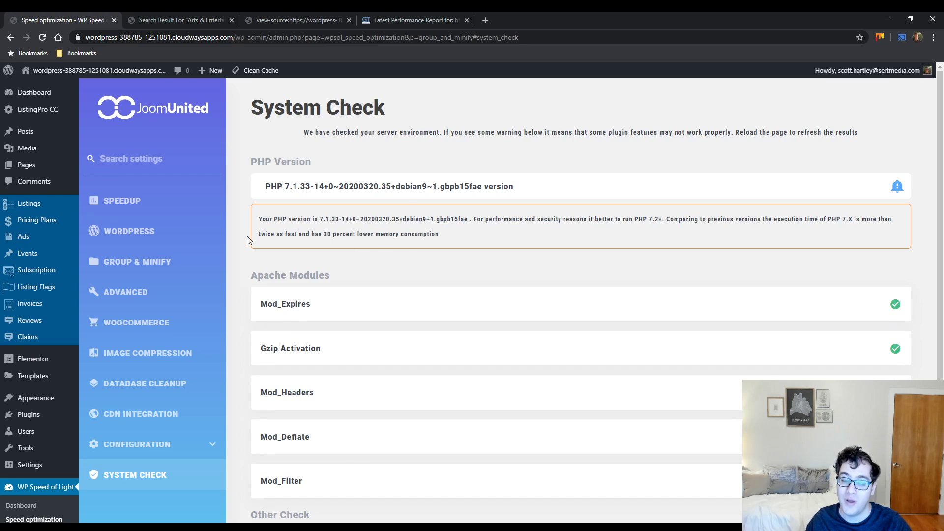
mouse_move(595, 205)
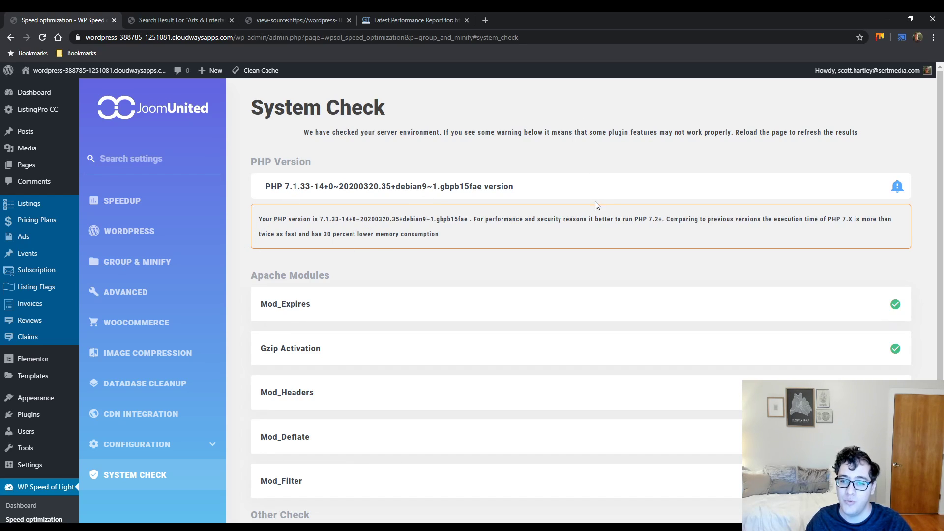
mouse_move(595, 148)
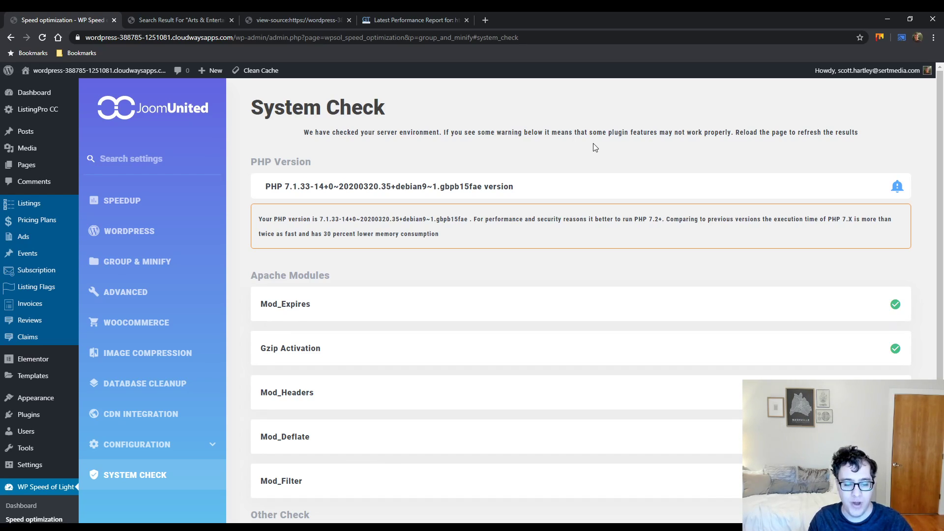
scroll(down, 3)
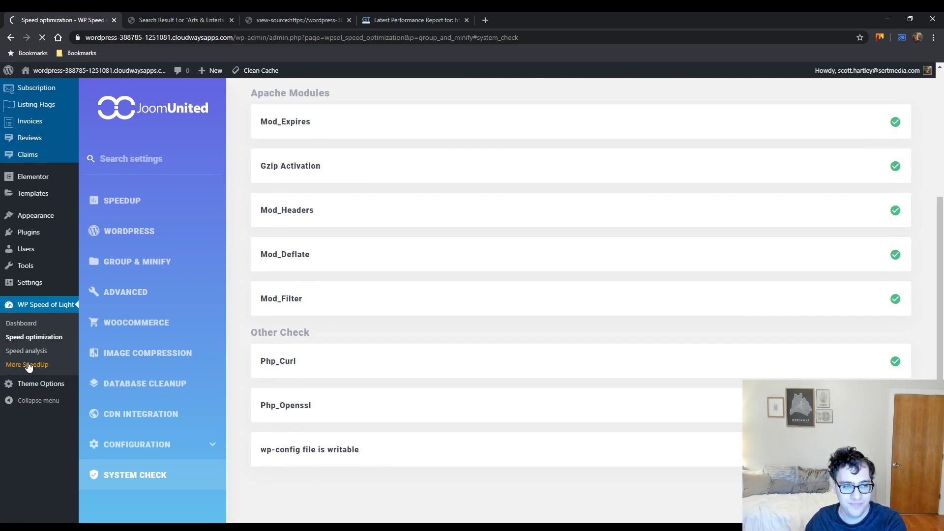
Browse More SpeedUp Pro Addon features like lazy loading, then go to Speed optimization
click(27, 364)
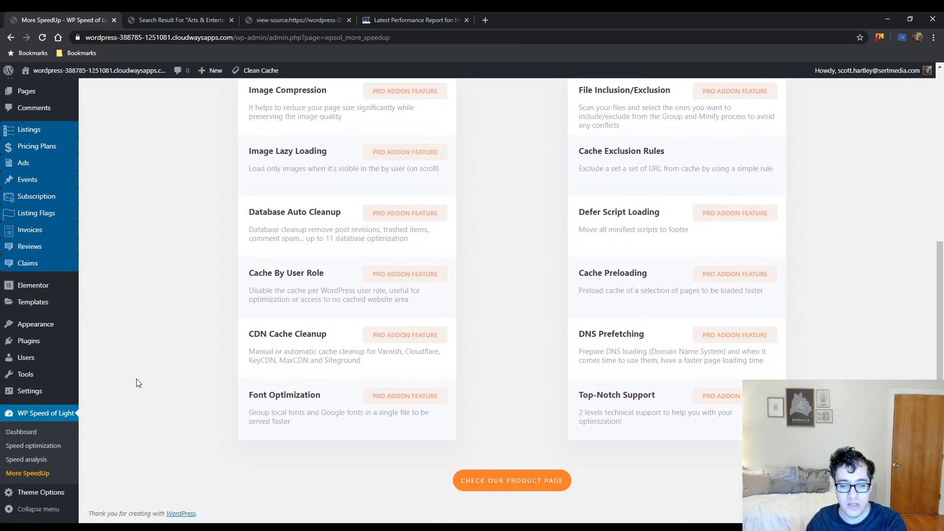
scroll(up, 3)
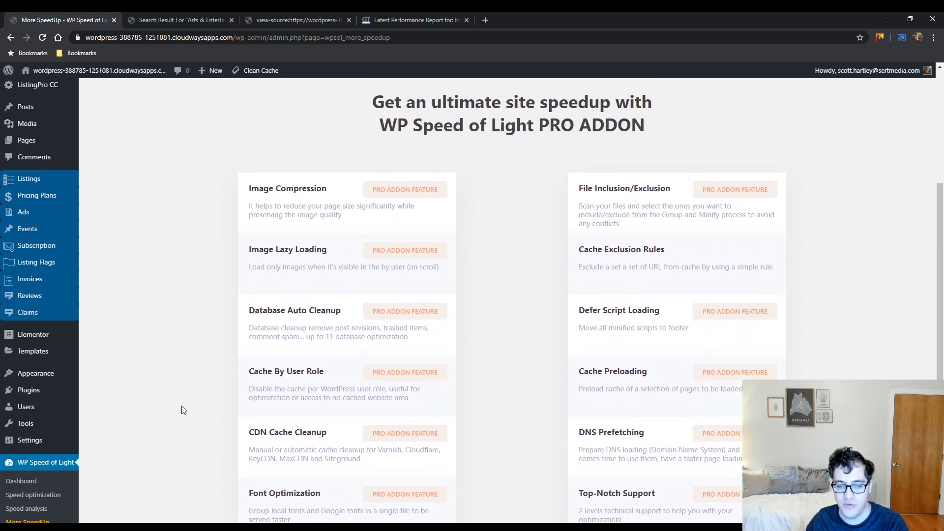
scroll(down, 3)
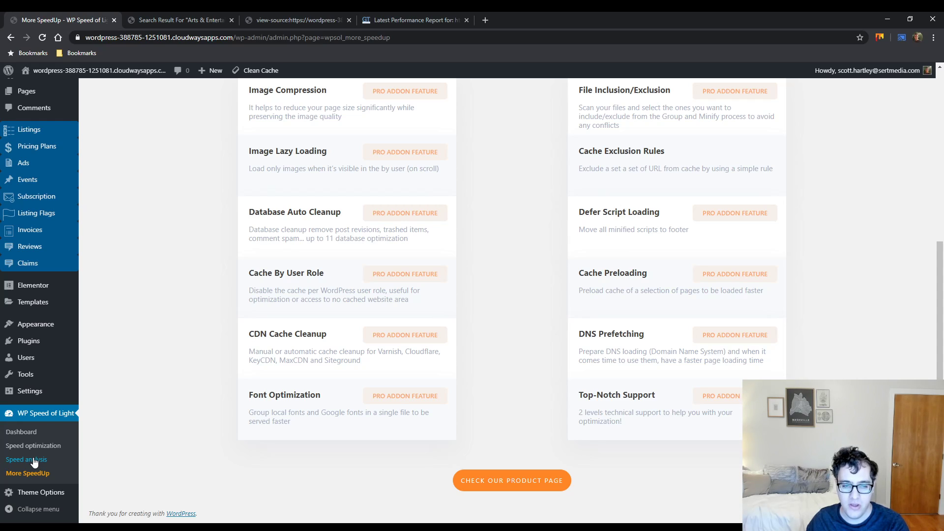
mouse_move(32, 445)
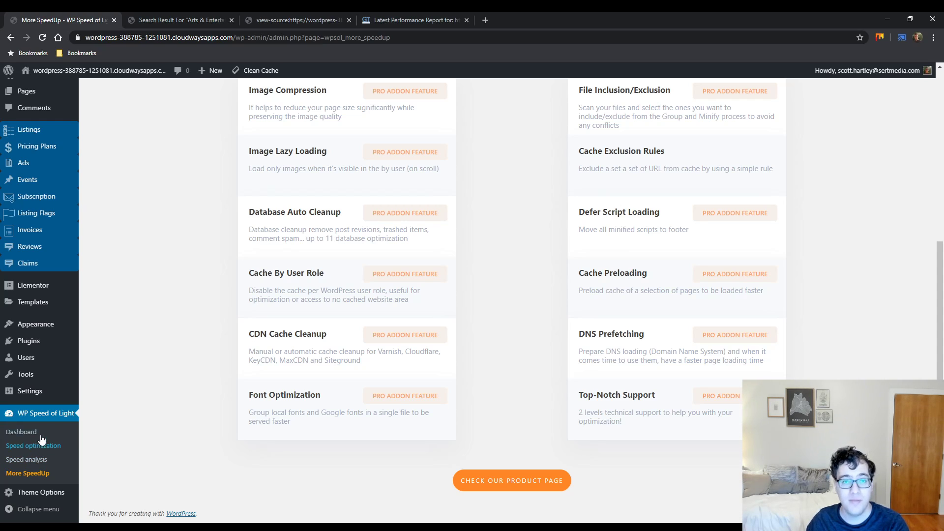
mouse_move(21, 432)
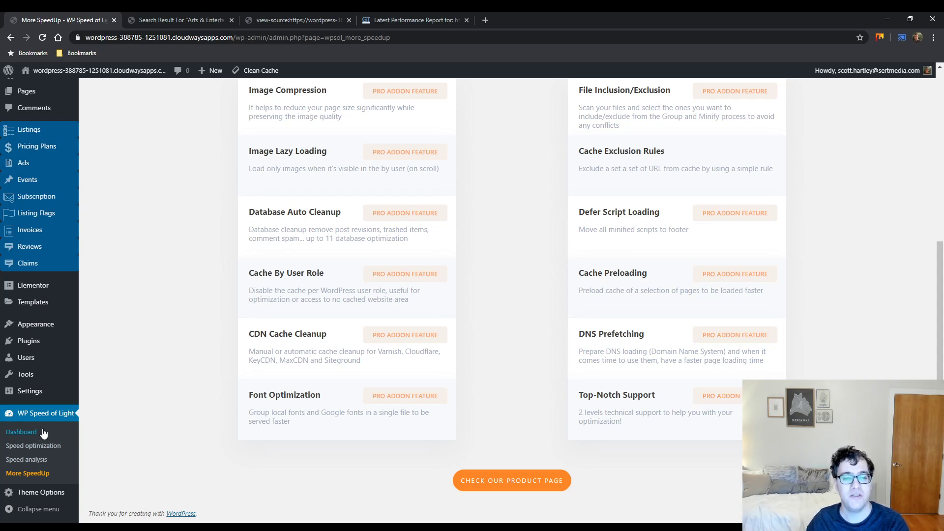
mouse_move(27, 405)
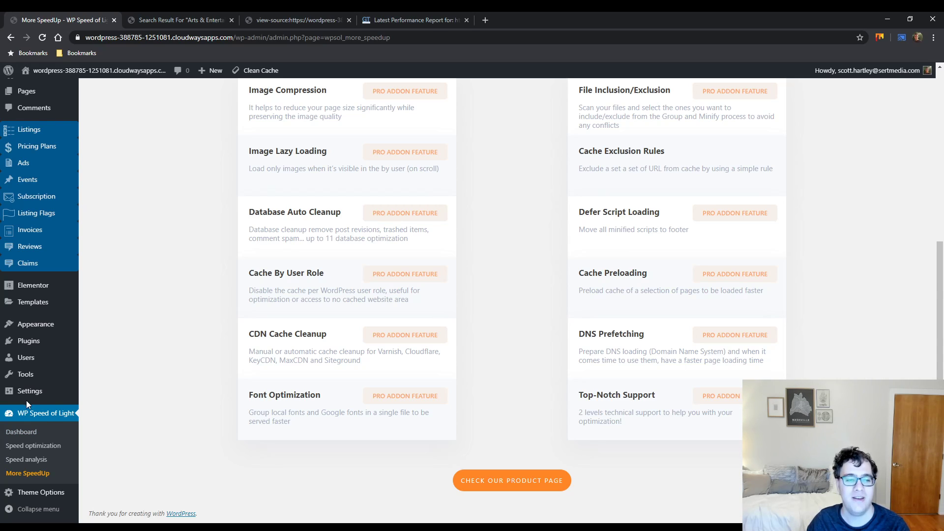
click(33, 445)
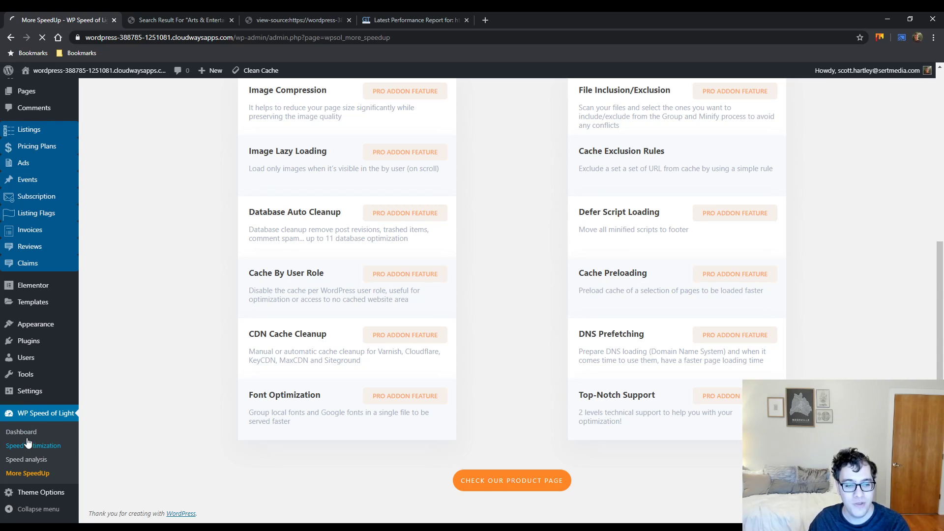
Switch Group JS on in Group & Minify and save the settings
click(34, 445)
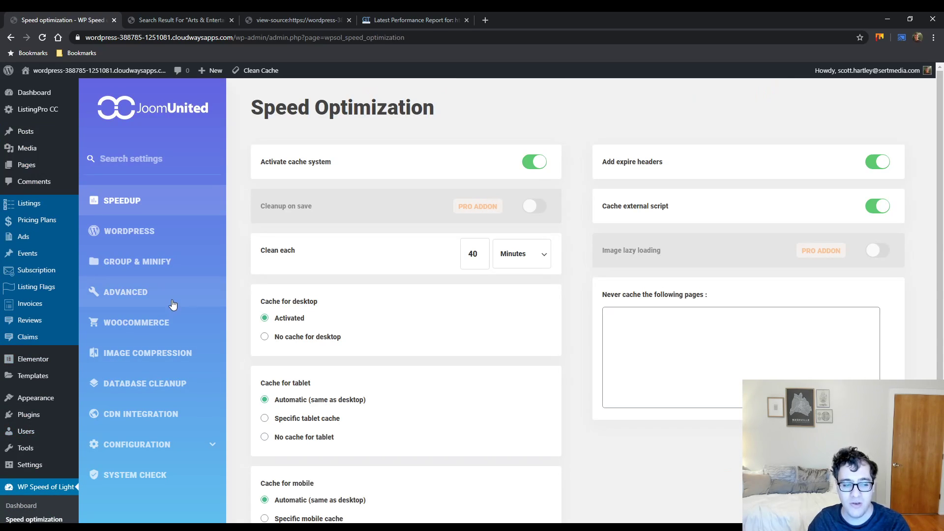
click(137, 262)
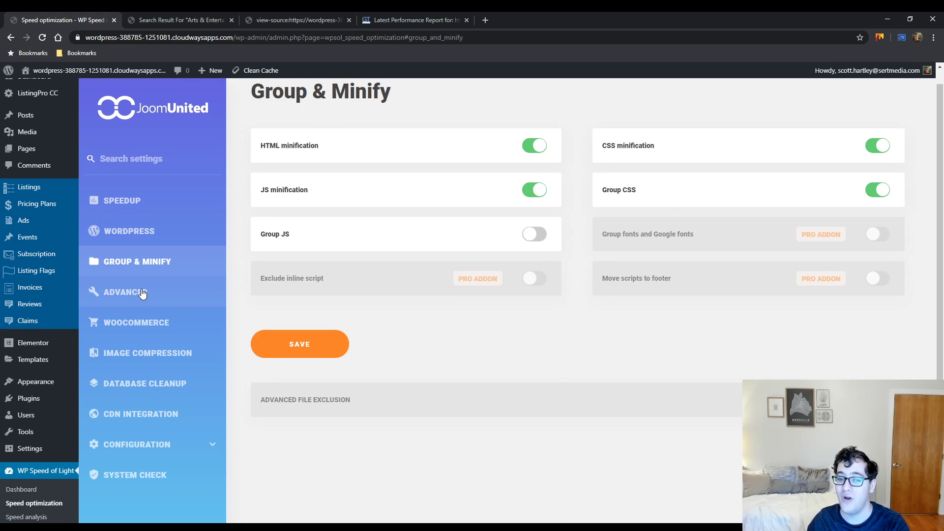
mouse_move(142, 301)
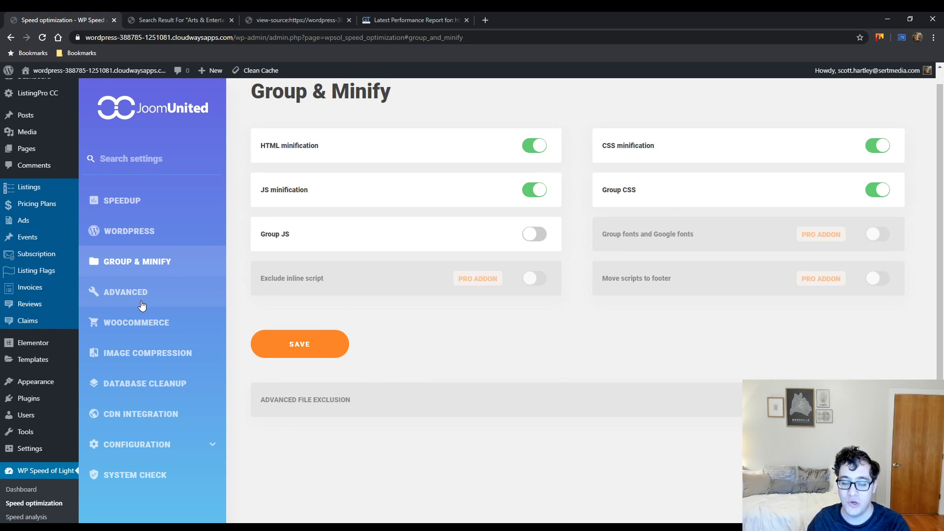
mouse_move(118, 309)
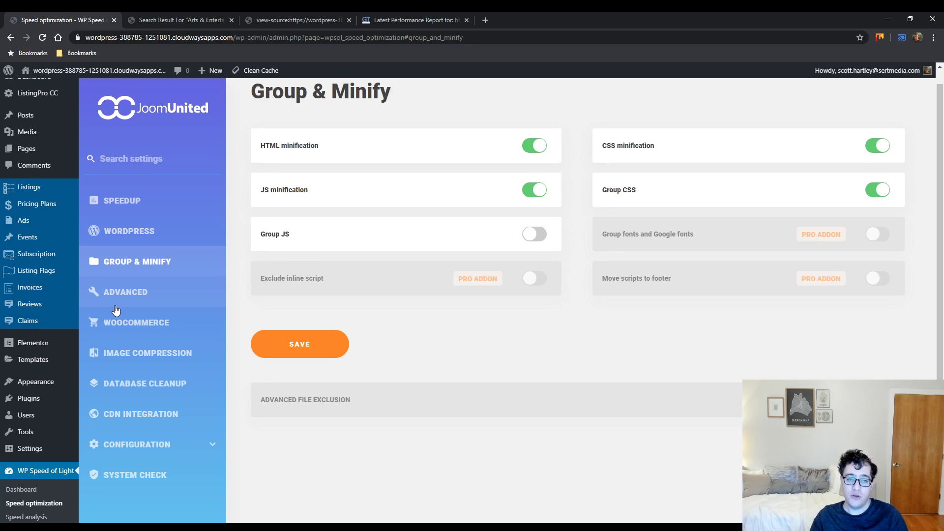
mouse_move(572, 236)
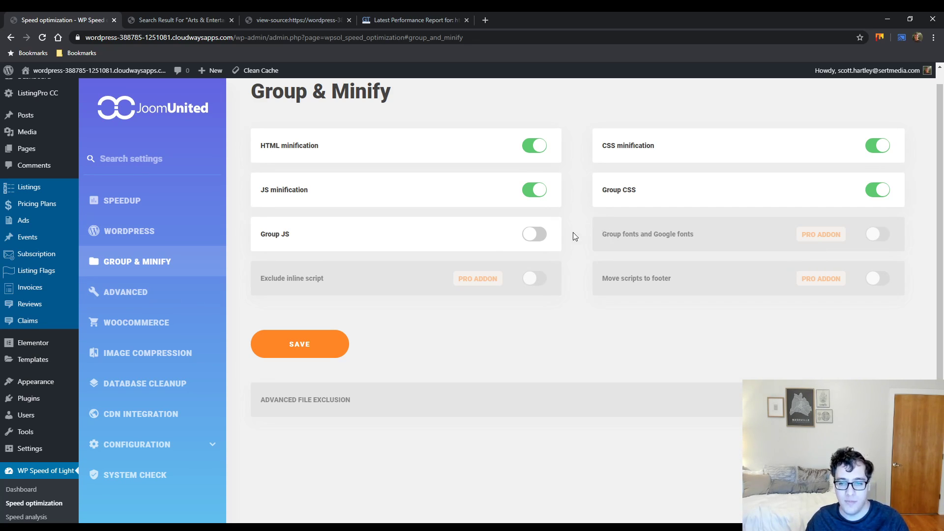
click(534, 233)
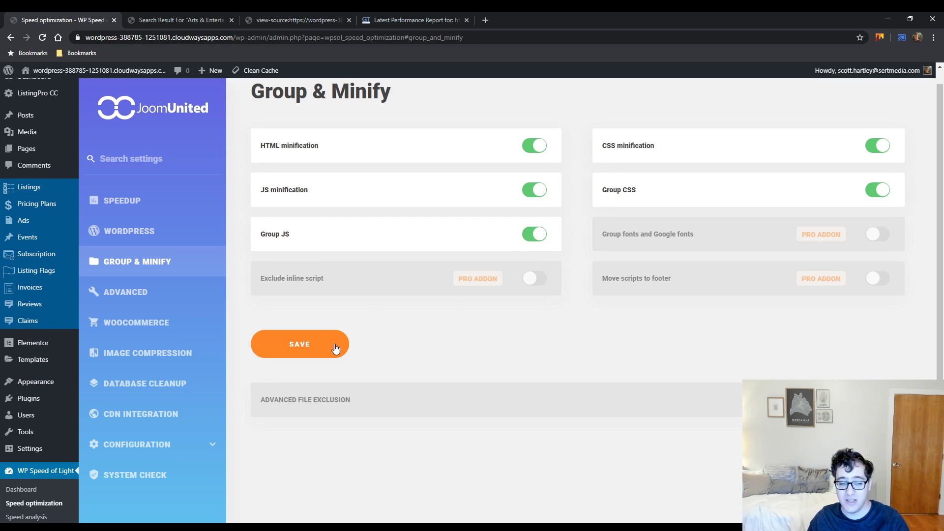
click(300, 343)
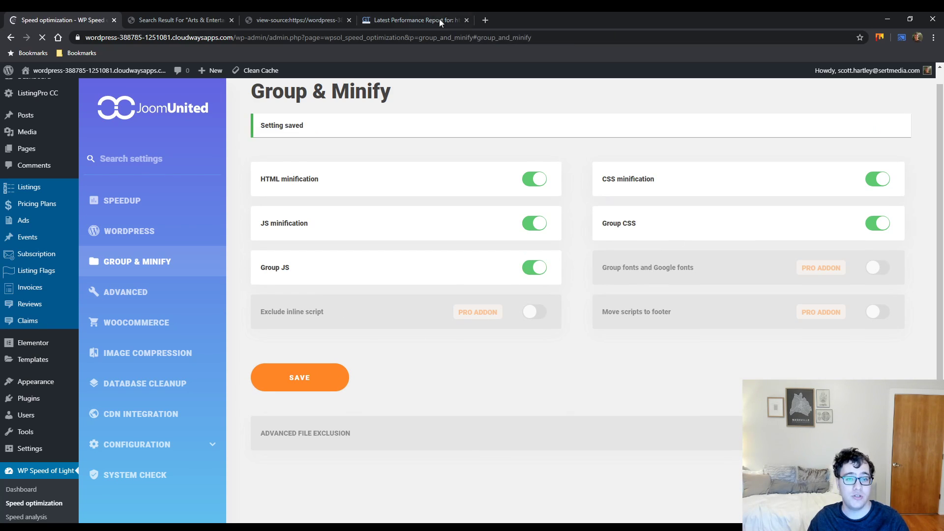
Re-test the site in GTmetrix, getting PageSpeed 95%, YSlow 80%, 3.4 s load, 51 requests
click(413, 19)
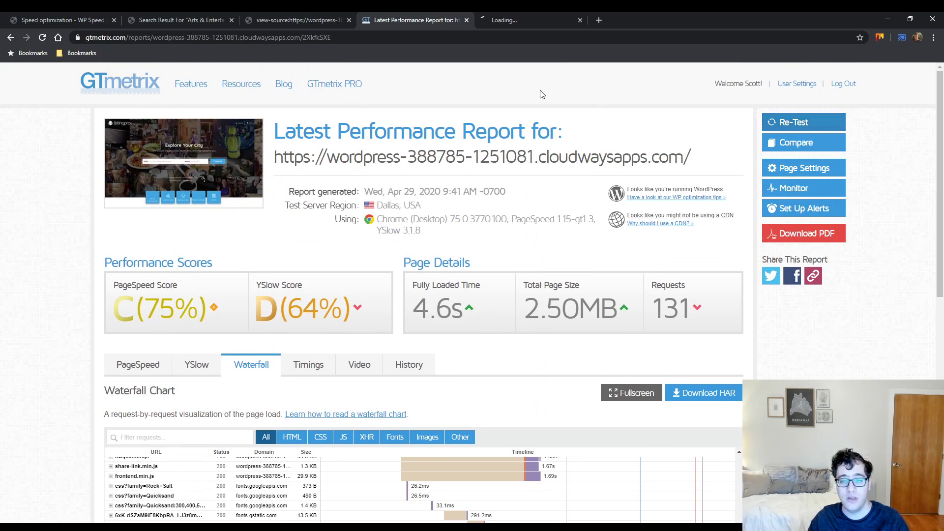
click(794, 121)
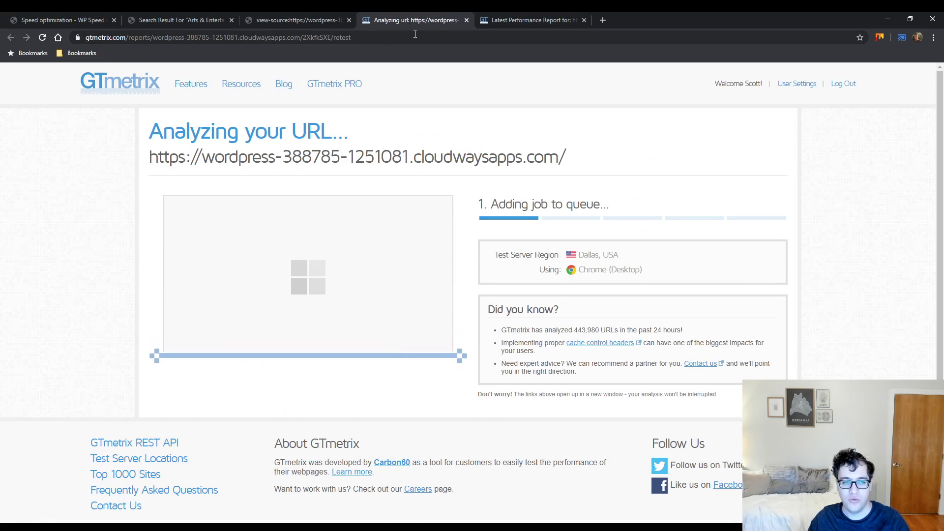
click(295, 19)
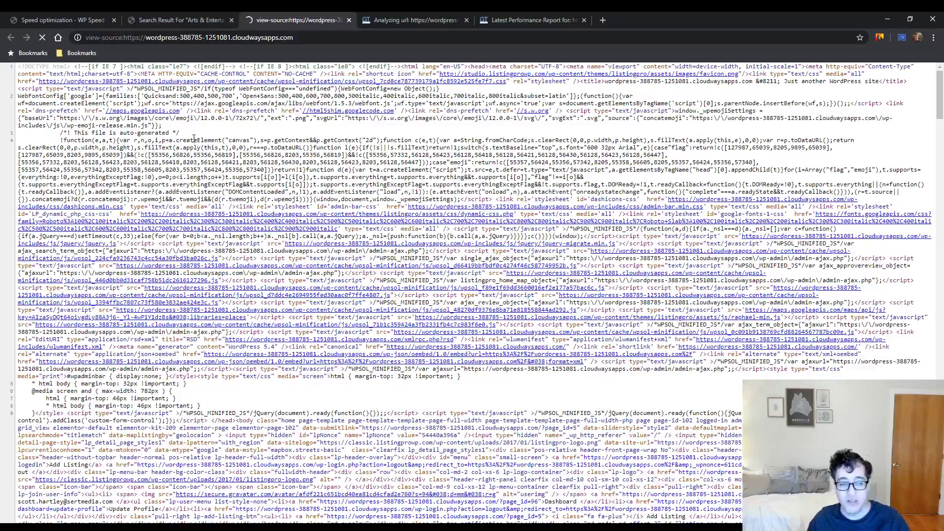
click(415, 20)
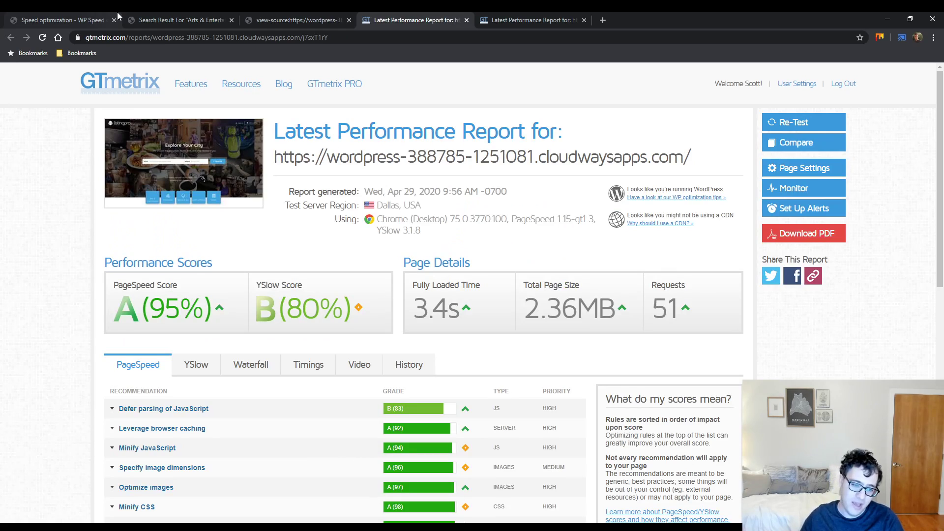
Read the Defer parsing of JavaScript advice and the 51-request, 2.4 MB waterfall
click(250, 365)
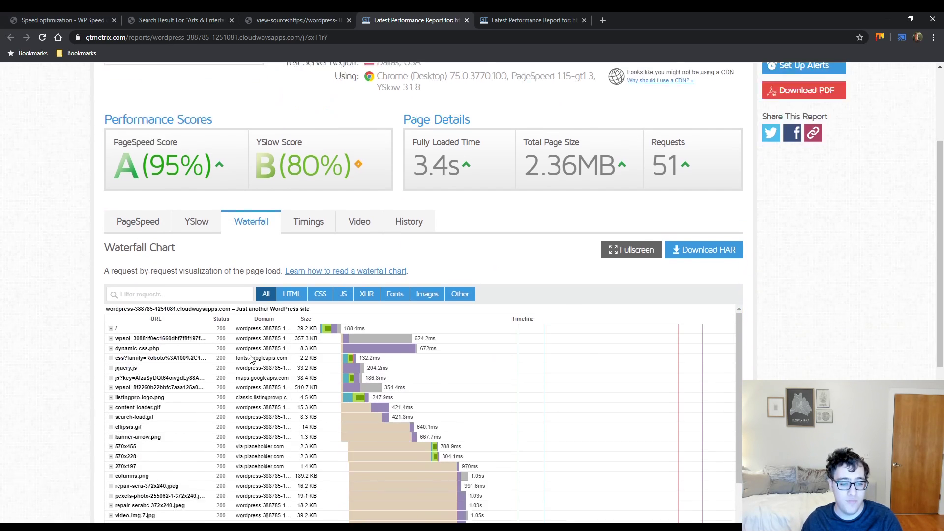
scroll(down, 3)
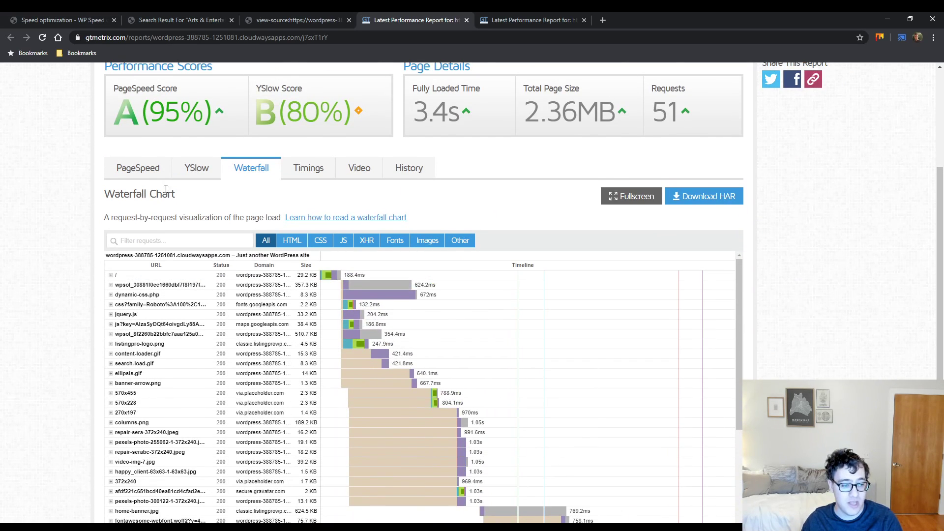
click(138, 167)
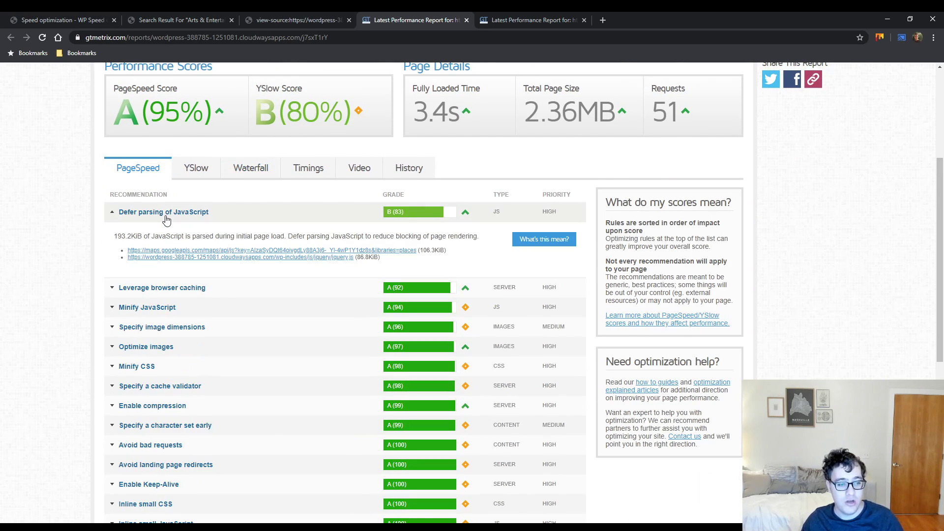
mouse_move(163, 225)
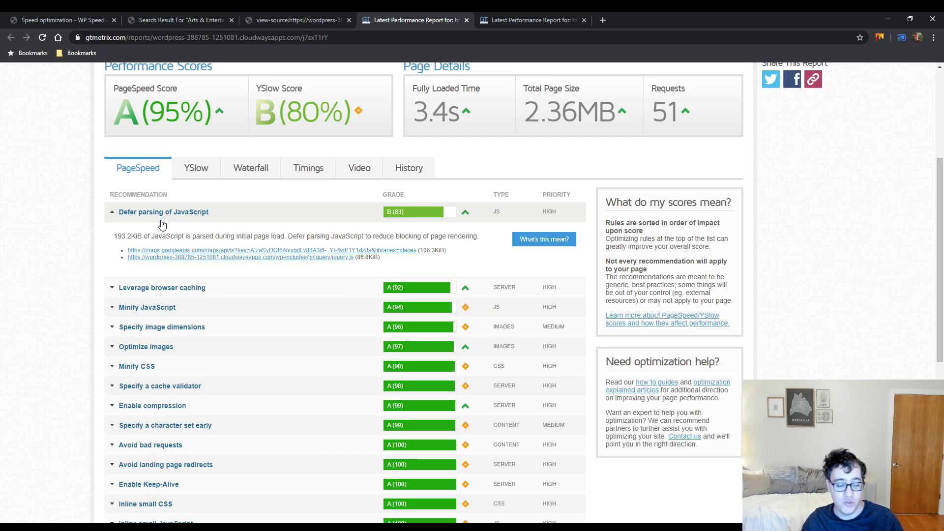
mouse_move(382, 251)
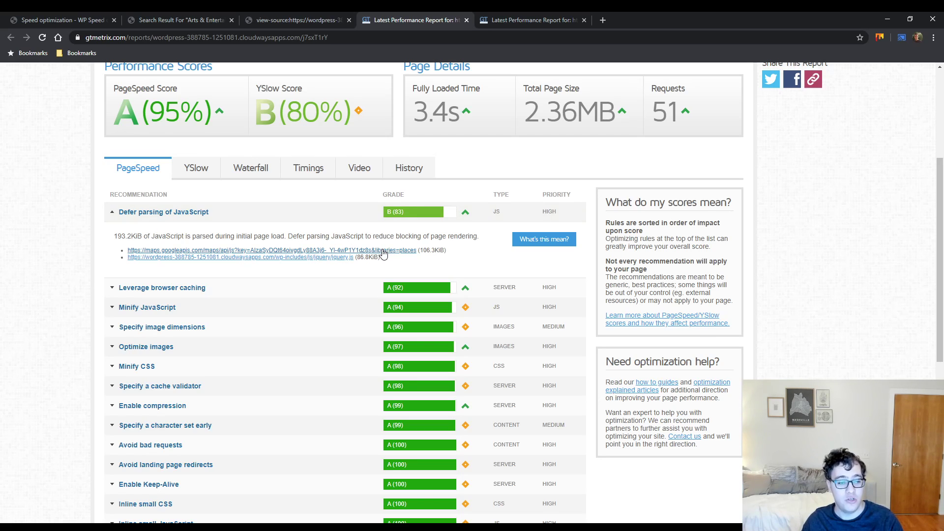
mouse_move(303, 264)
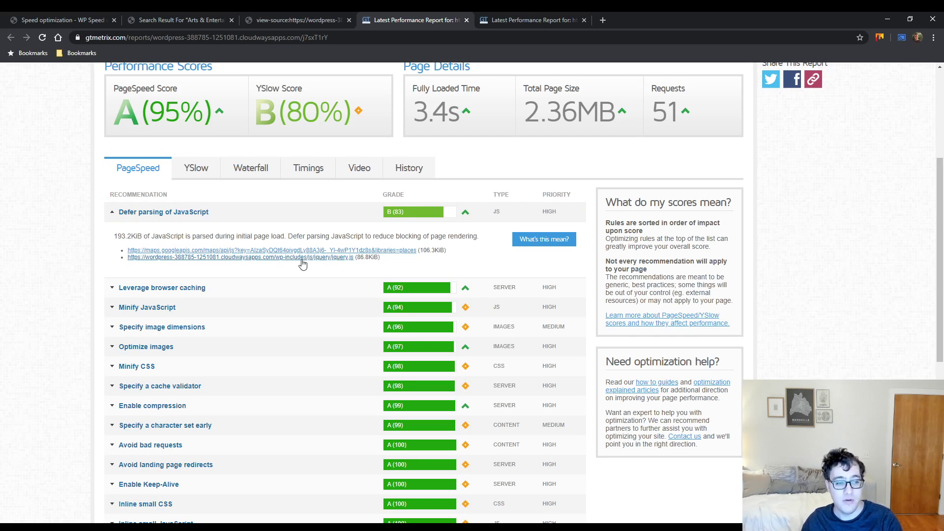
mouse_move(239, 273)
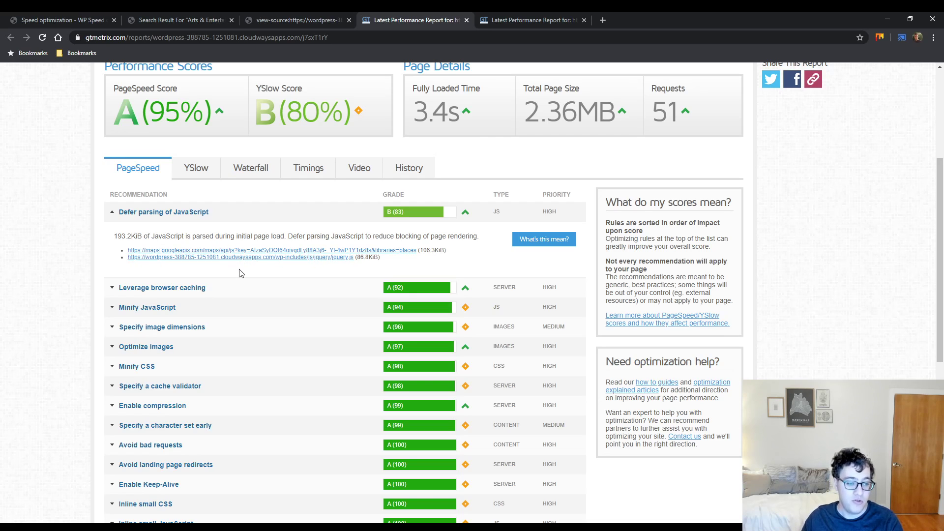
mouse_move(245, 284)
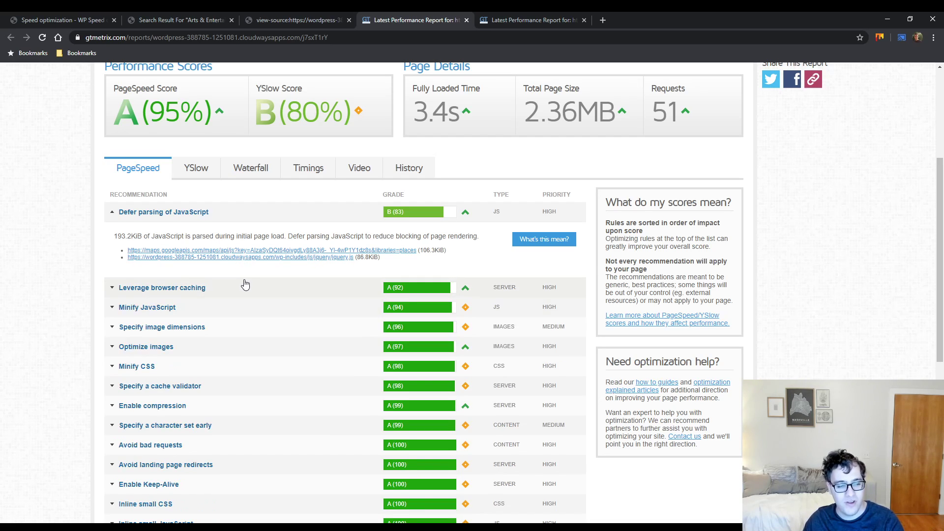
click(250, 167)
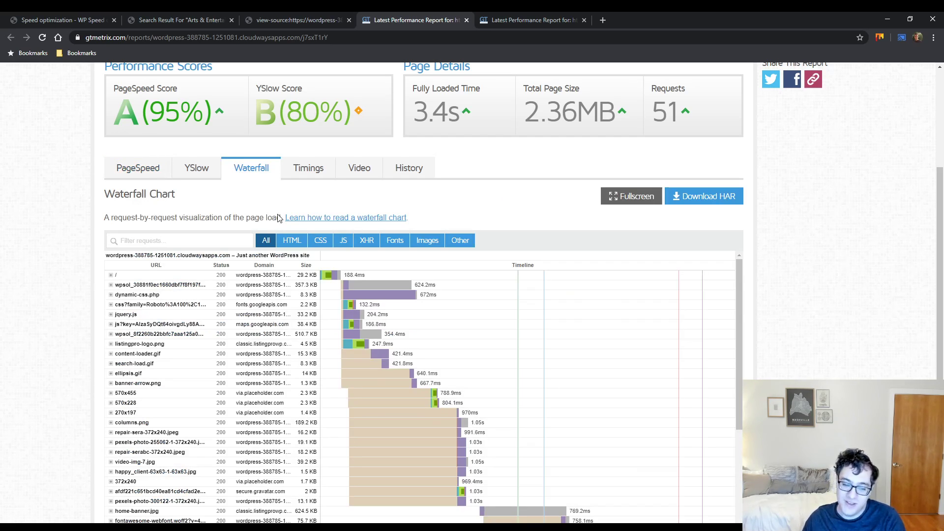
scroll(down, 3)
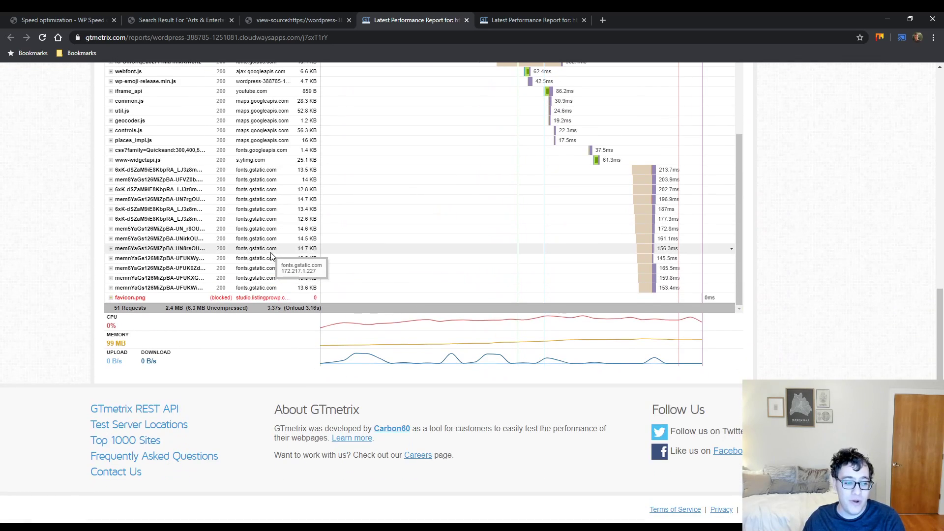